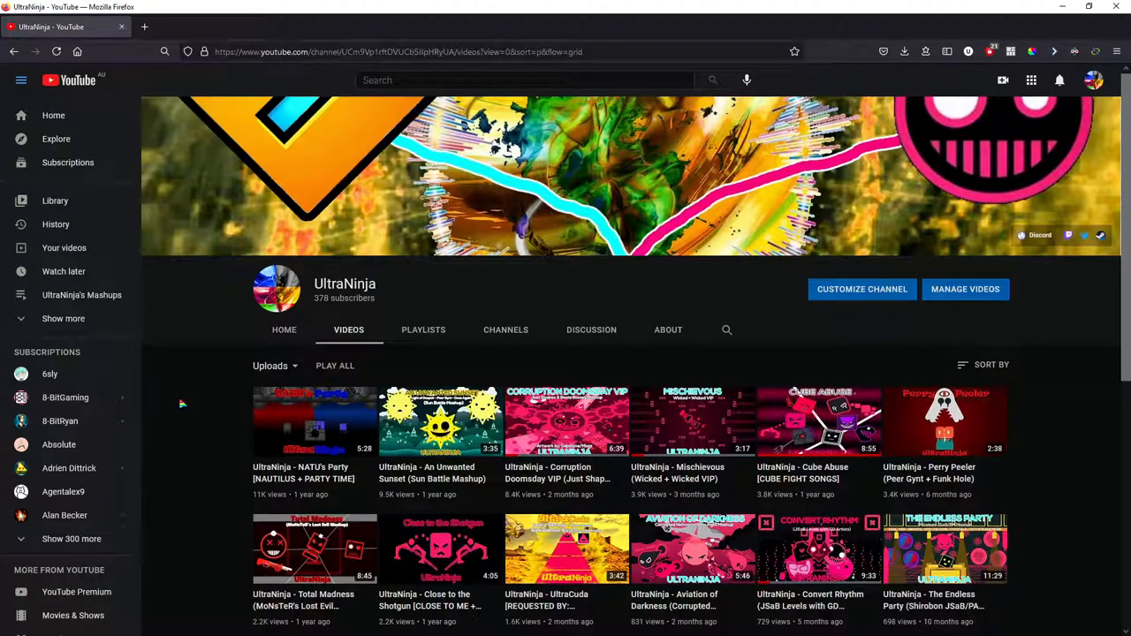
pyautogui.scroll(-3)
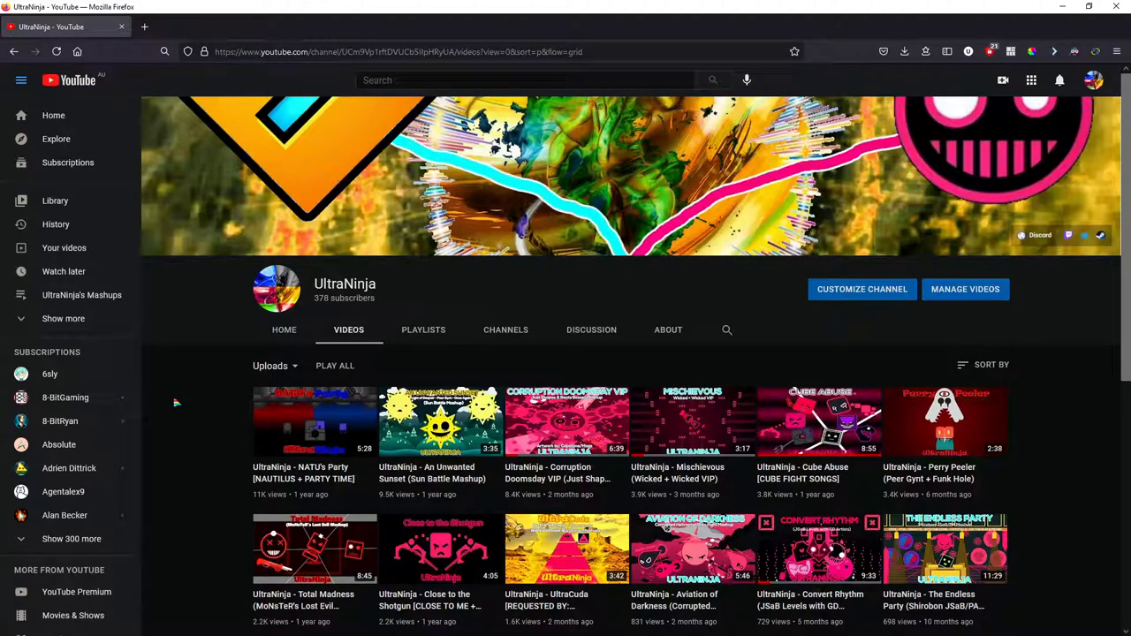
pyautogui.scroll(-3)
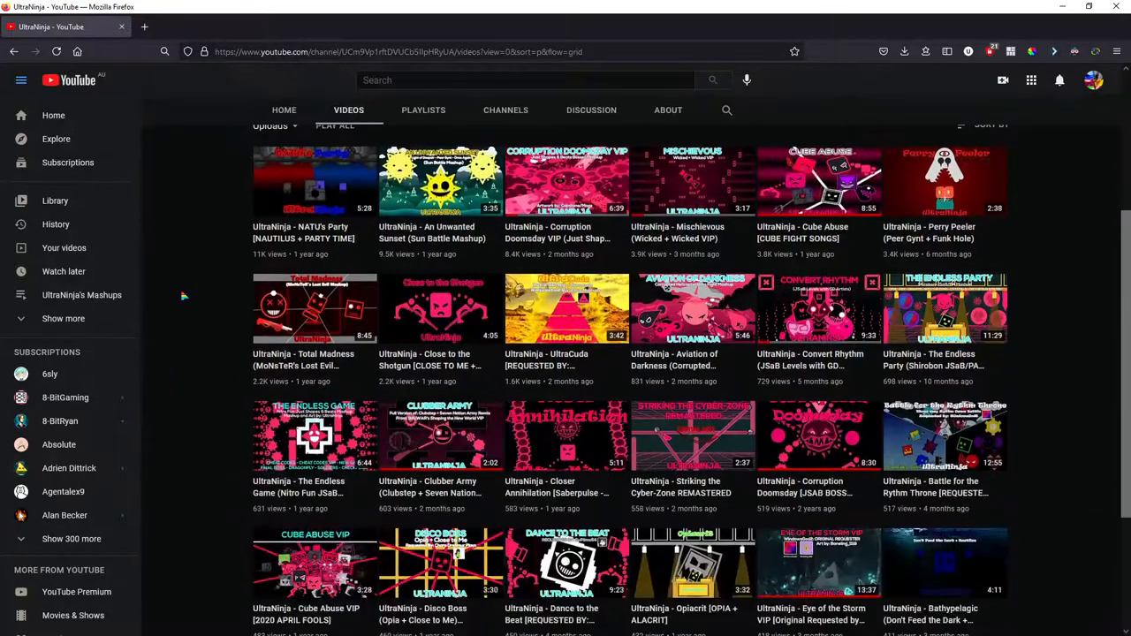
pyautogui.scroll(-3)
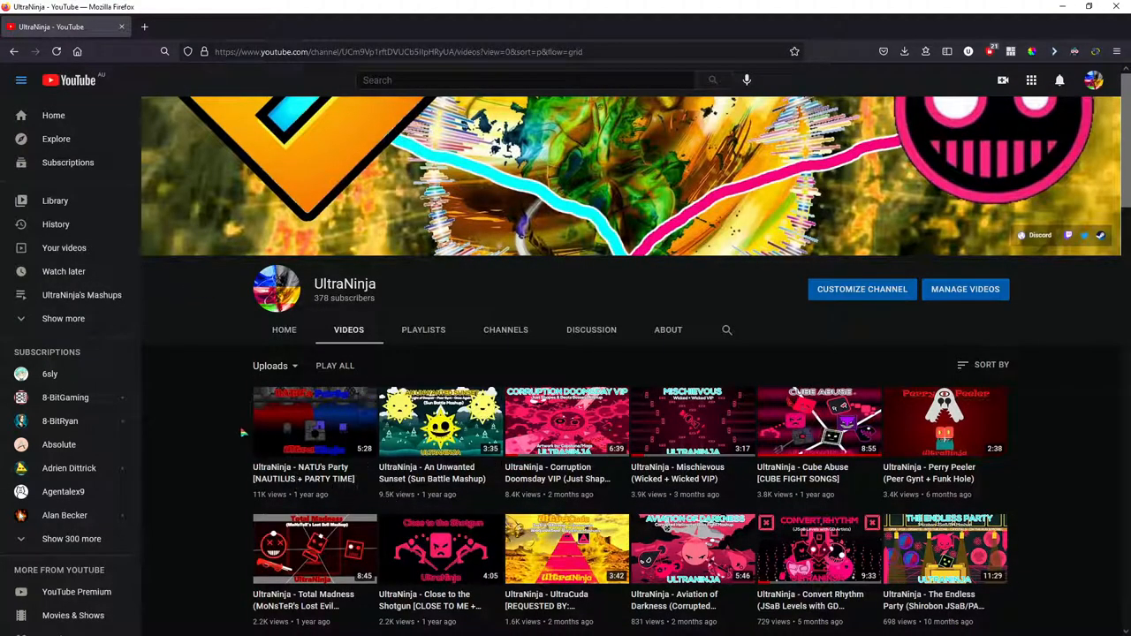
pyautogui.moveTo(911, 429)
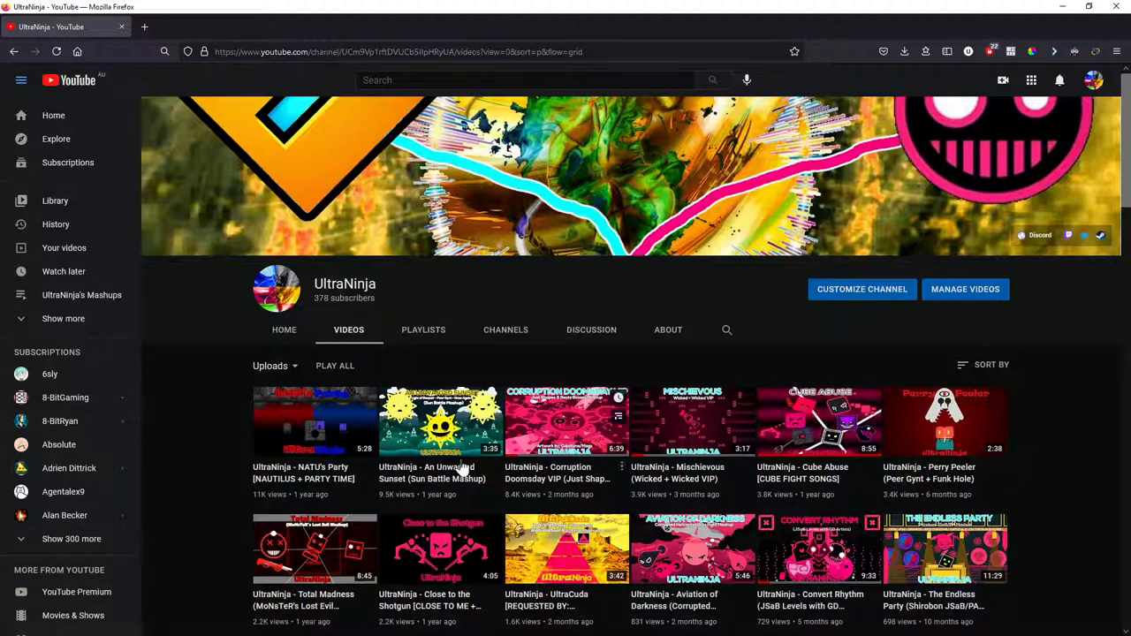
pyautogui.moveTo(516, 432)
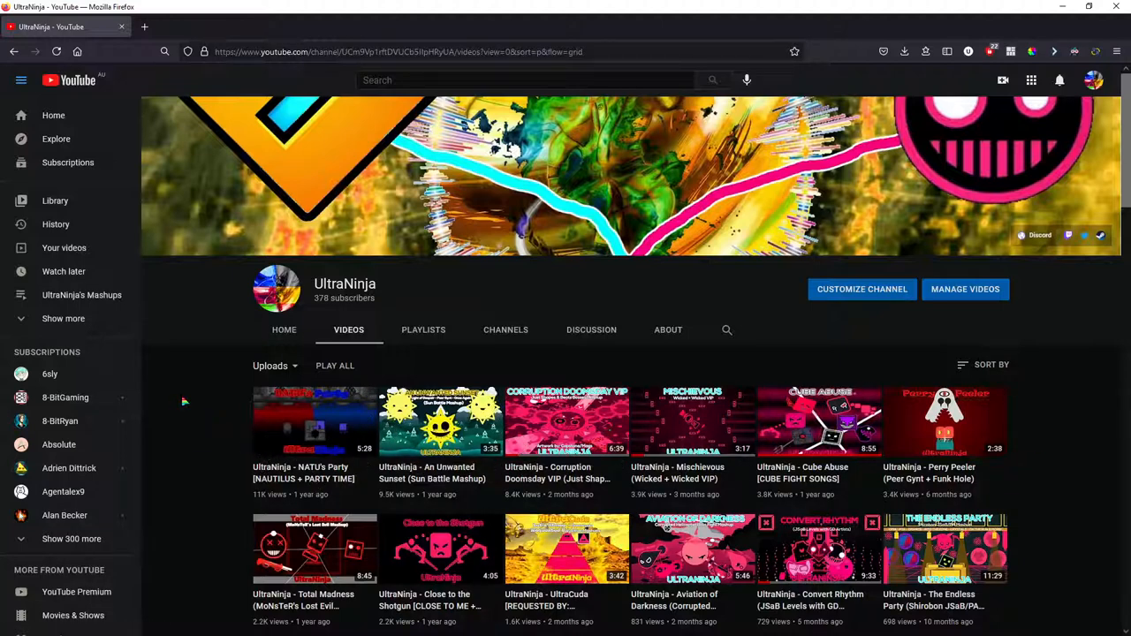
pyautogui.scroll(-3)
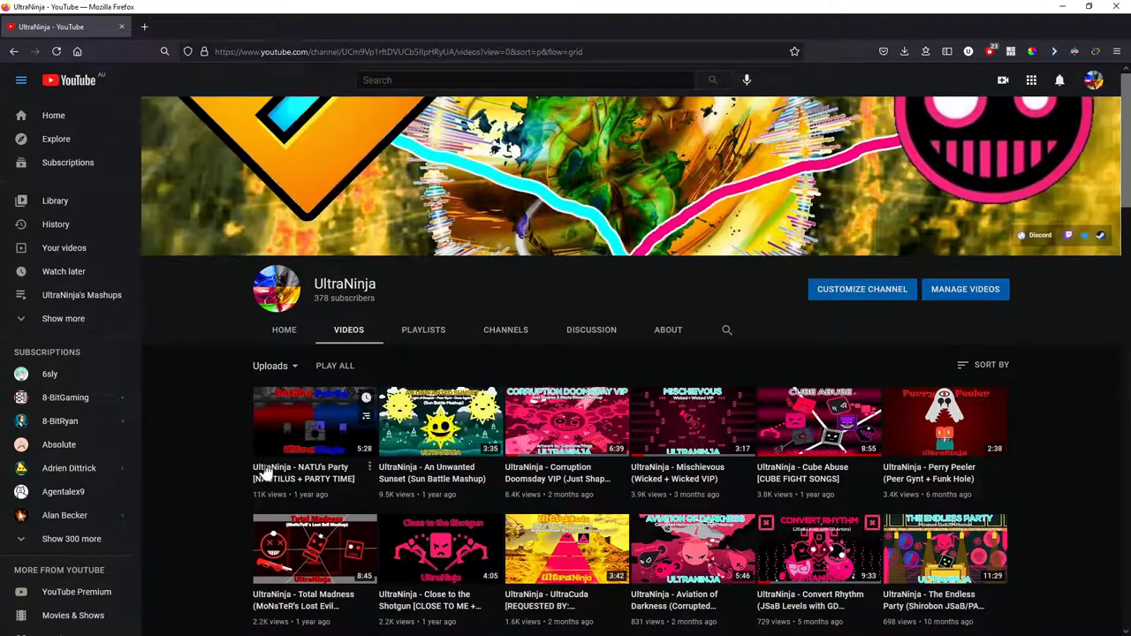
pyautogui.moveTo(332, 474)
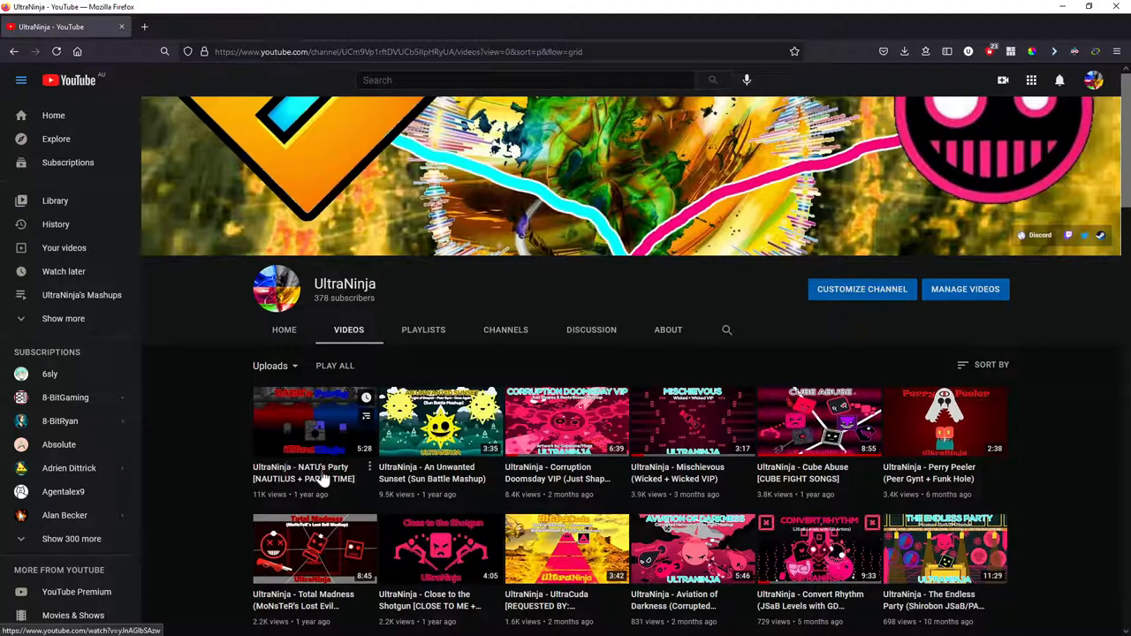
pyautogui.moveTo(314, 477)
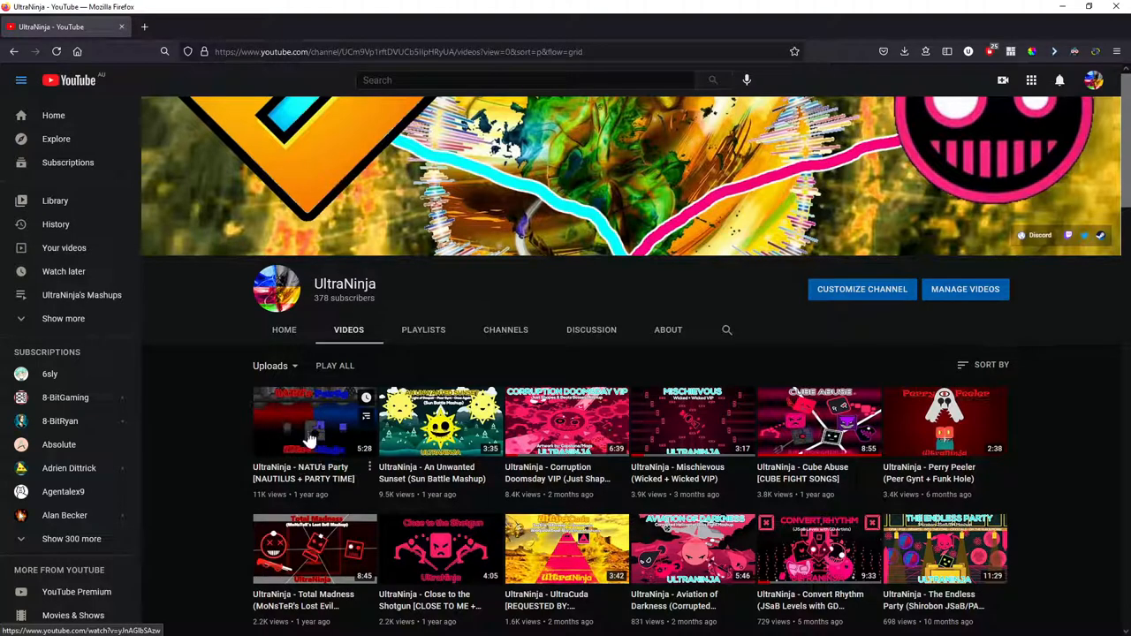
pyautogui.moveTo(332, 438)
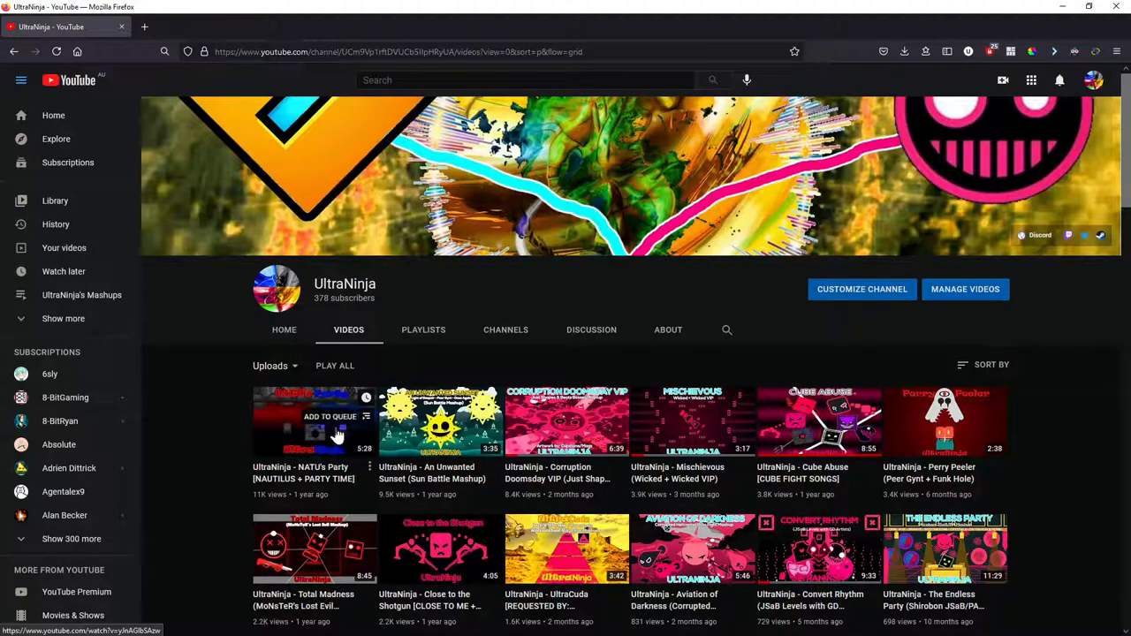
pyautogui.moveTo(362, 481)
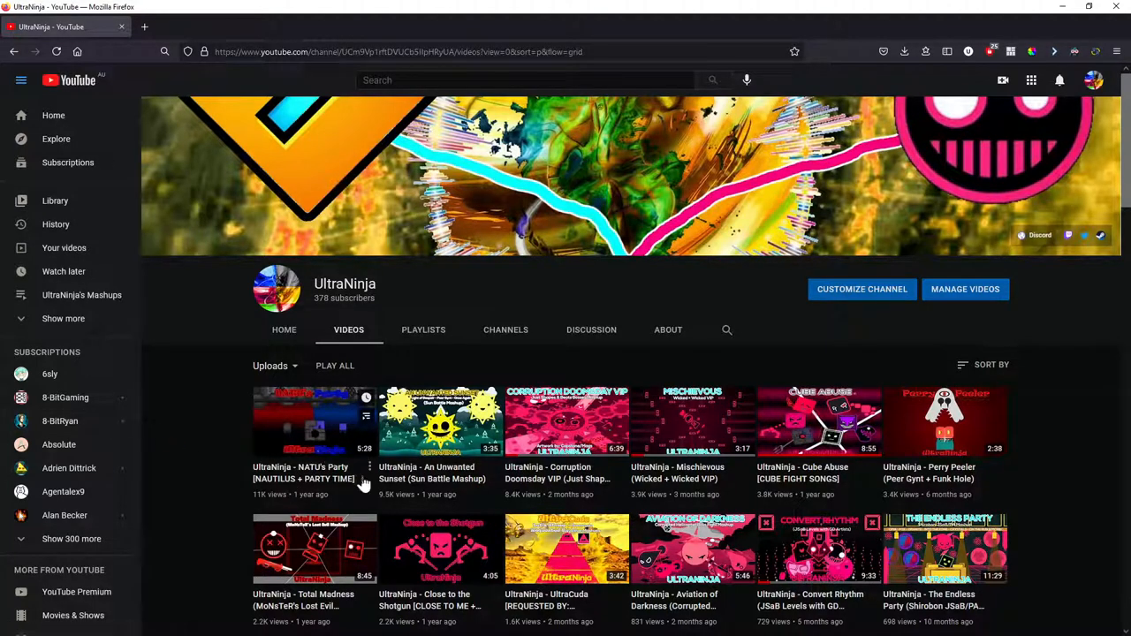
pyautogui.moveTo(474, 424)
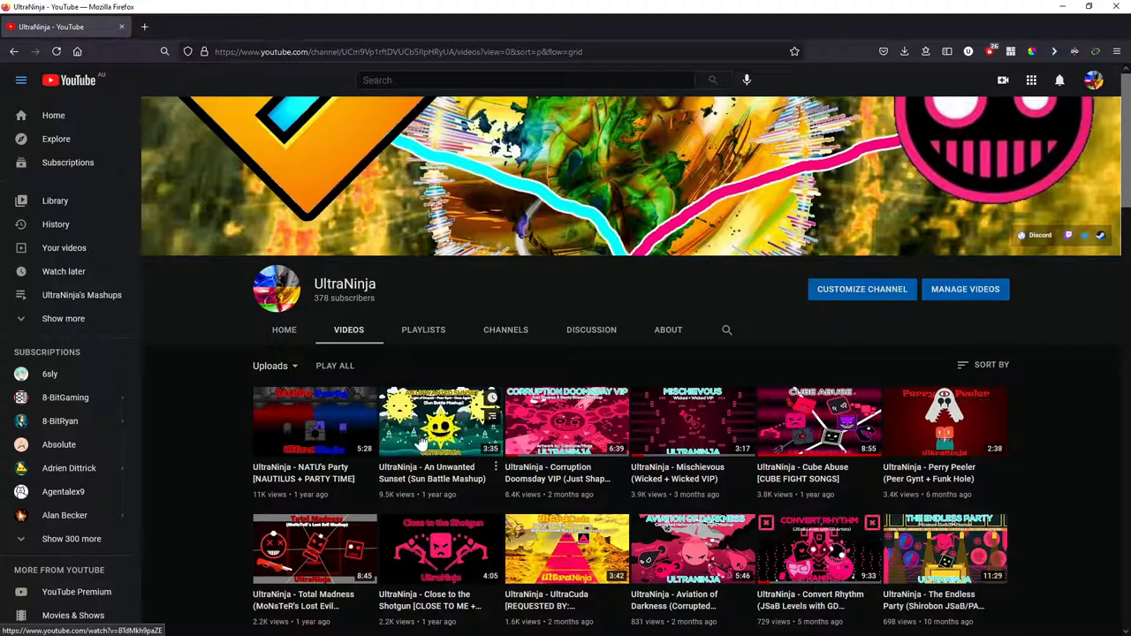
pyautogui.moveTo(435, 440)
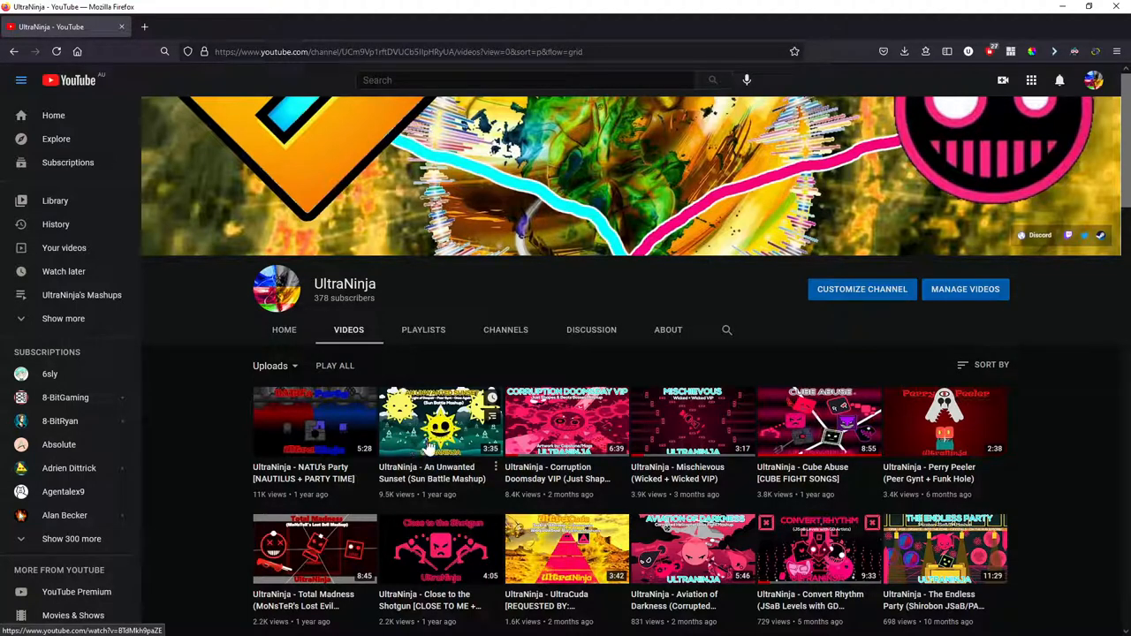
pyautogui.moveTo(417, 445)
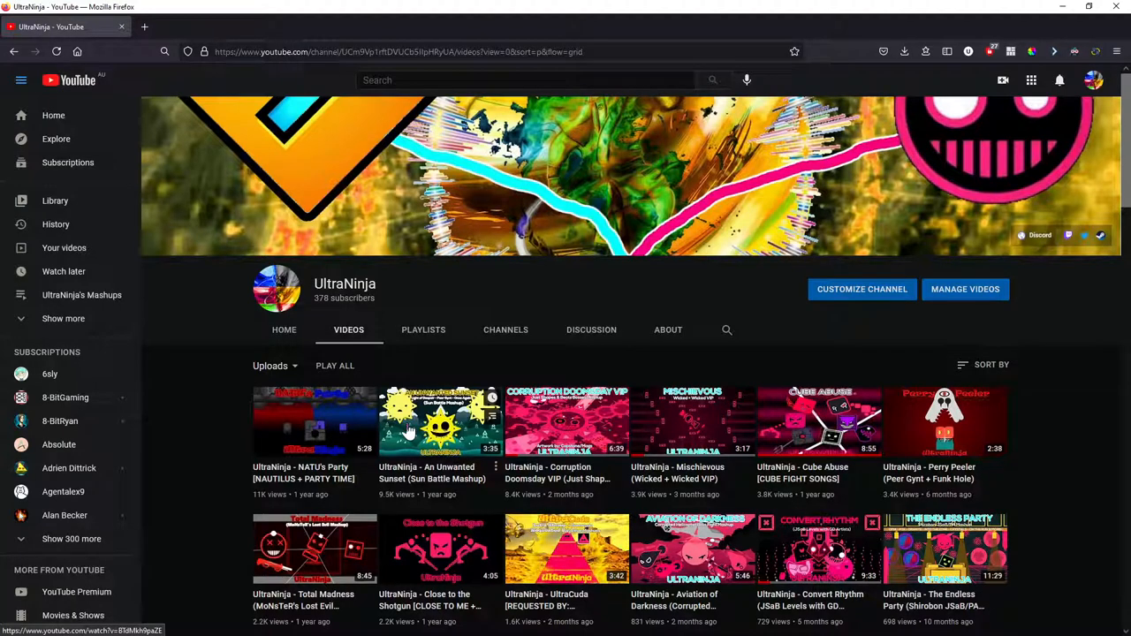
pyautogui.moveTo(435, 452)
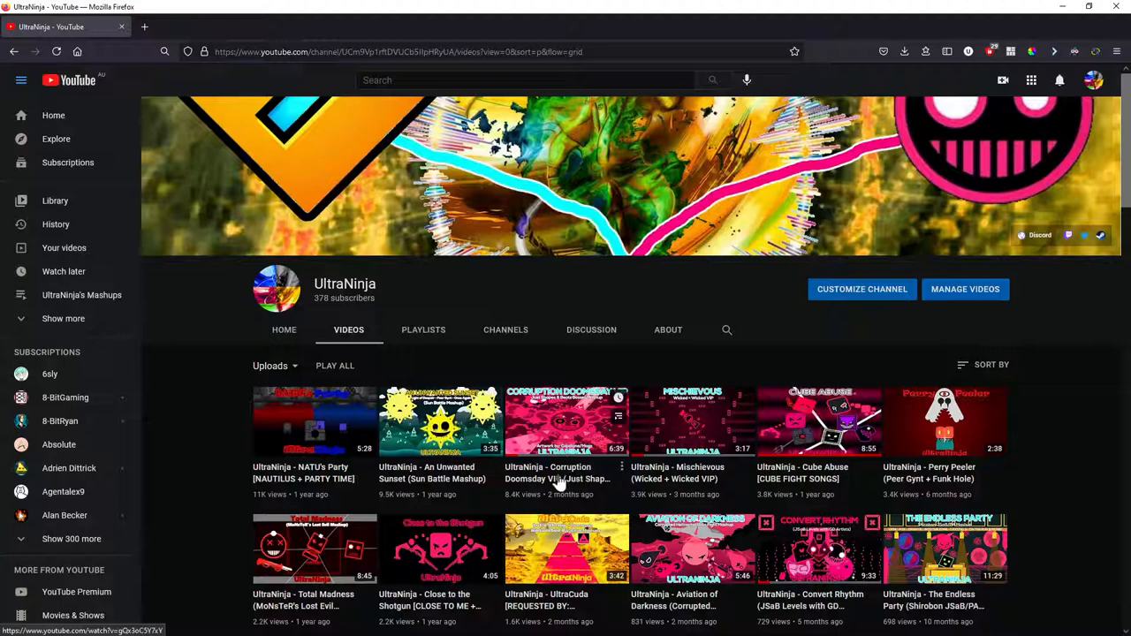
pyautogui.moveTo(533, 481)
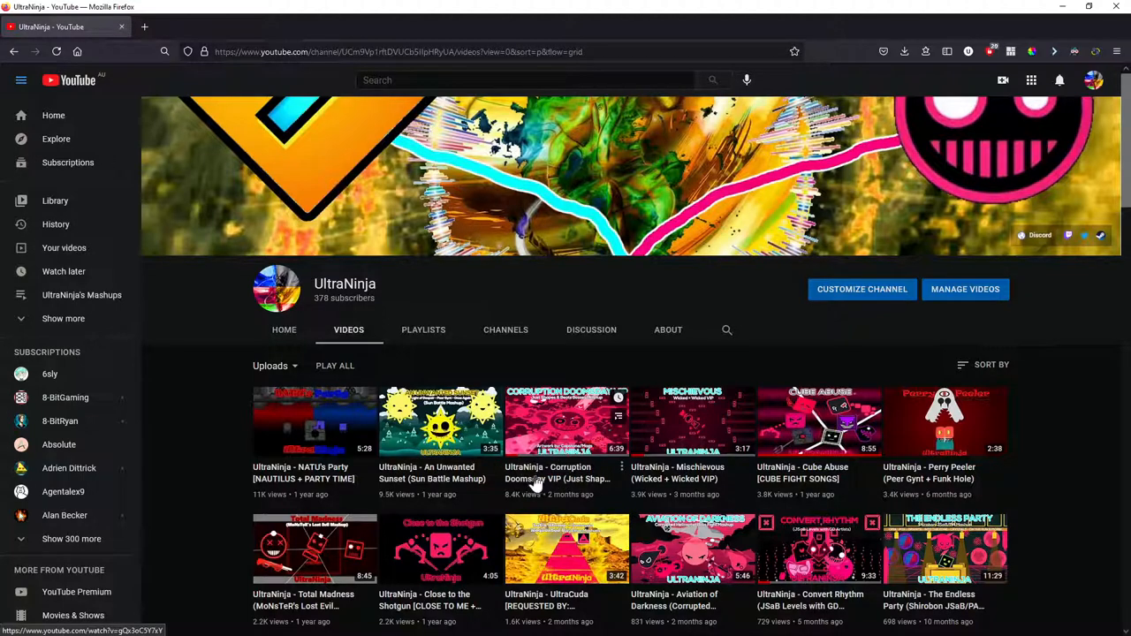
pyautogui.moveTo(544, 502)
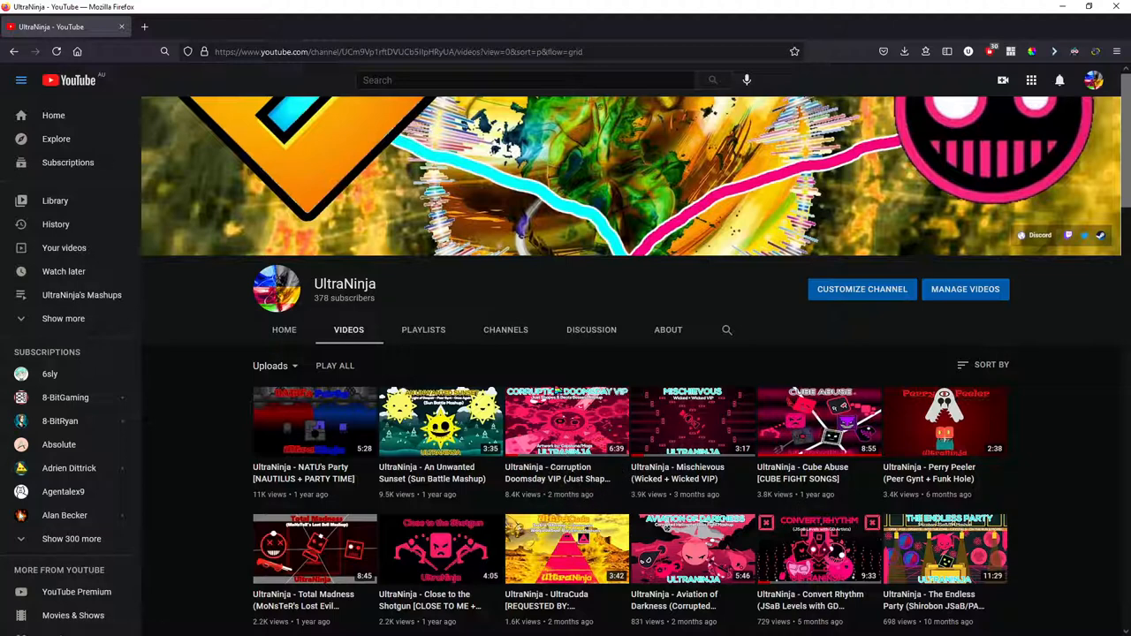
pyautogui.moveTo(541, 486)
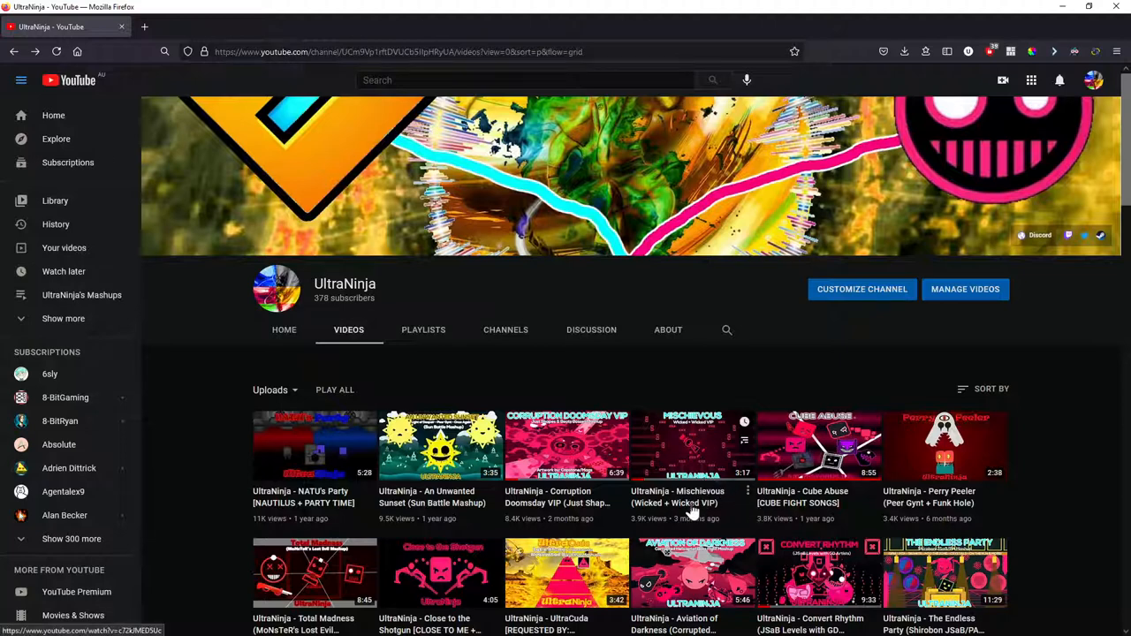
pyautogui.moveTo(675, 519)
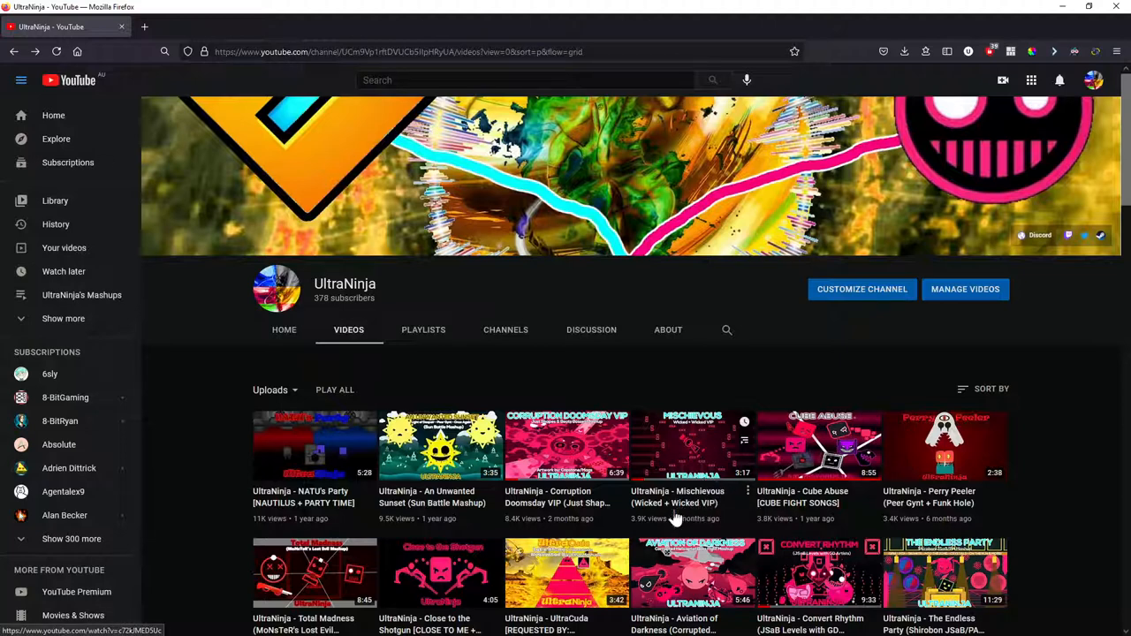
pyautogui.moveTo(699, 480)
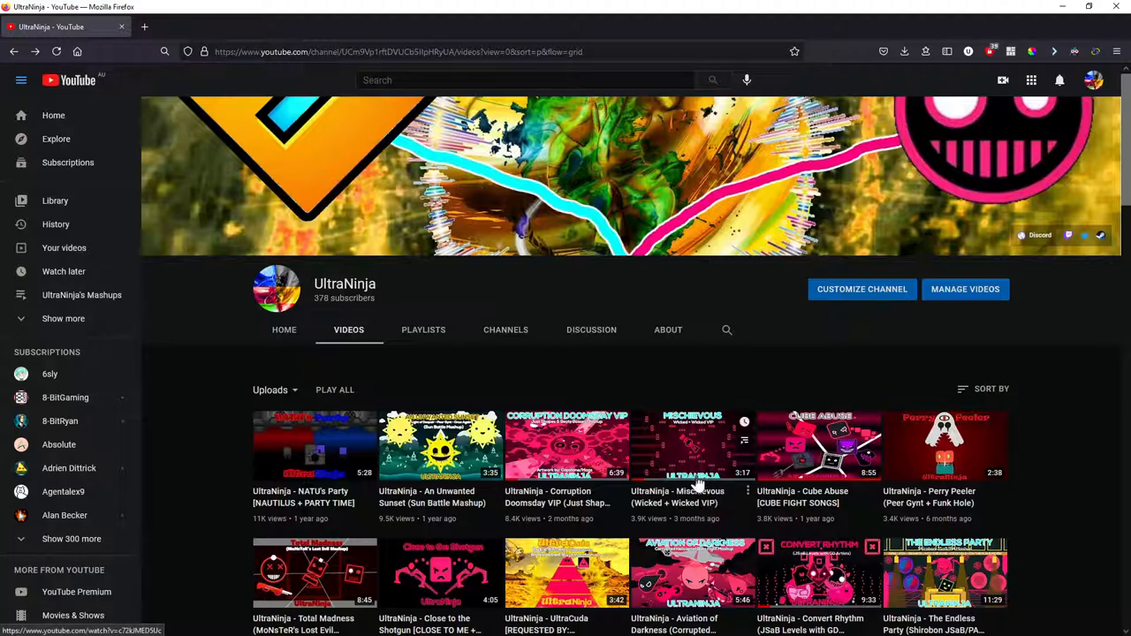
pyautogui.moveTo(680, 509)
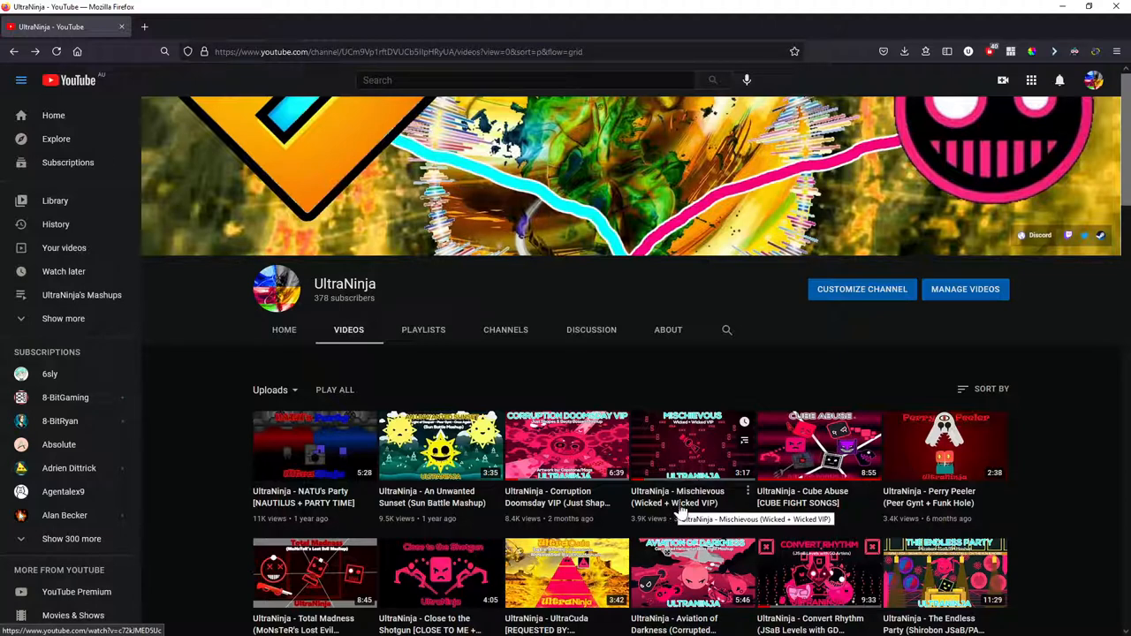
pyautogui.moveTo(664, 503)
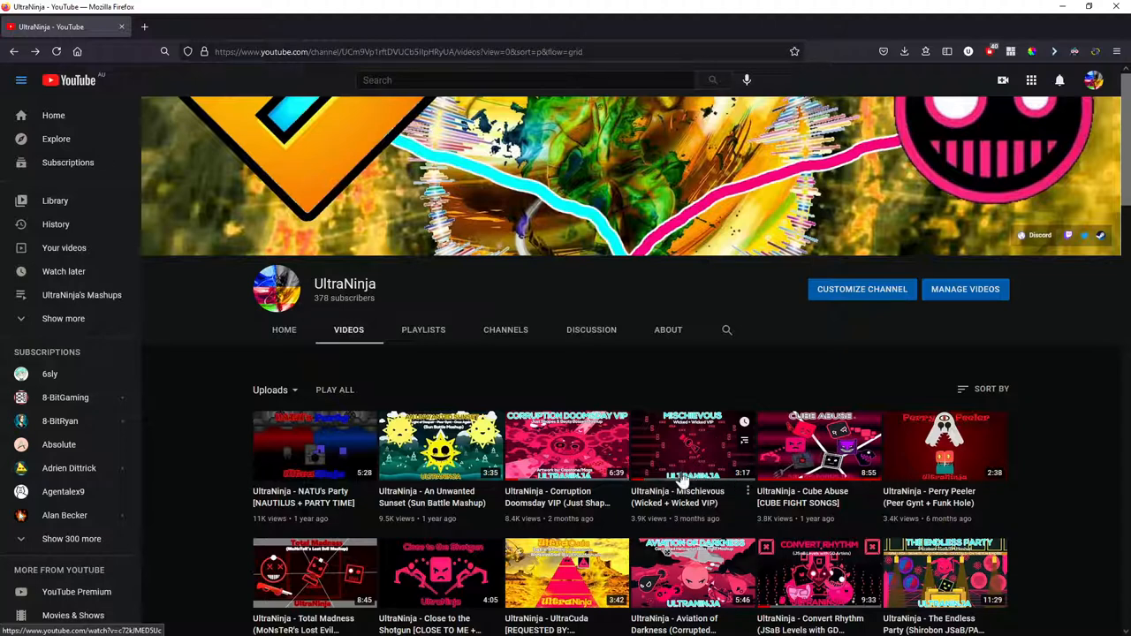
pyautogui.moveTo(846, 502)
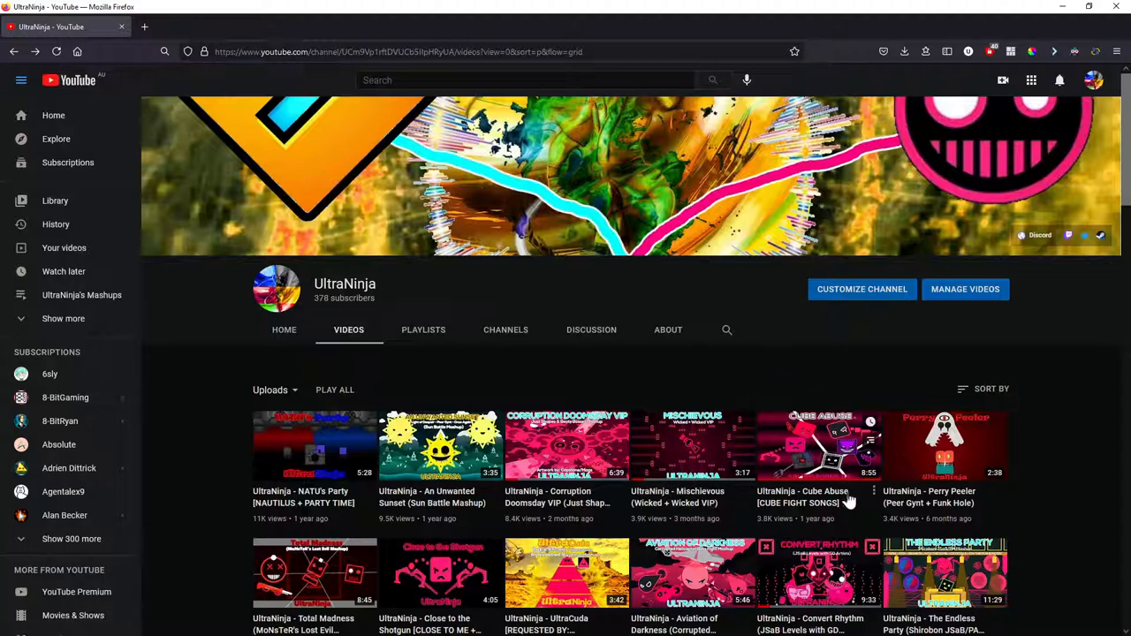
pyautogui.moveTo(823, 510)
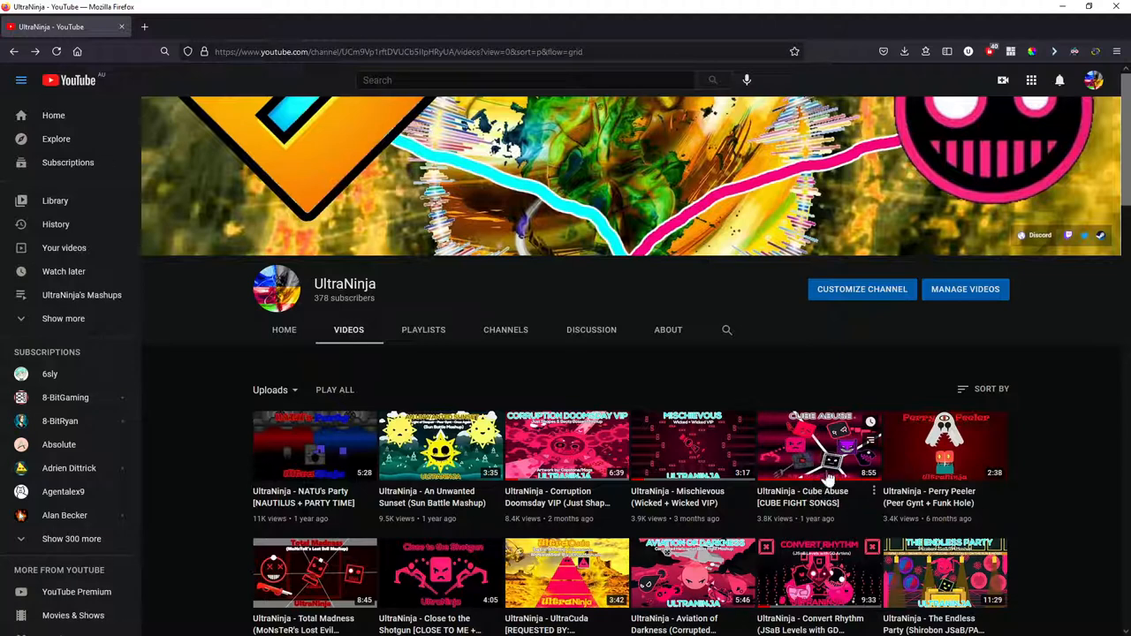
pyautogui.moveTo(820, 485)
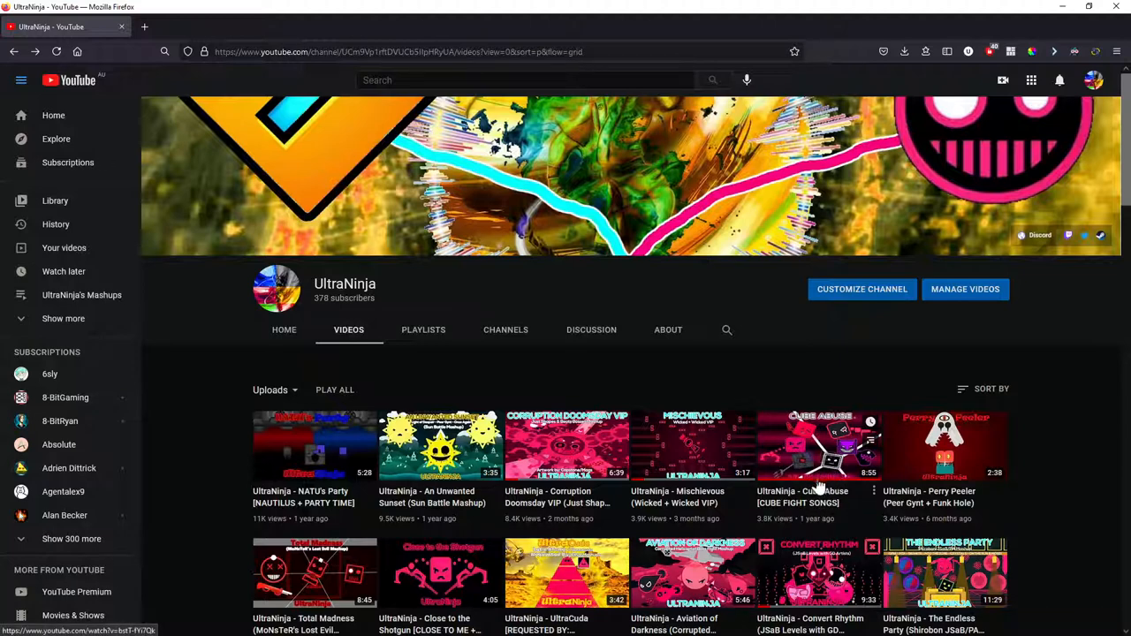
pyautogui.moveTo(781, 433)
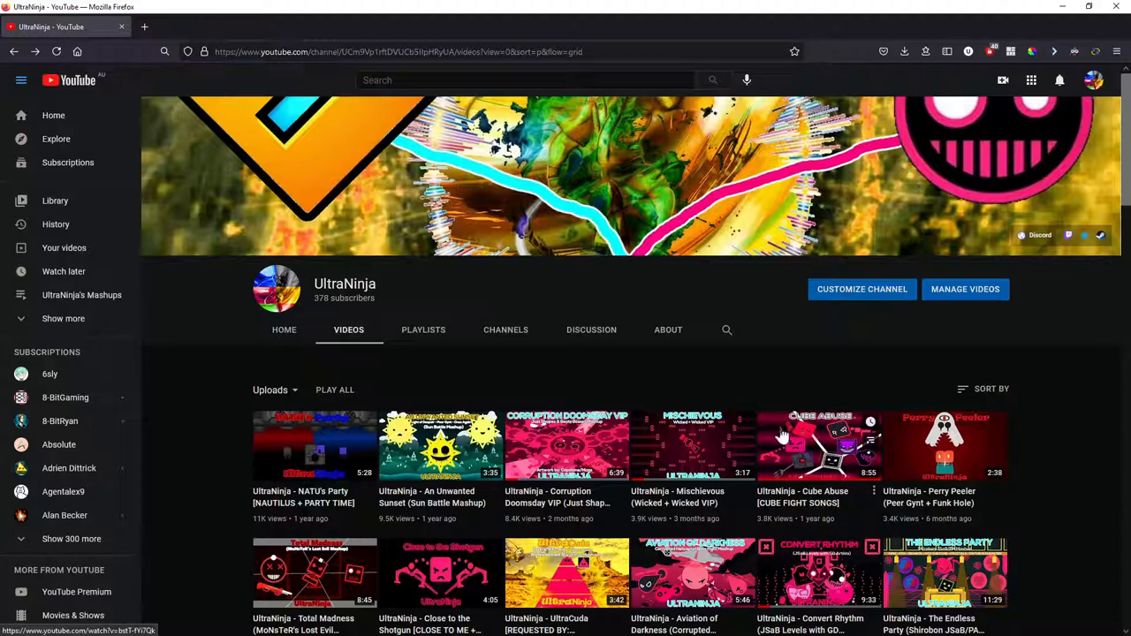
pyautogui.moveTo(816, 458)
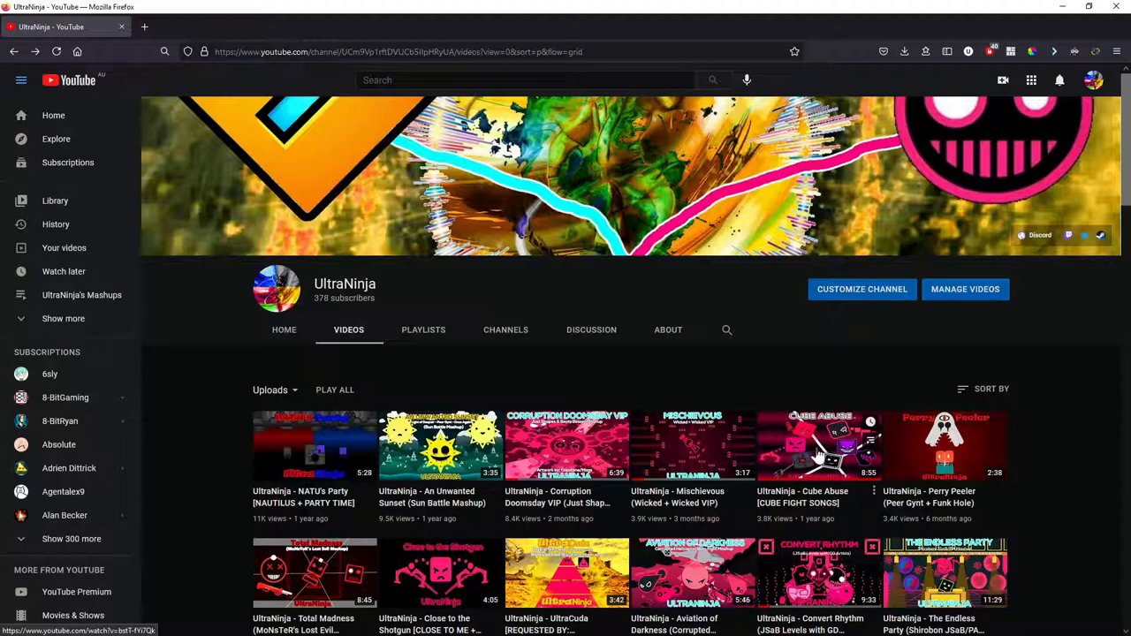
pyautogui.moveTo(820, 402)
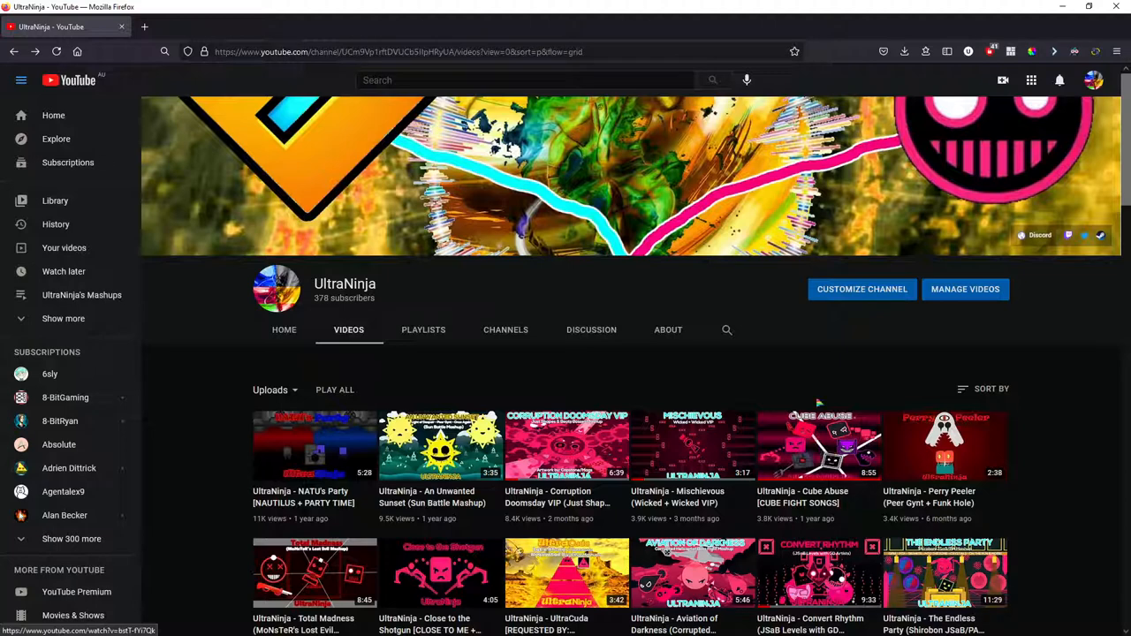
pyautogui.moveTo(814, 459)
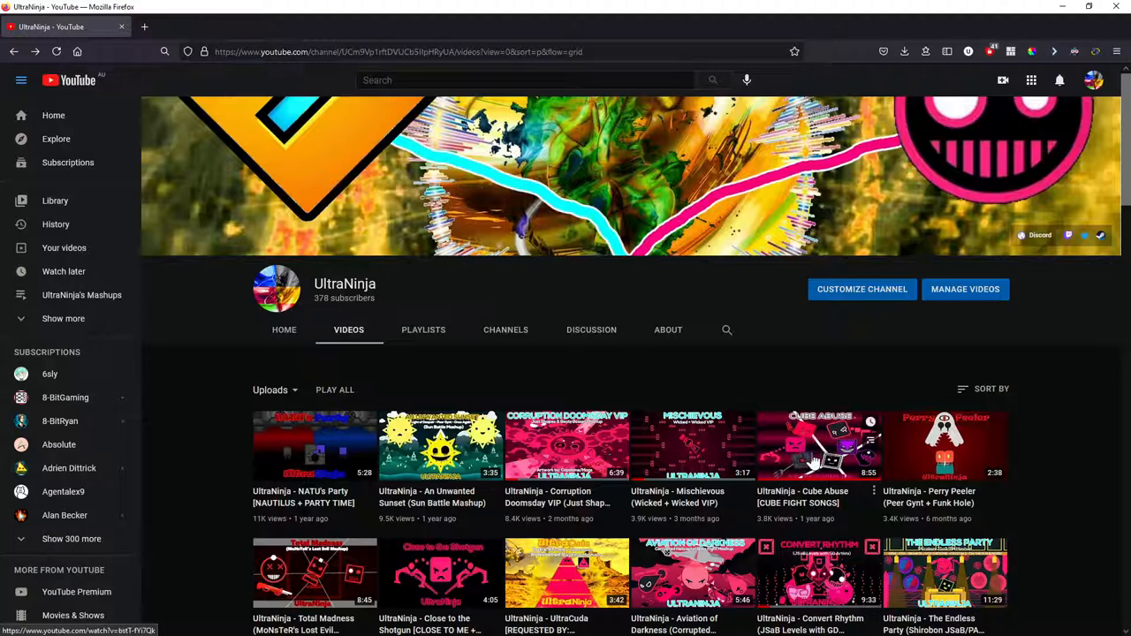
pyautogui.moveTo(945, 445)
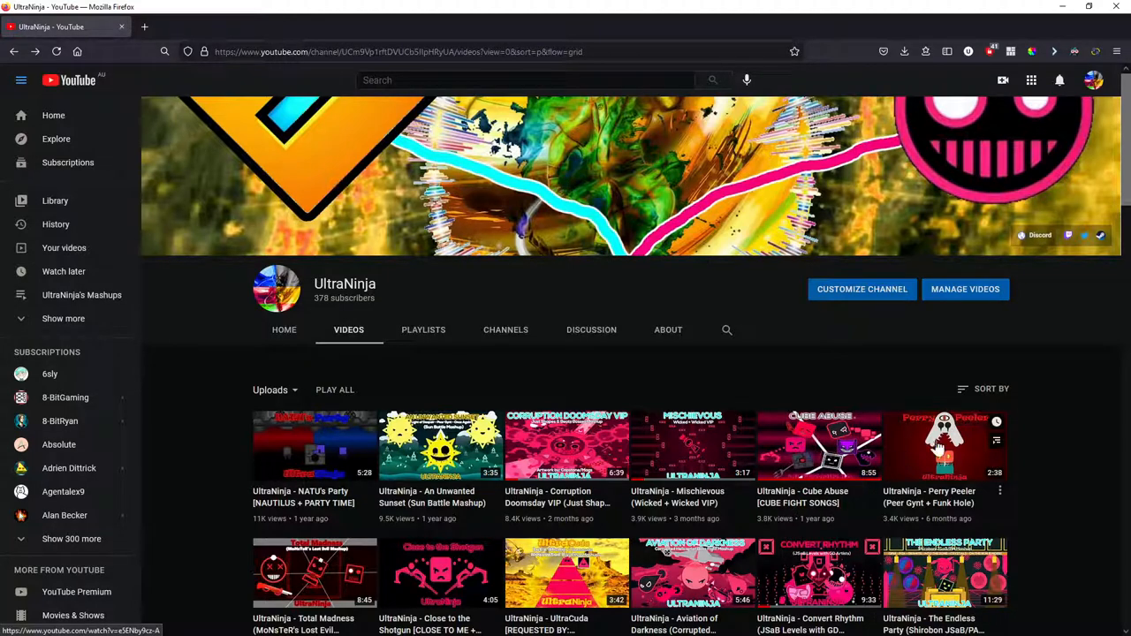
pyautogui.moveTo(899, 523)
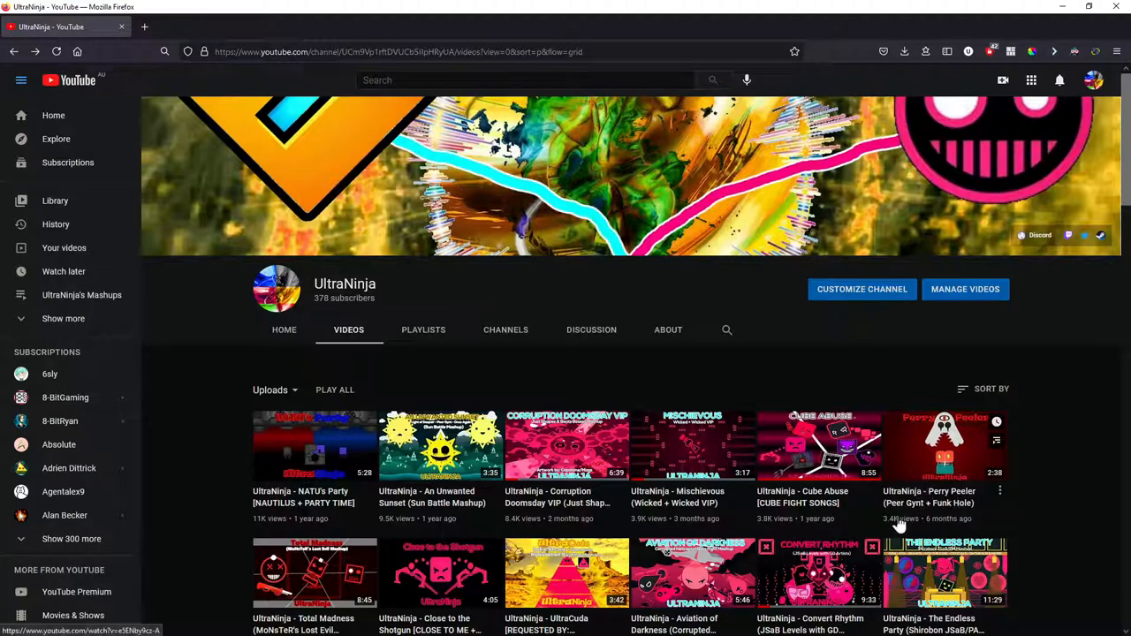
pyautogui.moveTo(952, 498)
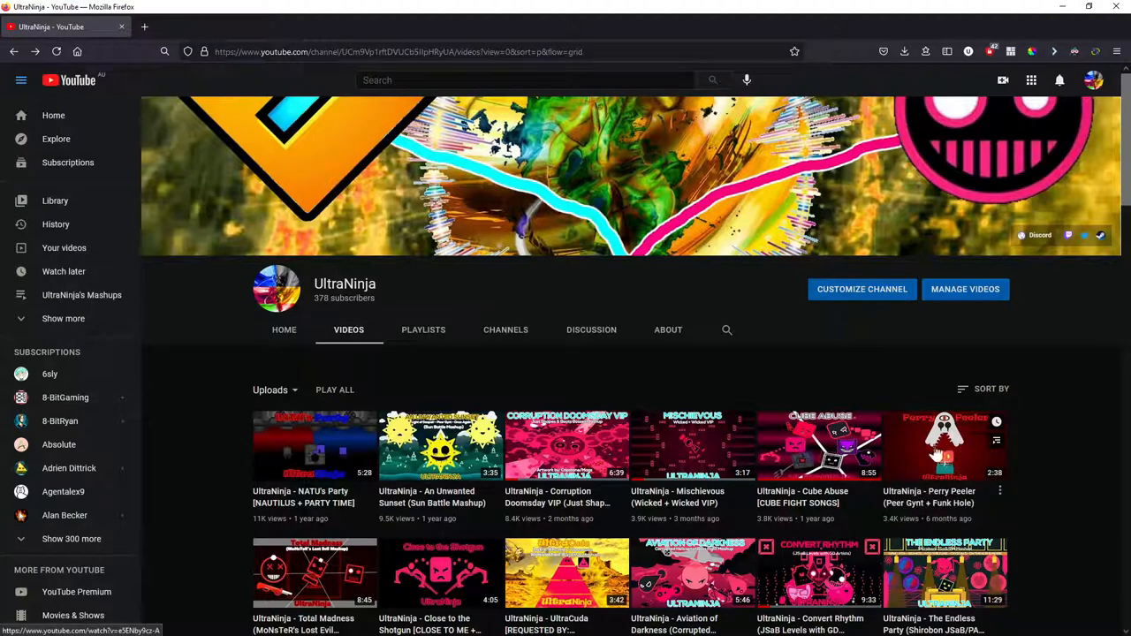
pyautogui.moveTo(300, 446)
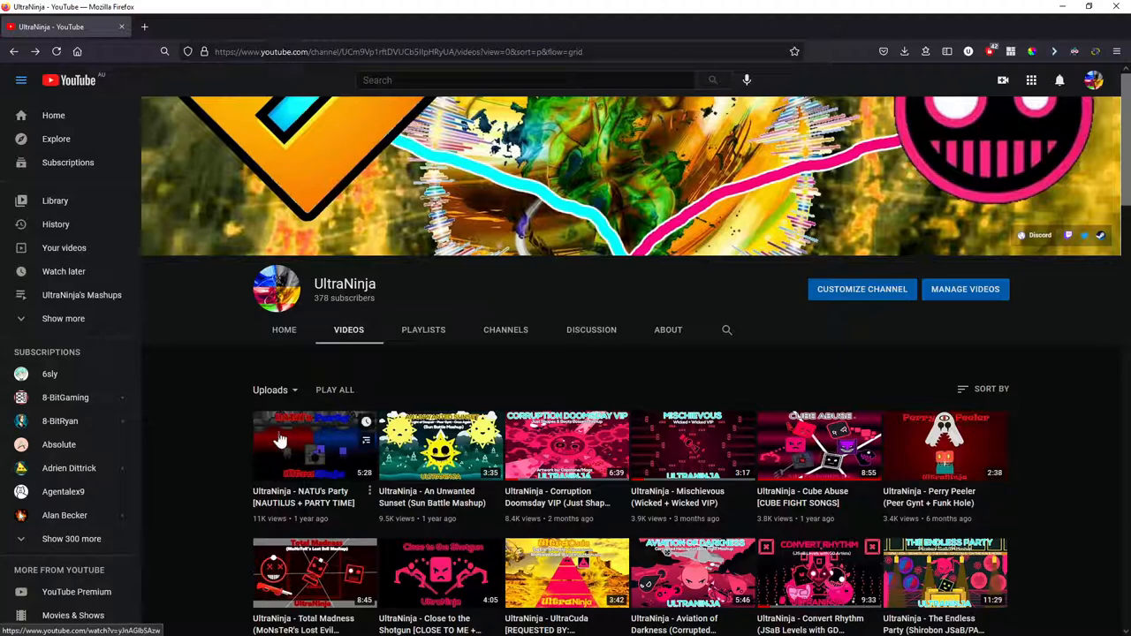
pyautogui.moveTo(945, 459)
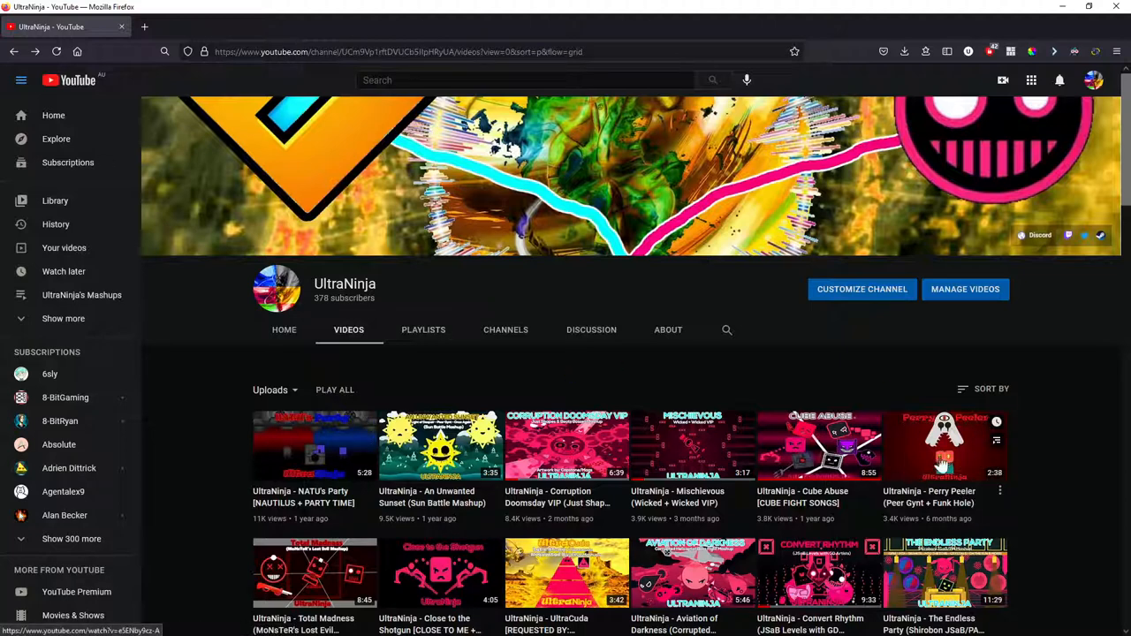
pyautogui.moveTo(997, 440)
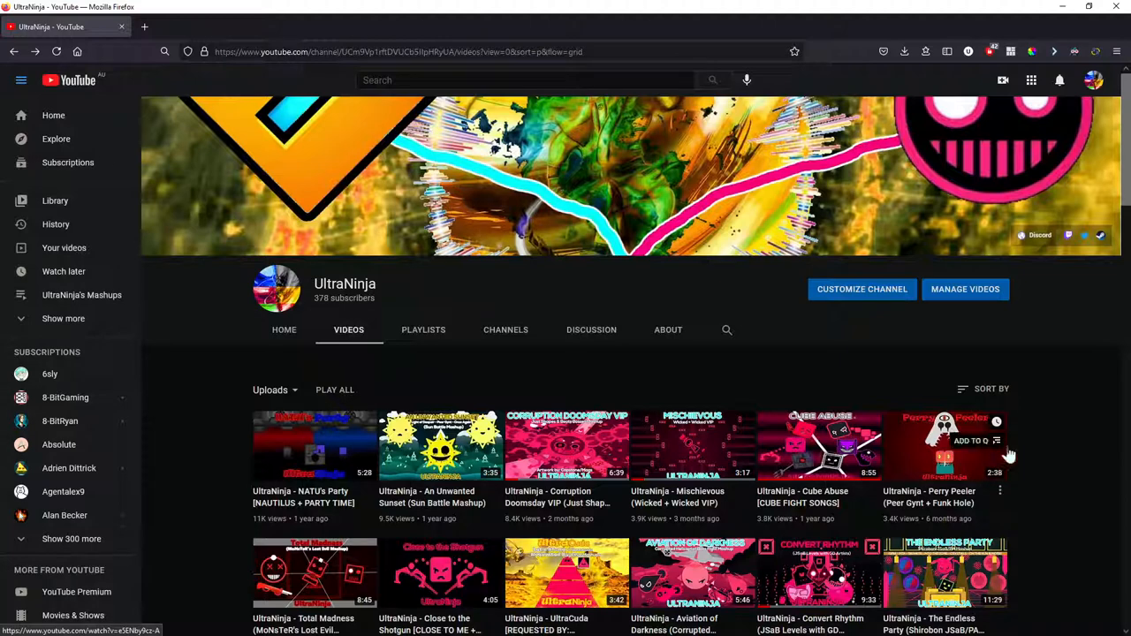
pyautogui.moveTo(1067, 470)
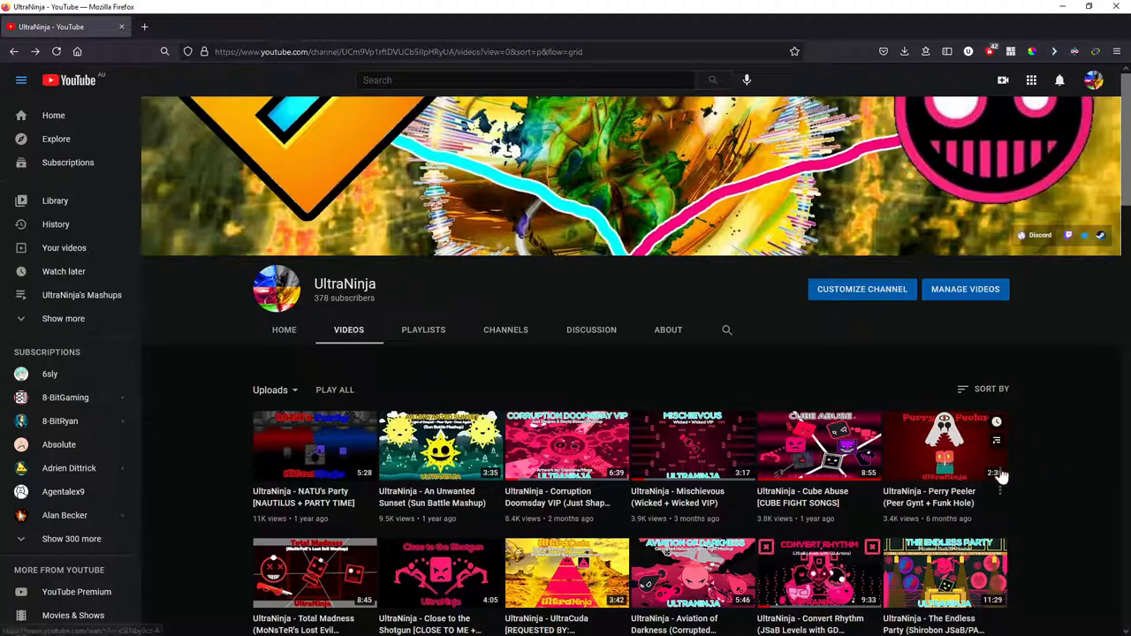
pyautogui.moveTo(908, 389)
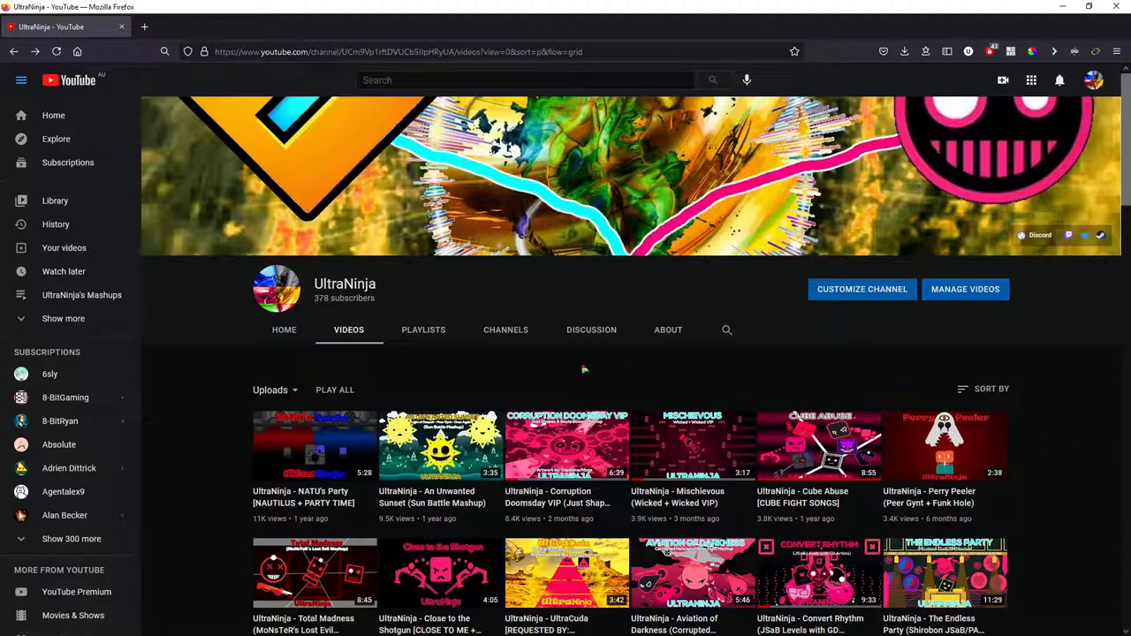
pyautogui.scroll(-3)
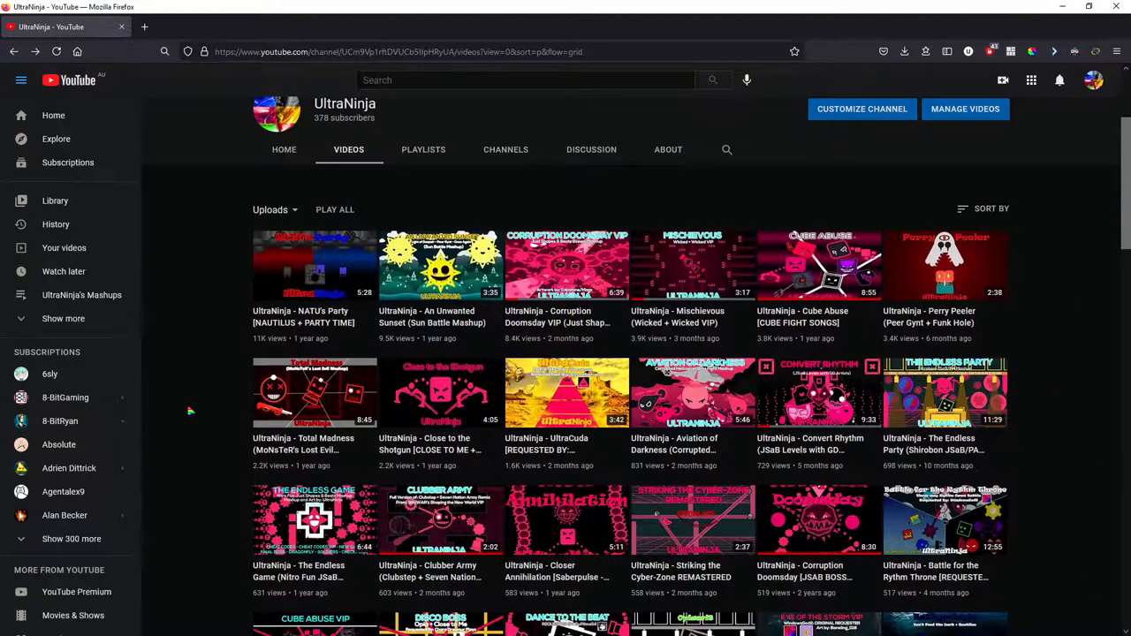
pyautogui.moveTo(315, 443)
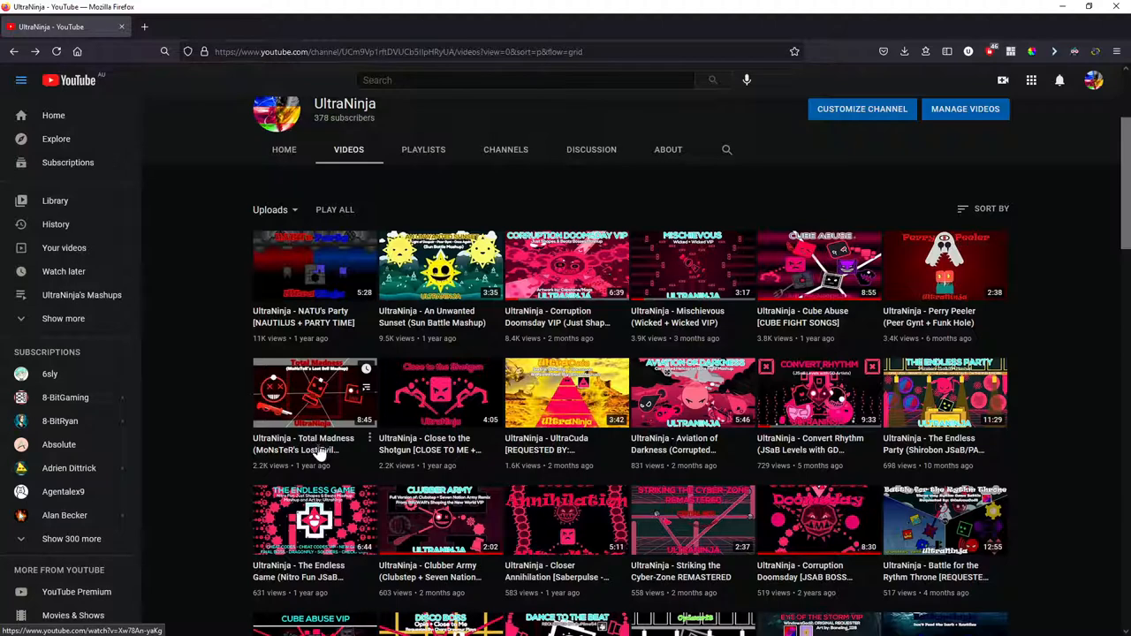
pyautogui.moveTo(448, 445)
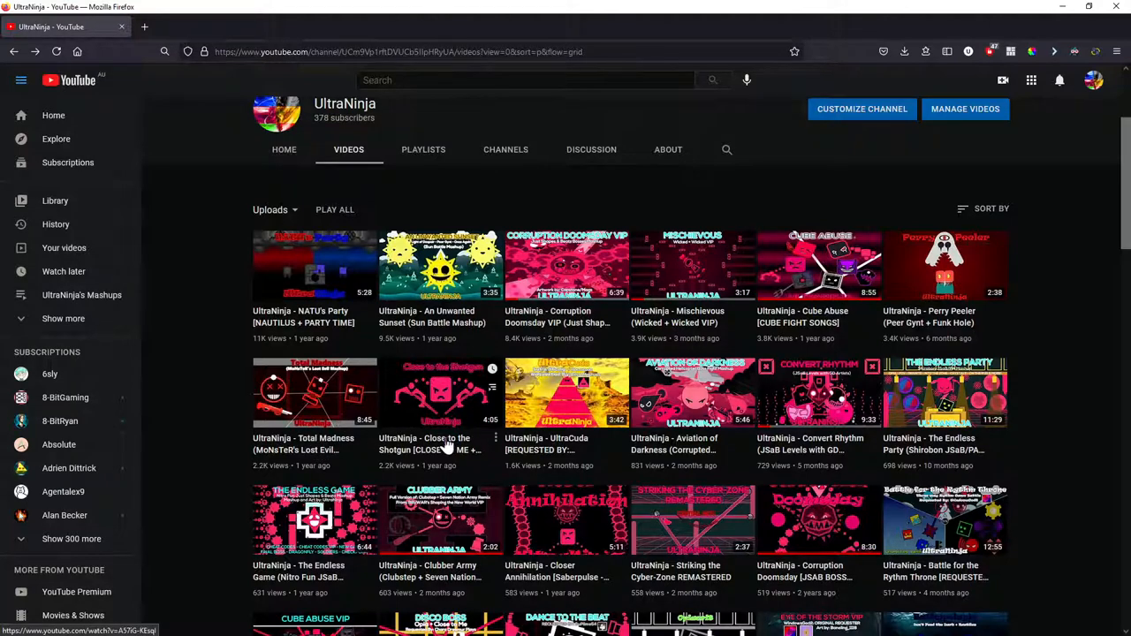
pyautogui.moveTo(422, 456)
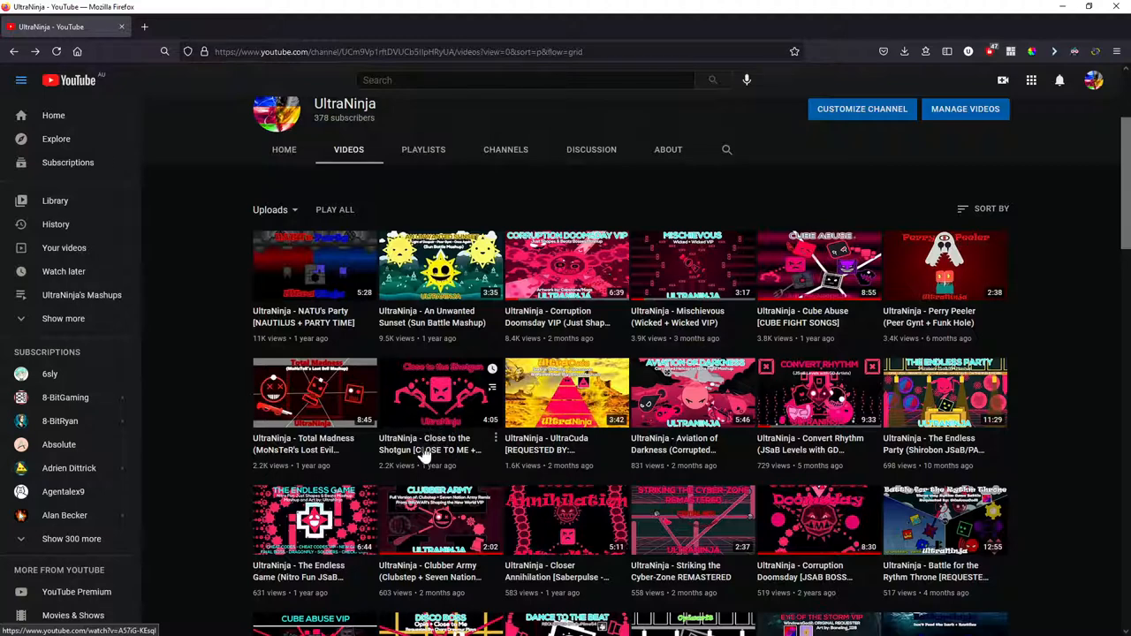
pyautogui.moveTo(422, 401)
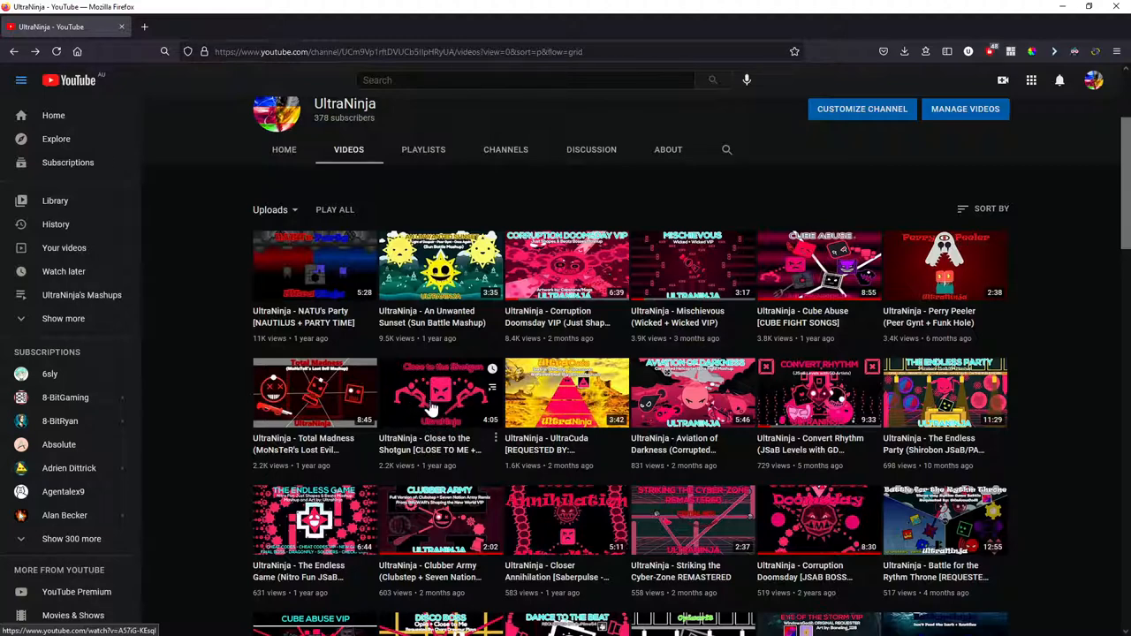
pyautogui.moveTo(410, 426)
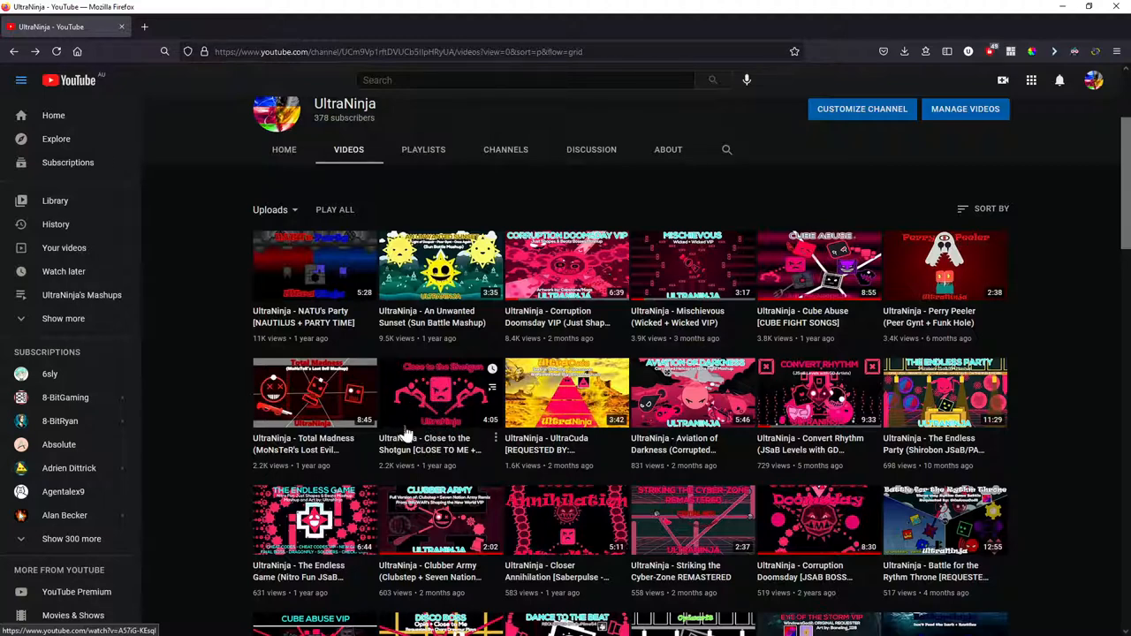
pyautogui.moveTo(458, 408)
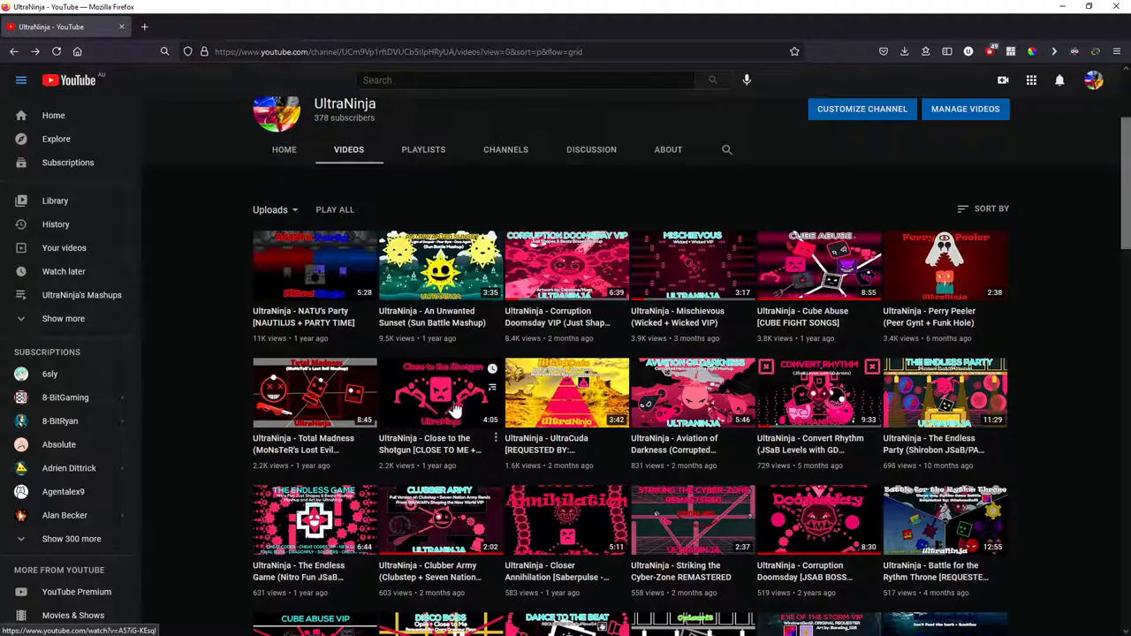
pyautogui.moveTo(427, 415)
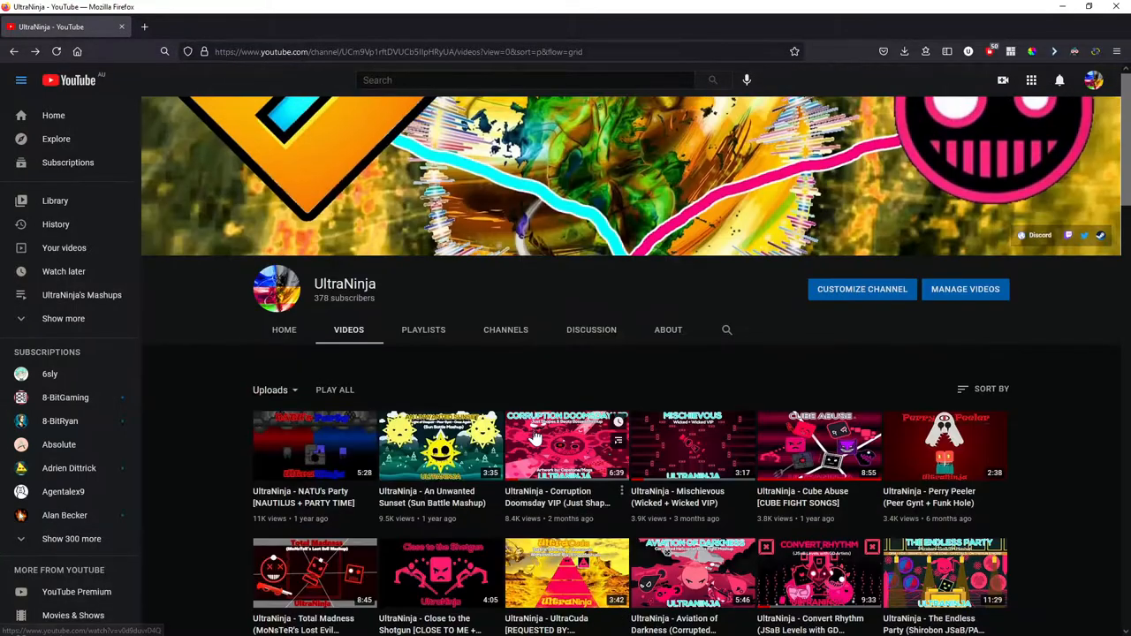
pyautogui.scroll(-3)
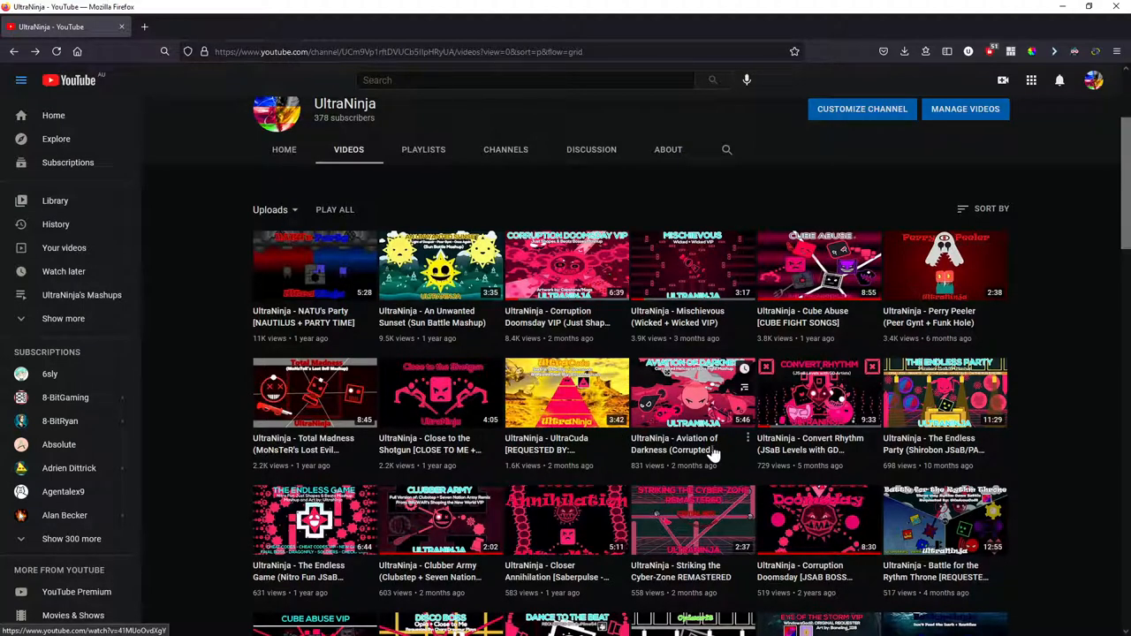
pyautogui.moveTo(711, 452)
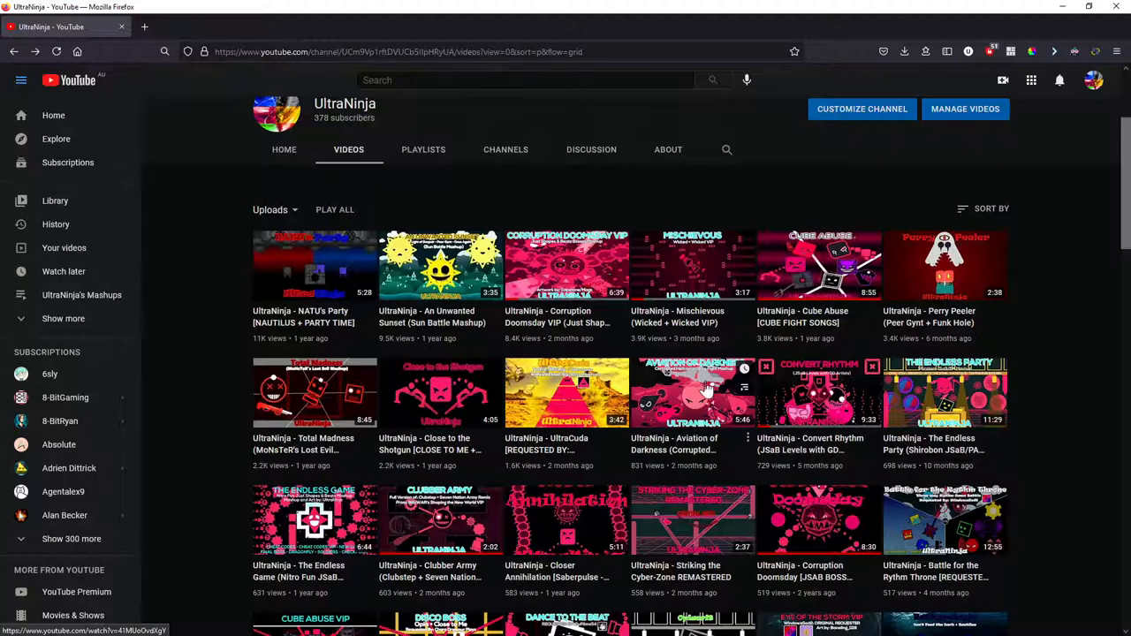
pyautogui.moveTo(820, 448)
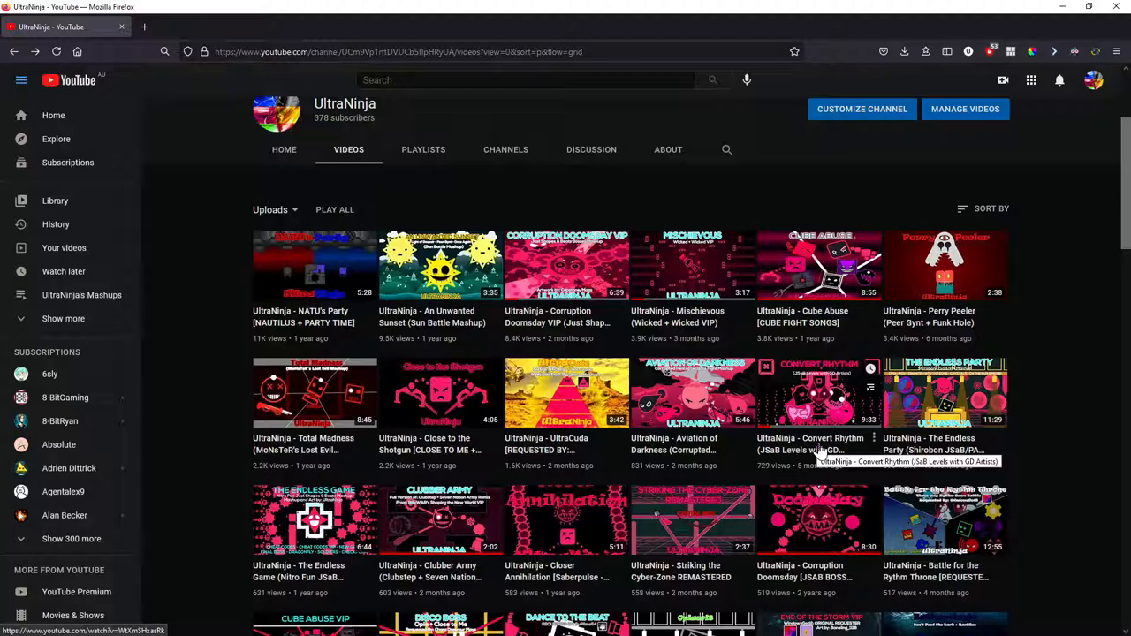
pyautogui.moveTo(946, 392)
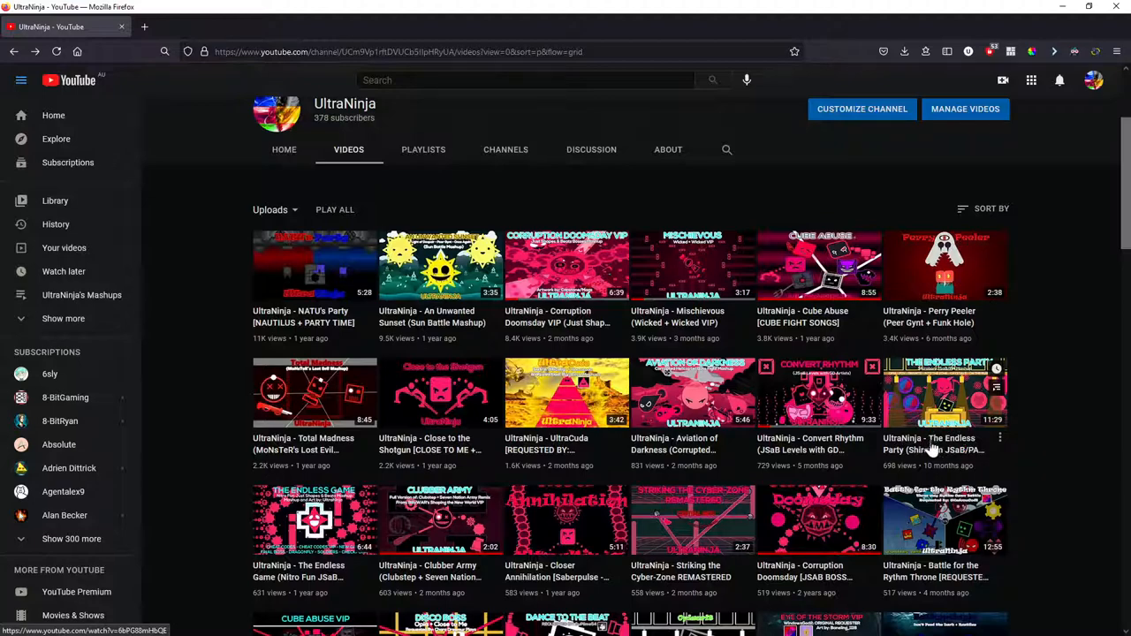
pyautogui.scroll(-3)
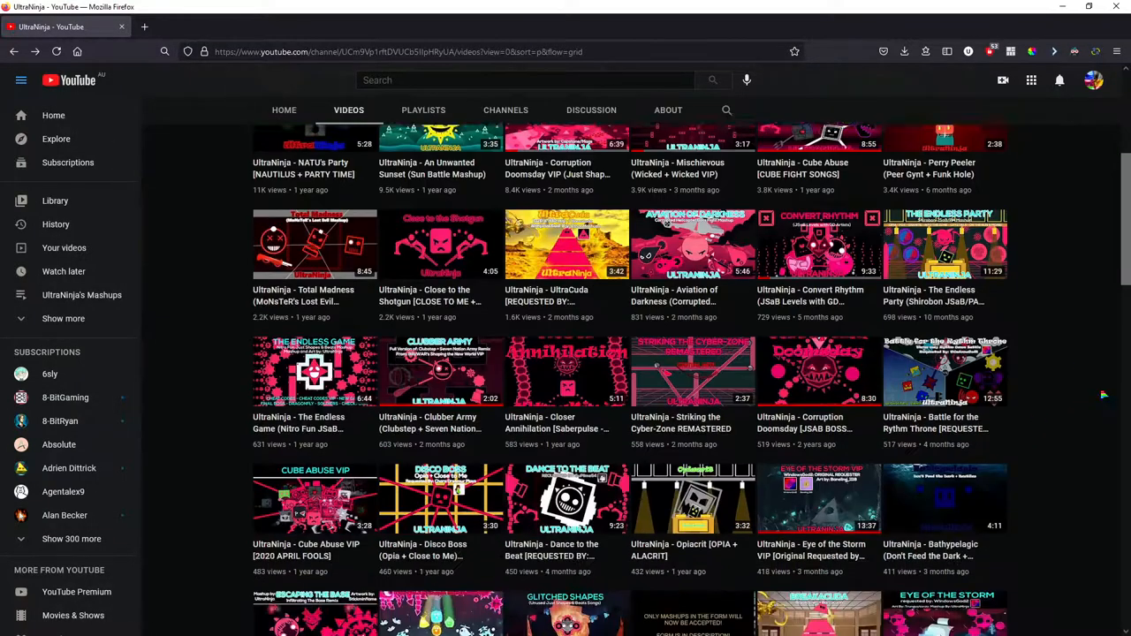
pyautogui.scroll(-3)
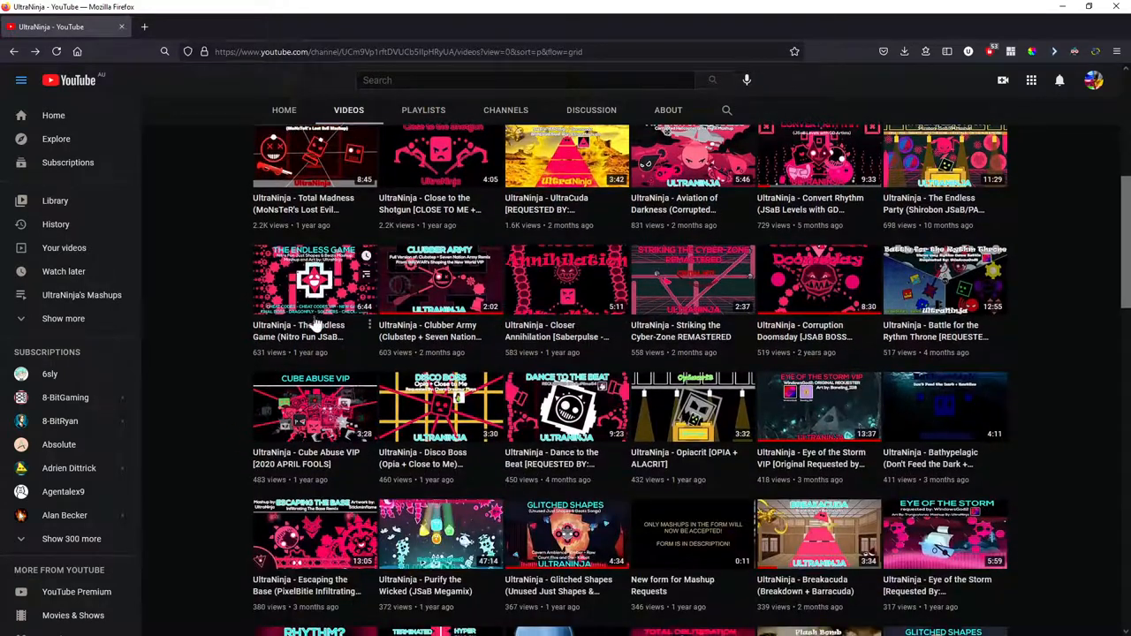
pyautogui.moveTo(212, 334)
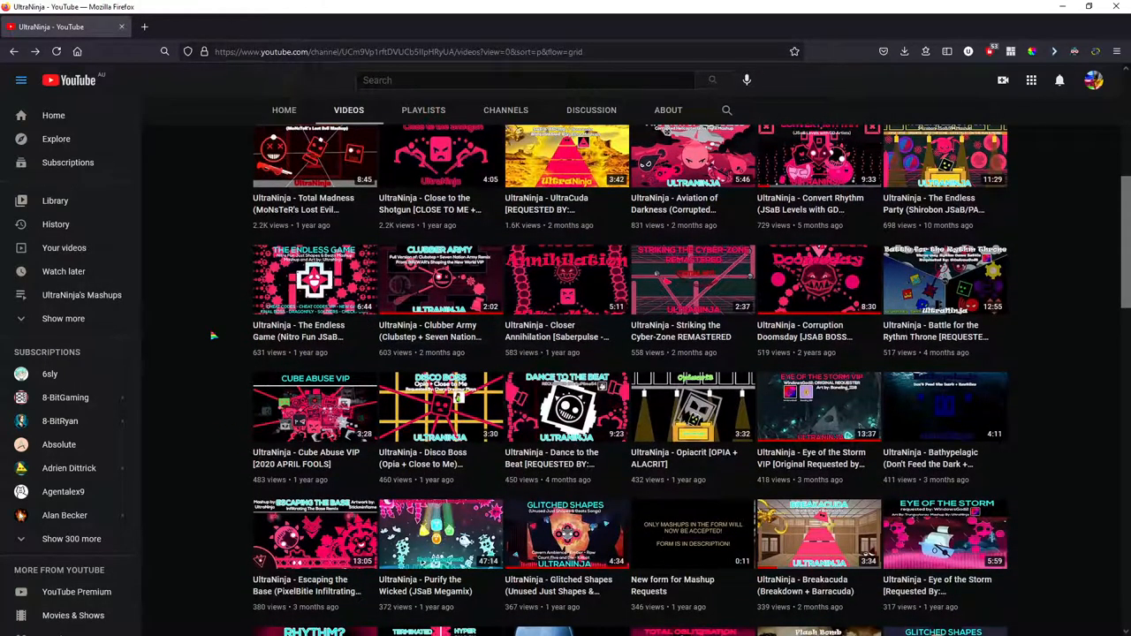
pyautogui.moveTo(455, 330)
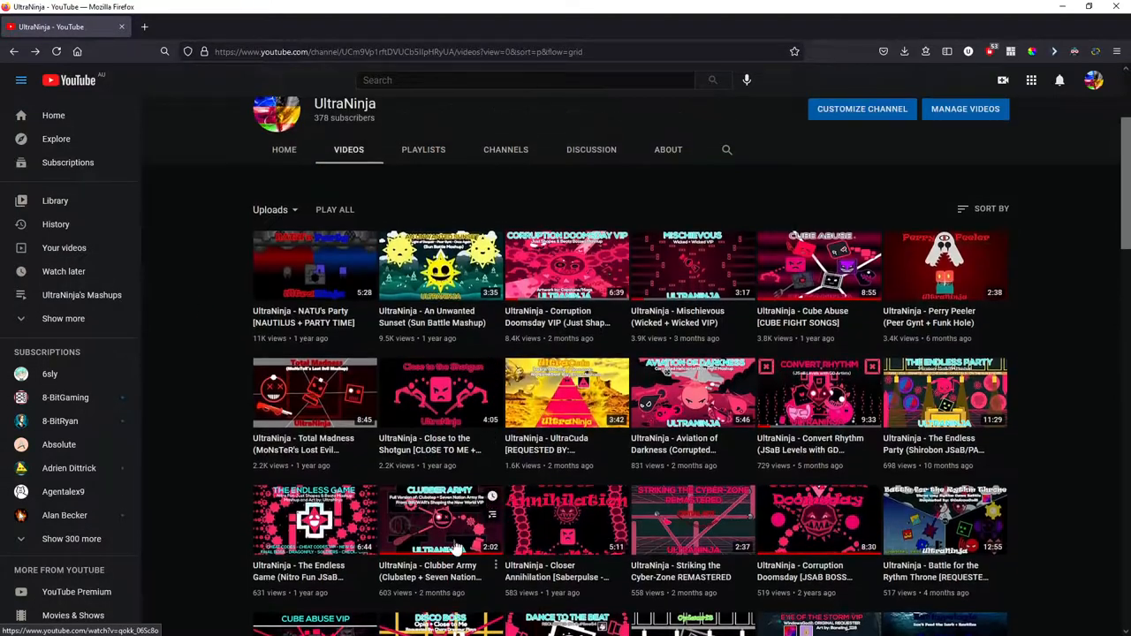
pyautogui.moveTo(433, 296)
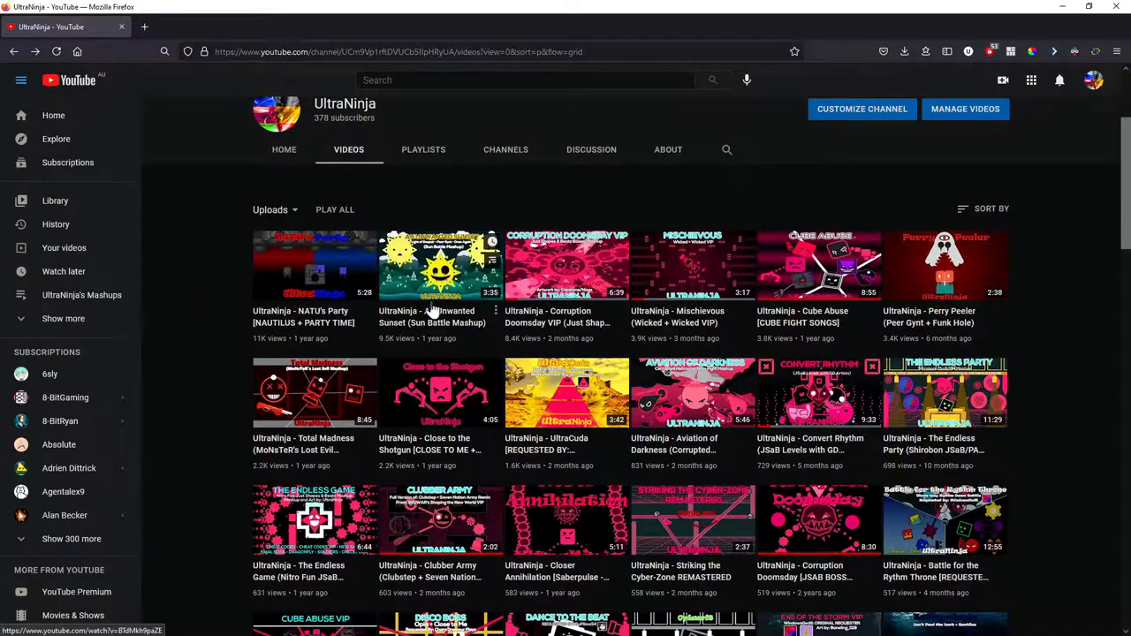
pyautogui.scroll(-3)
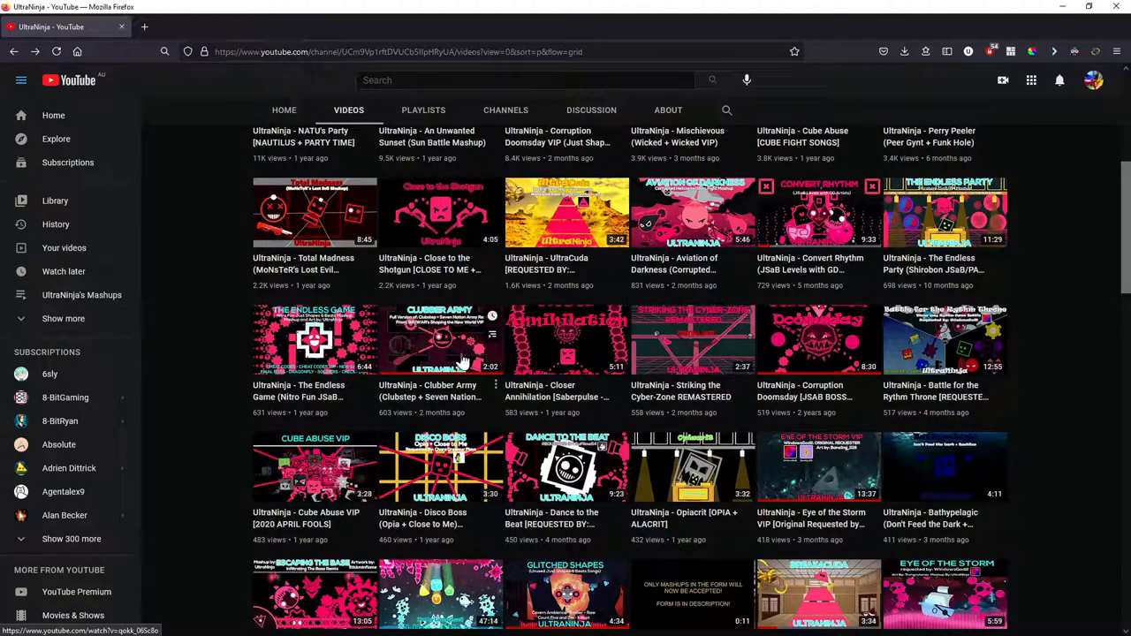
pyautogui.moveTo(569, 410)
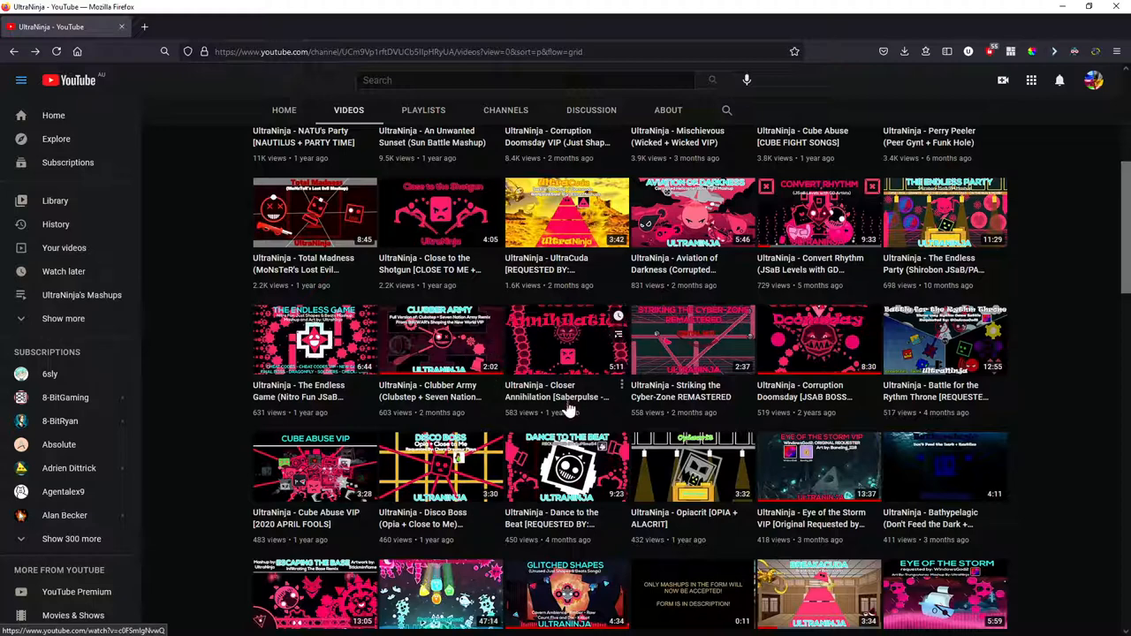
pyautogui.moveTo(569, 364)
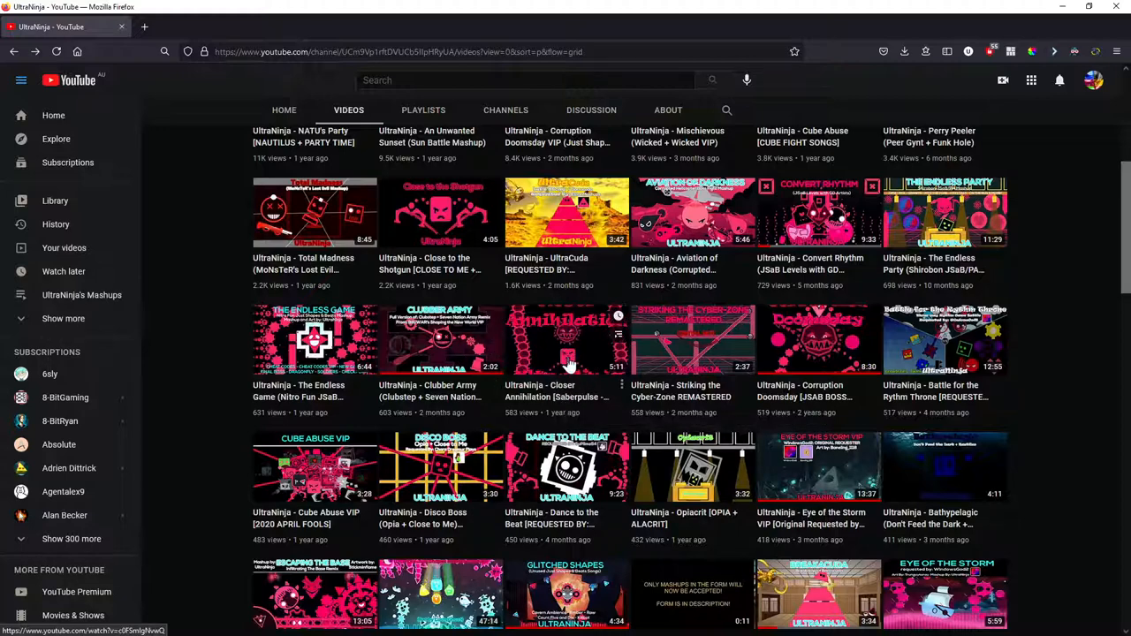
pyautogui.moveTo(555, 381)
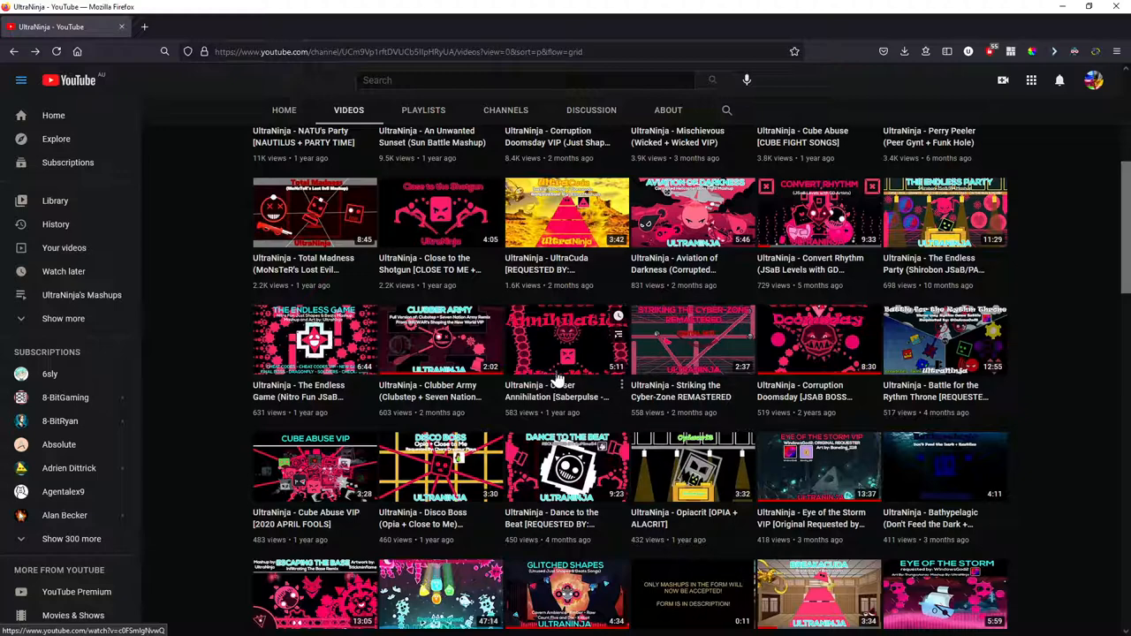
pyautogui.scroll(-3)
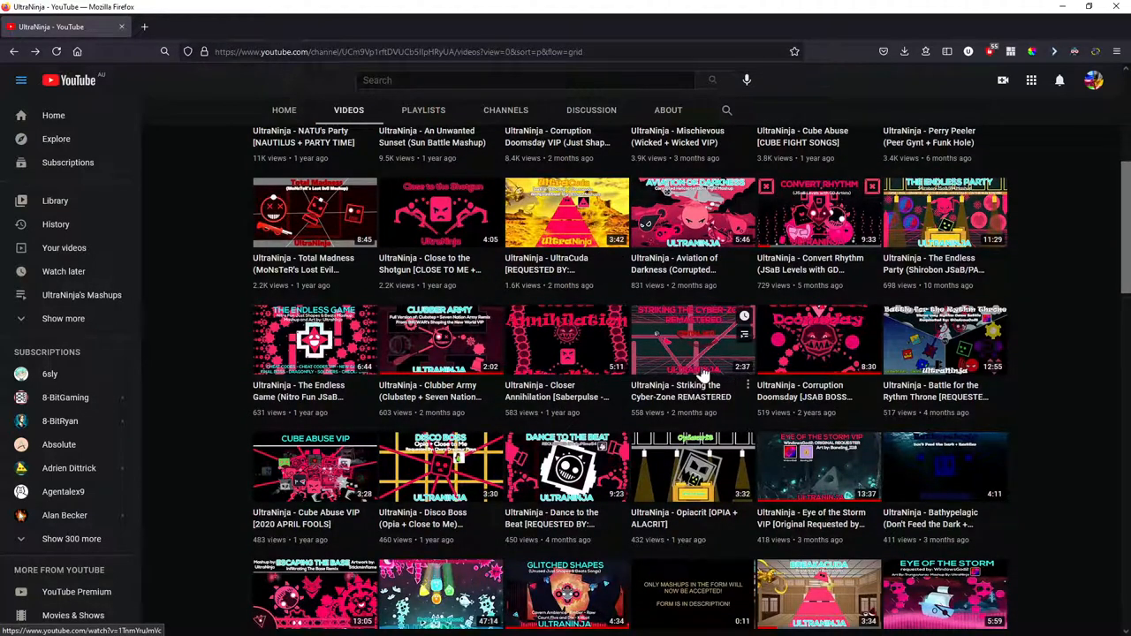
pyautogui.moveTo(671, 357)
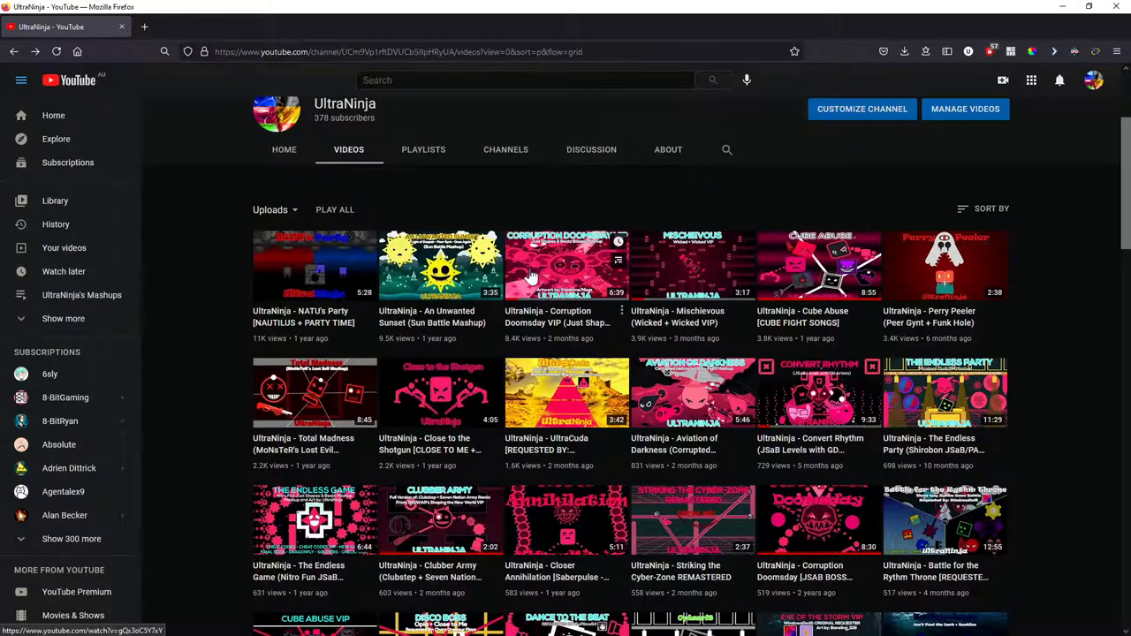
pyautogui.moveTo(569, 268)
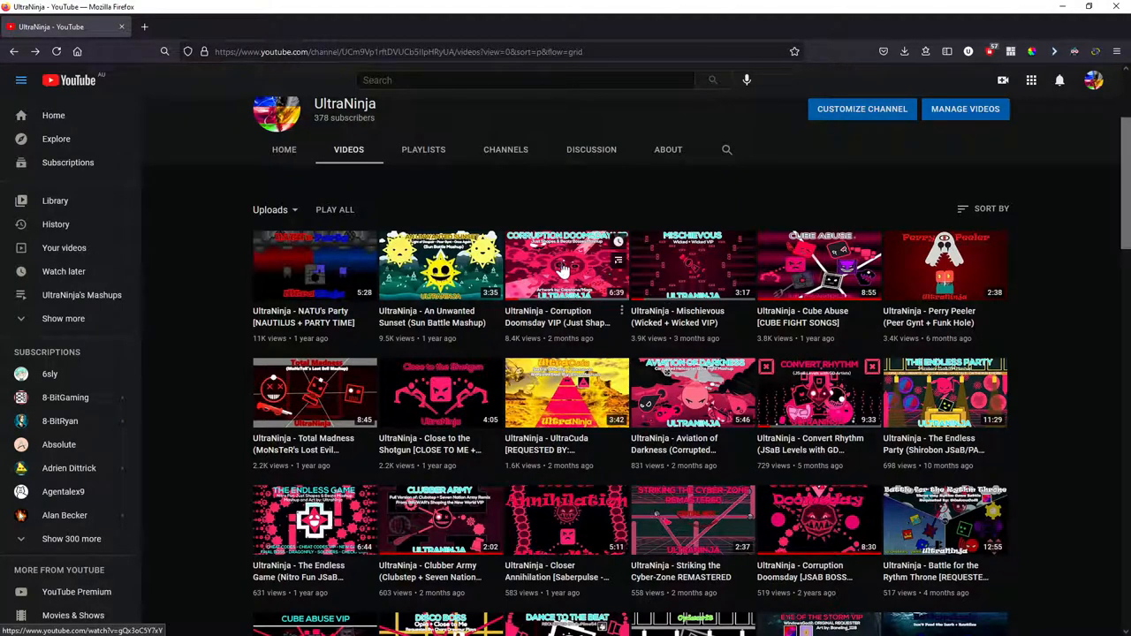
pyautogui.scroll(-3)
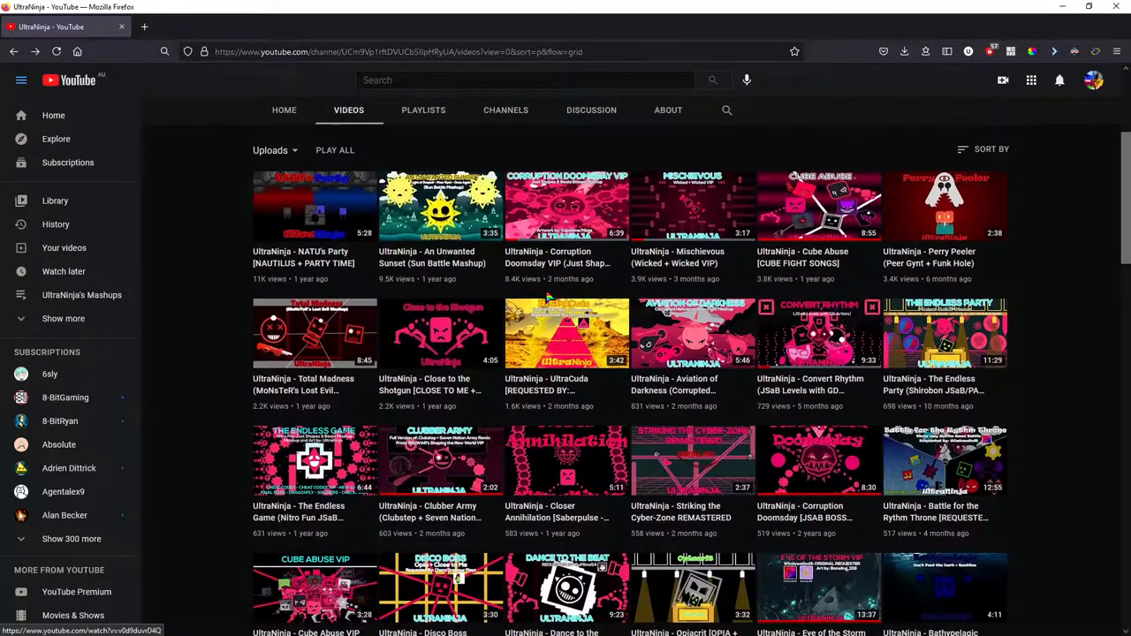
pyautogui.scroll(-3)
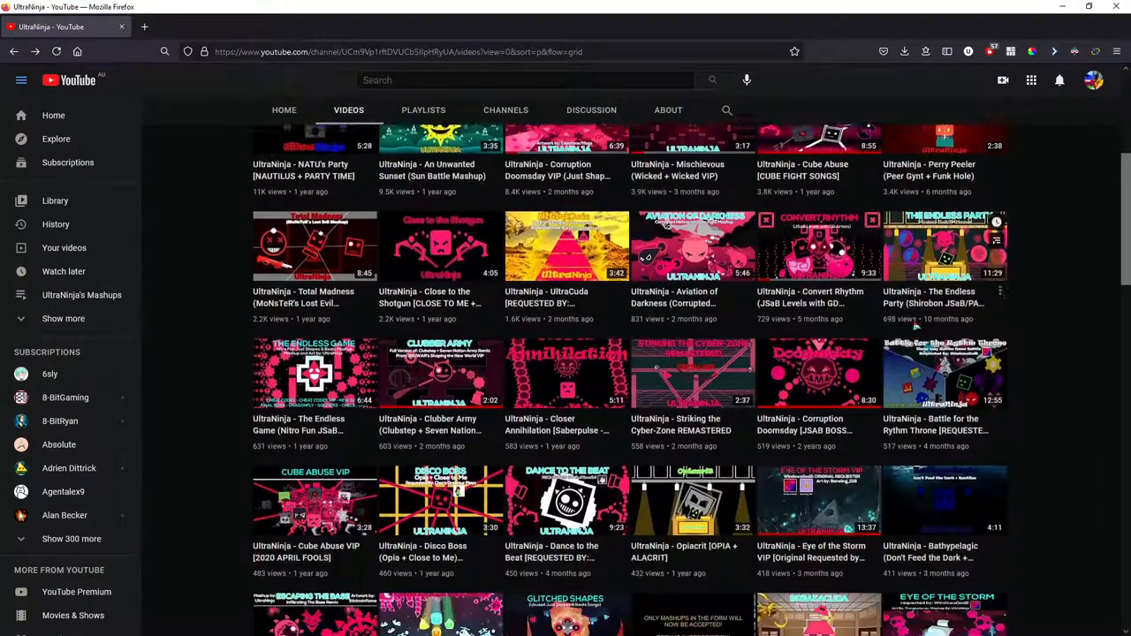
pyautogui.scroll(-3)
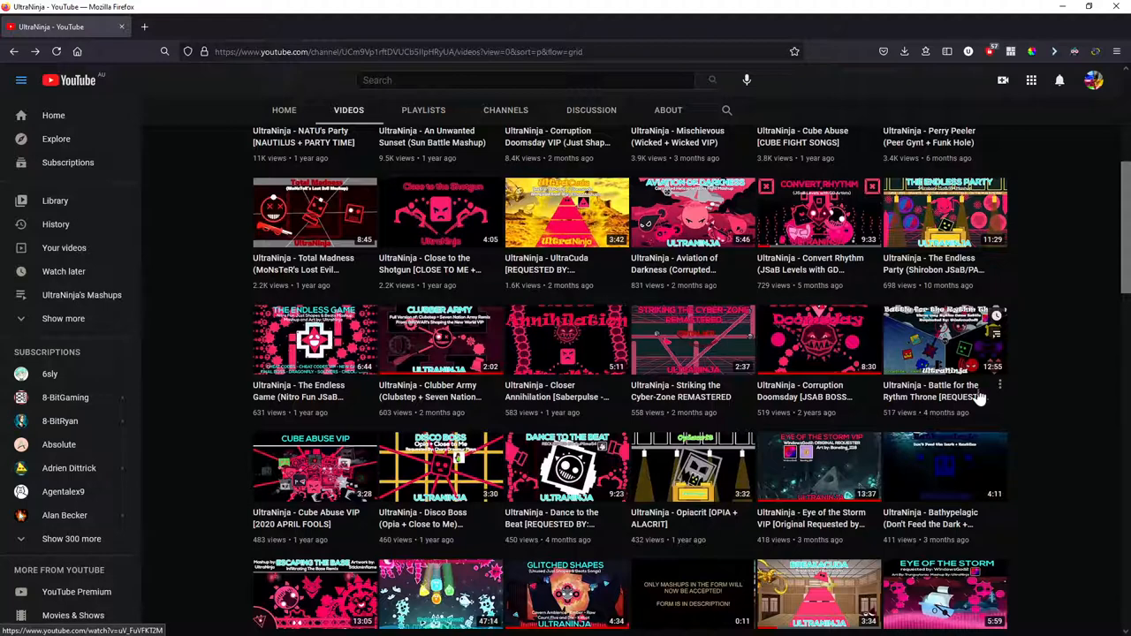
pyautogui.moveTo(975, 395)
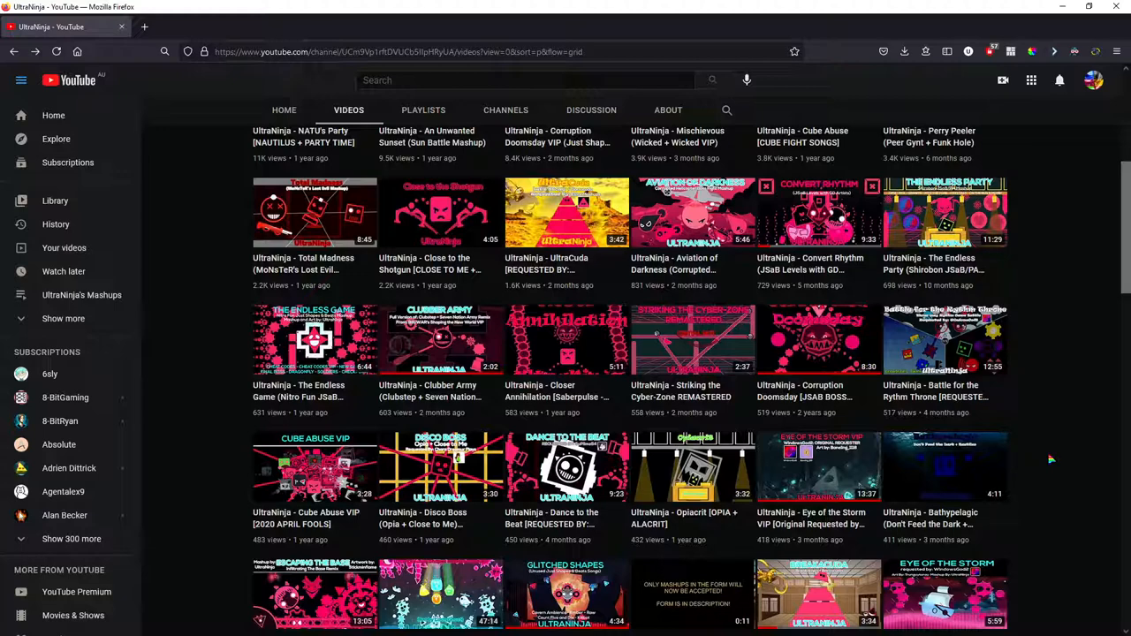
pyautogui.moveTo(1090, 426)
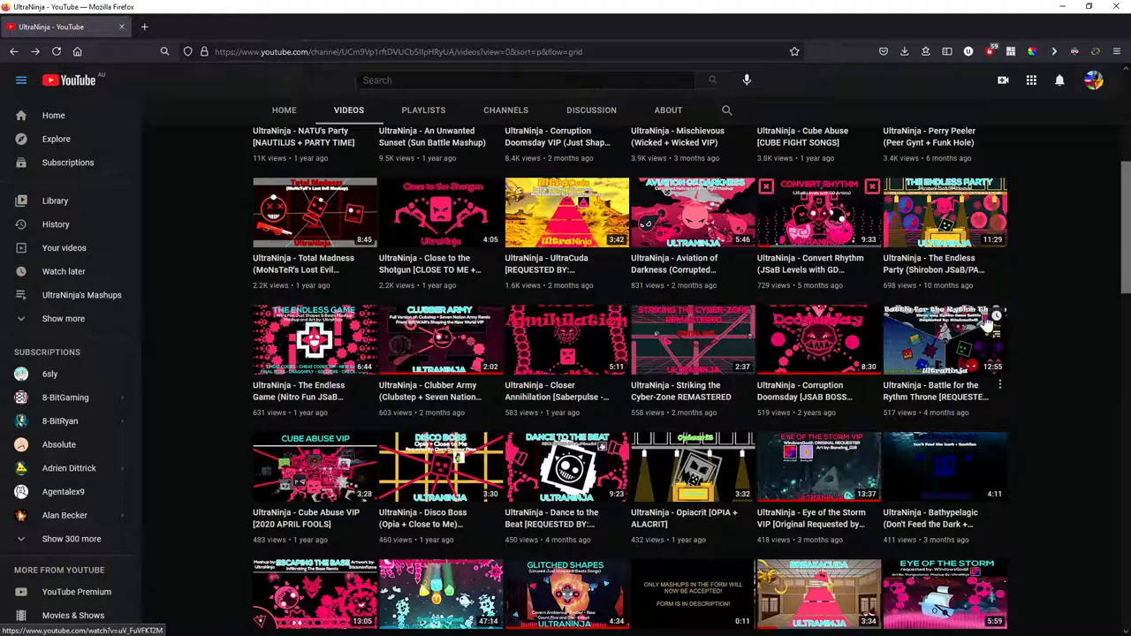
pyautogui.scroll(-3)
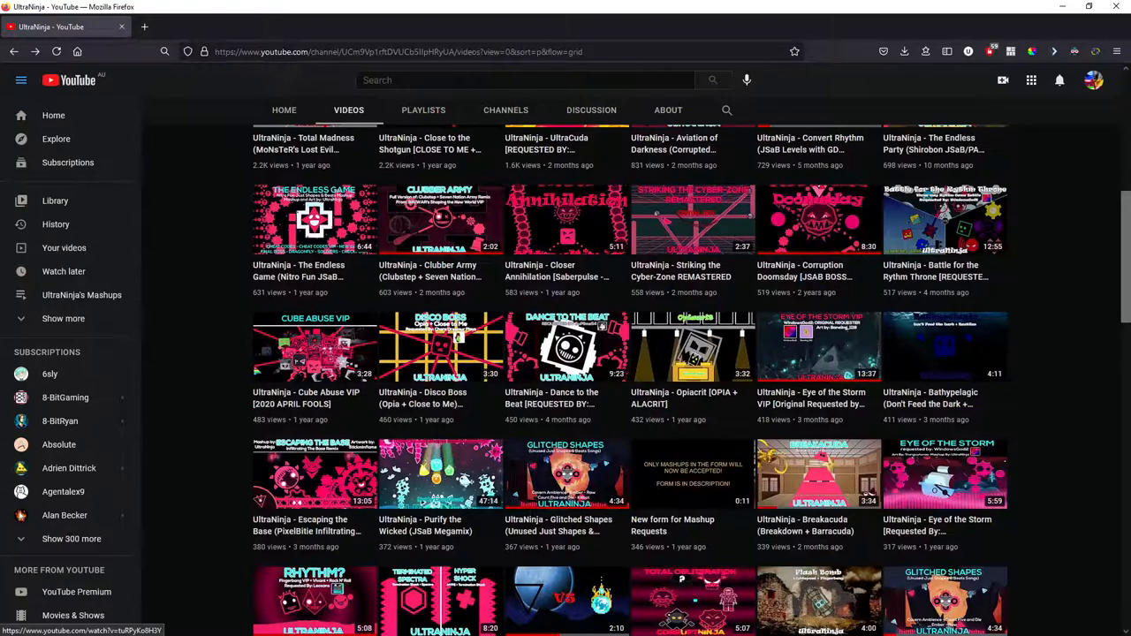
pyautogui.moveTo(445, 399)
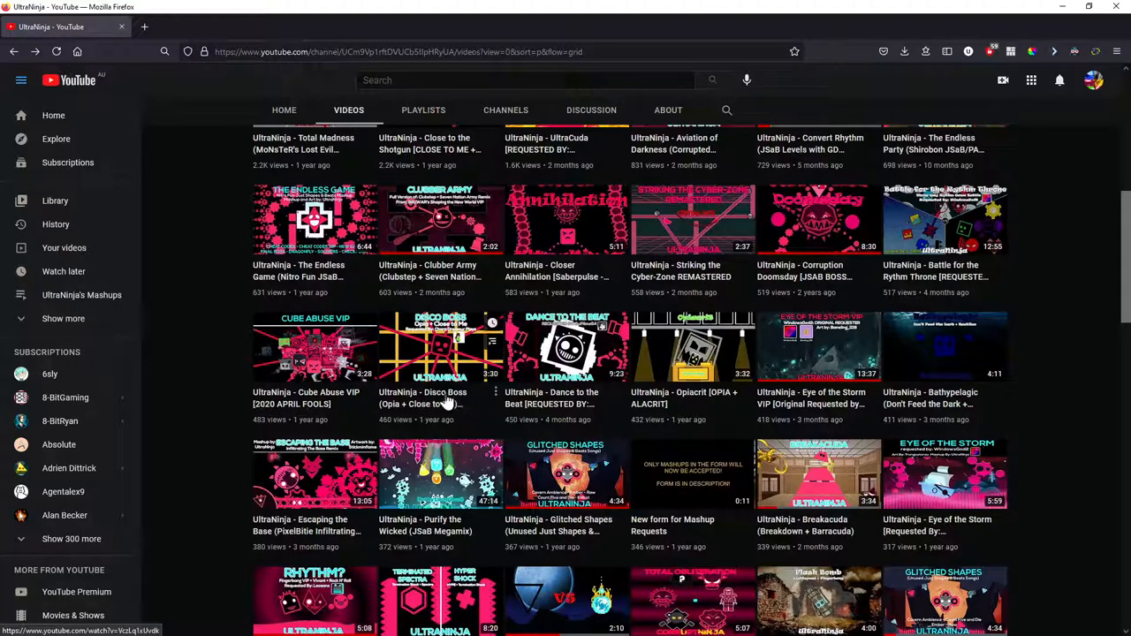
pyautogui.moveTo(442, 401)
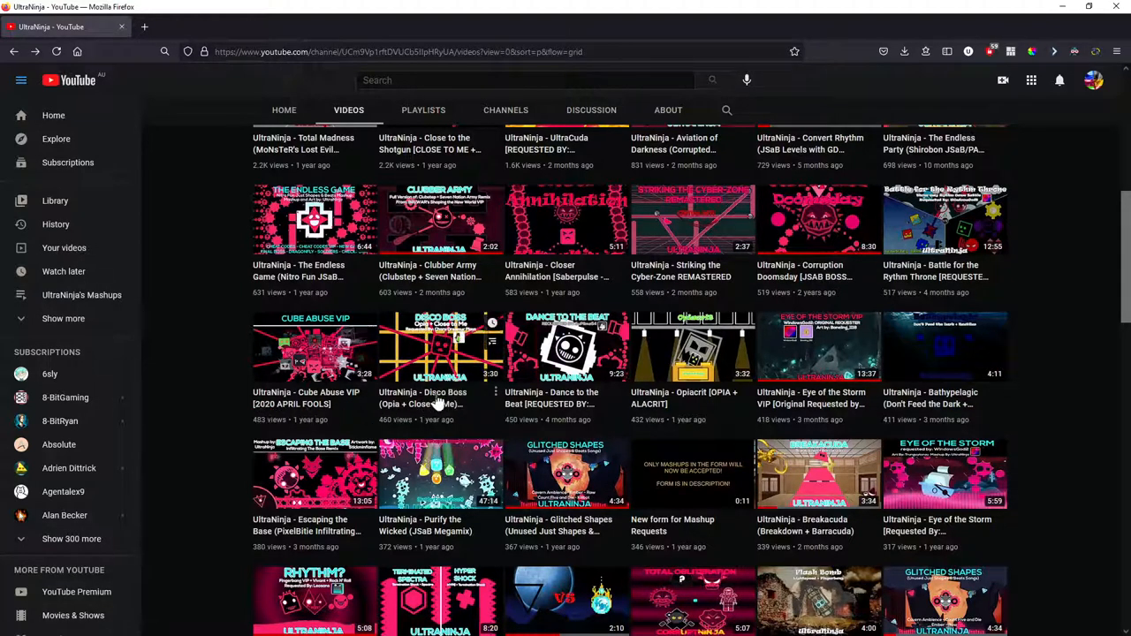
pyautogui.moveTo(442, 350)
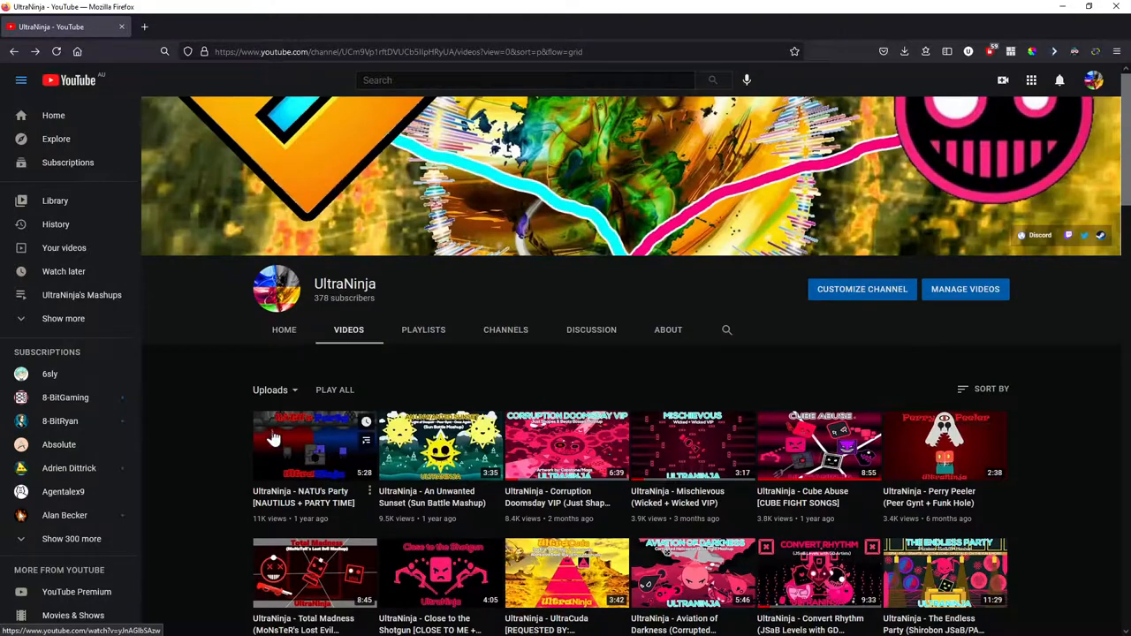
pyautogui.scroll(-3)
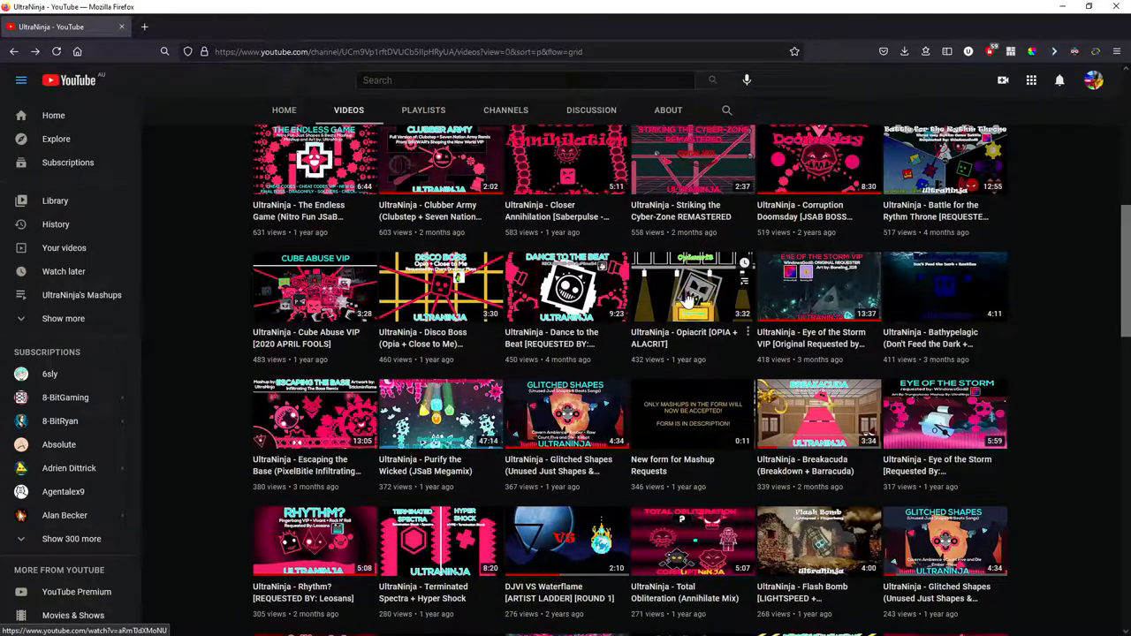
pyautogui.moveTo(816, 309)
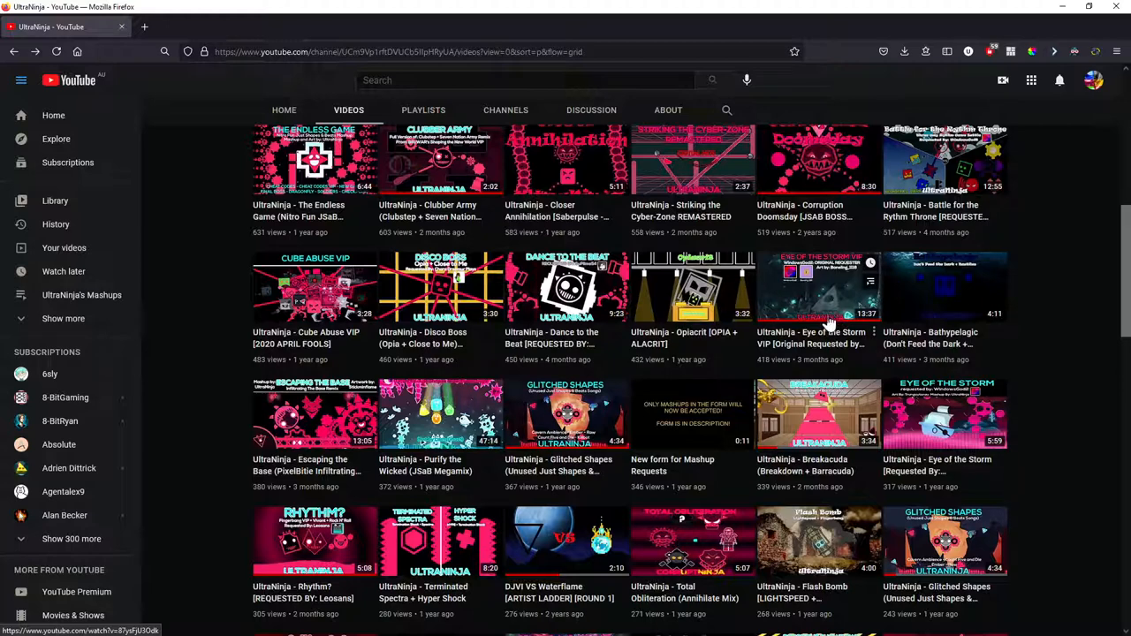
pyautogui.moveTo(945, 350)
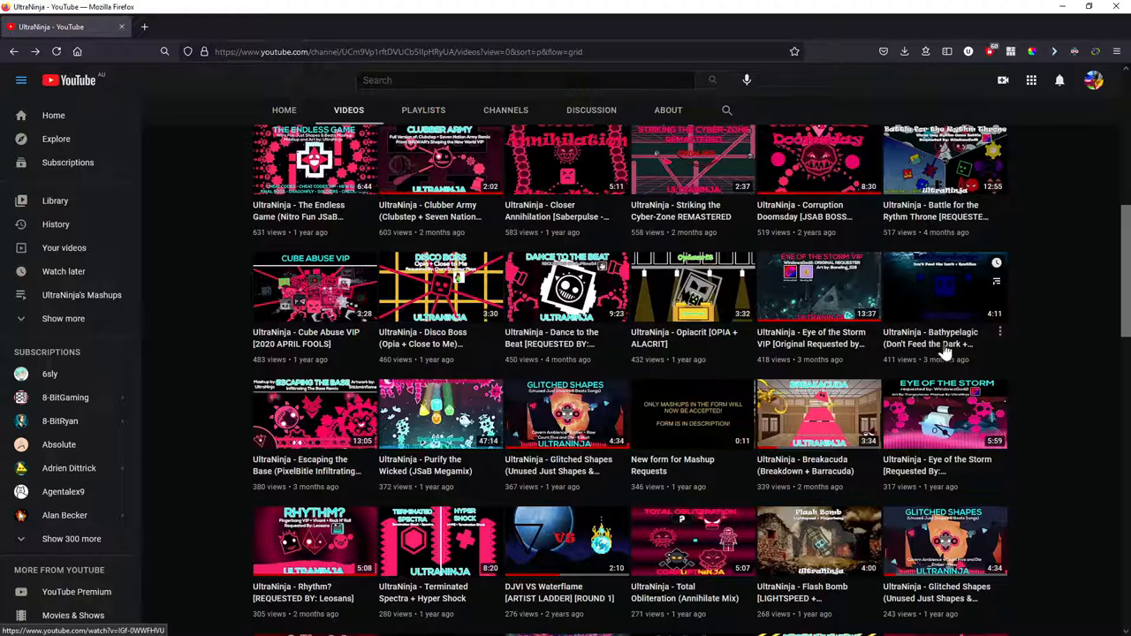
pyautogui.moveTo(971, 357)
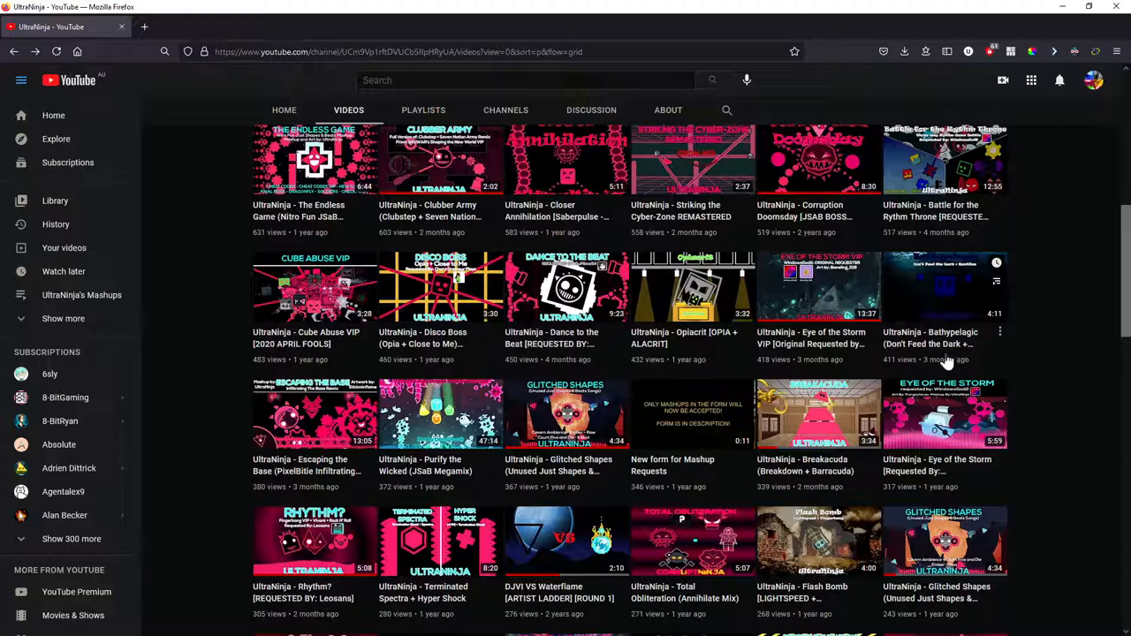
pyautogui.scroll(-3)
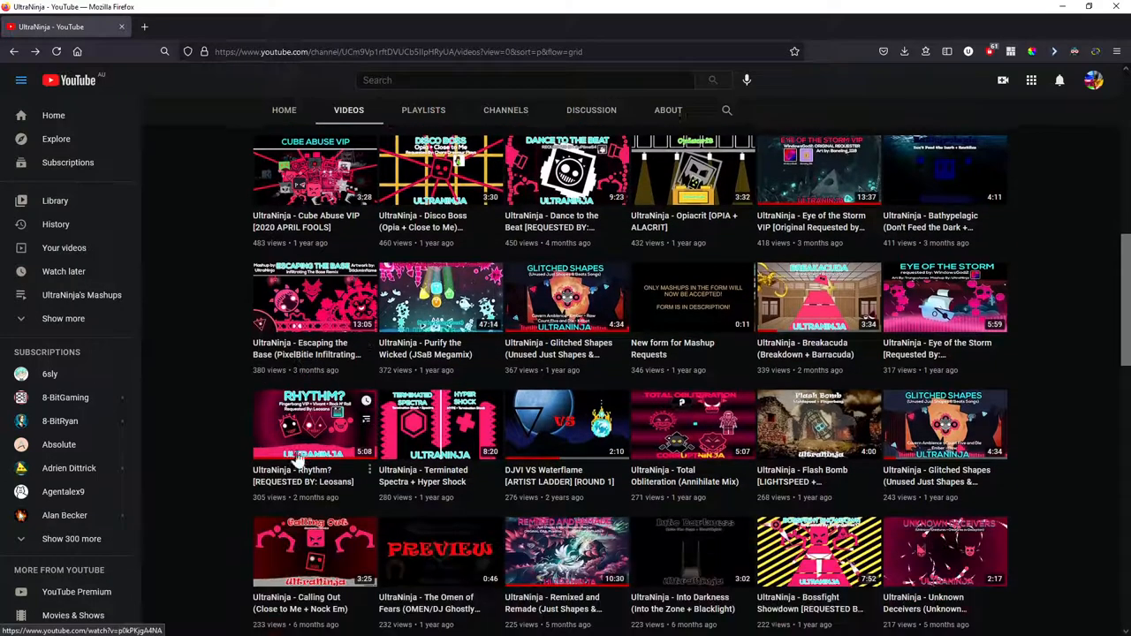
pyautogui.scroll(-3)
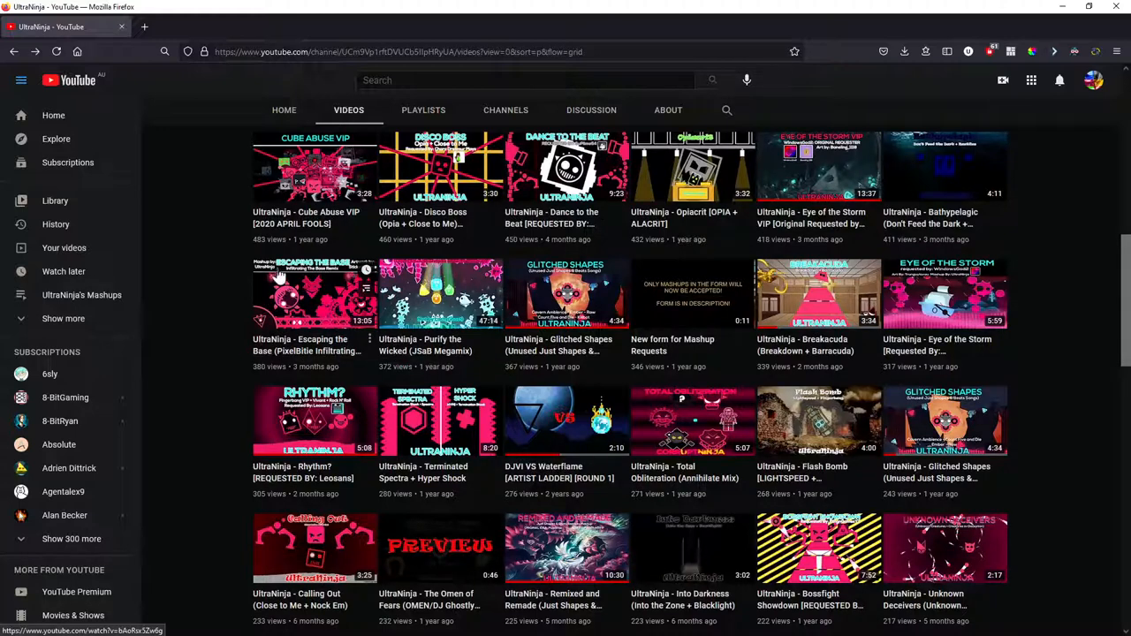
pyautogui.moveTo(254, 279)
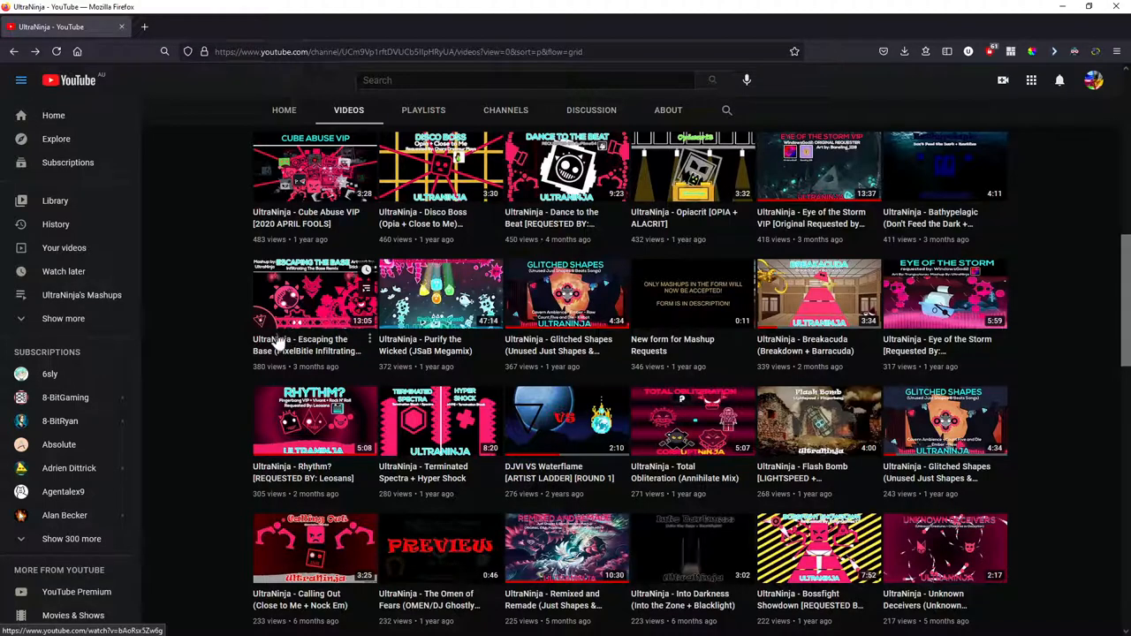
pyautogui.moveTo(318, 281)
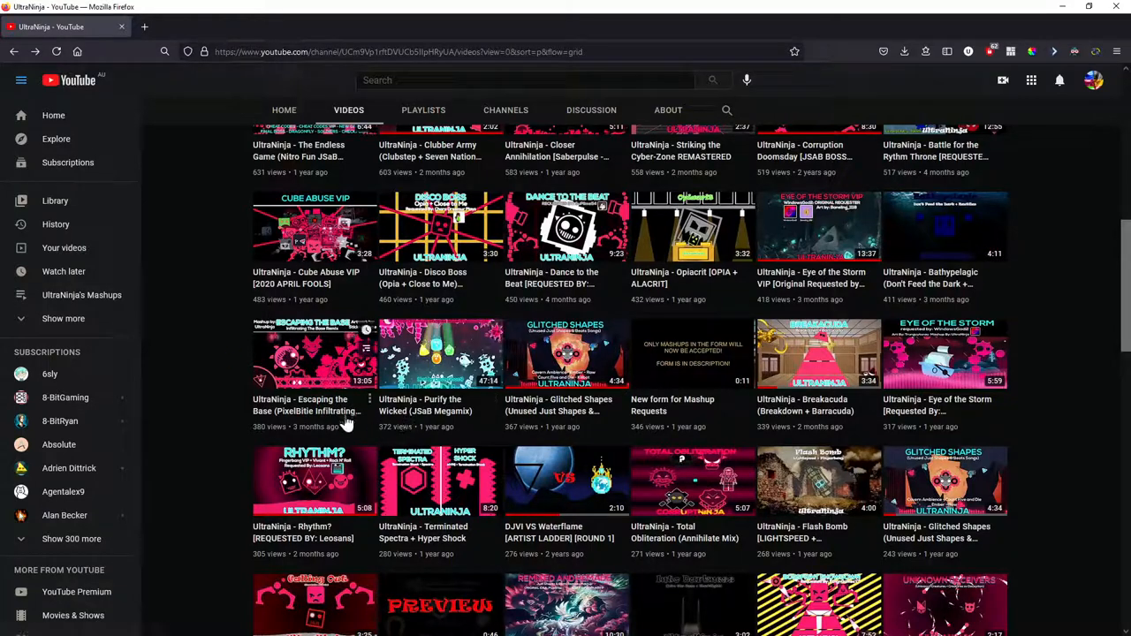
pyautogui.scroll(-3)
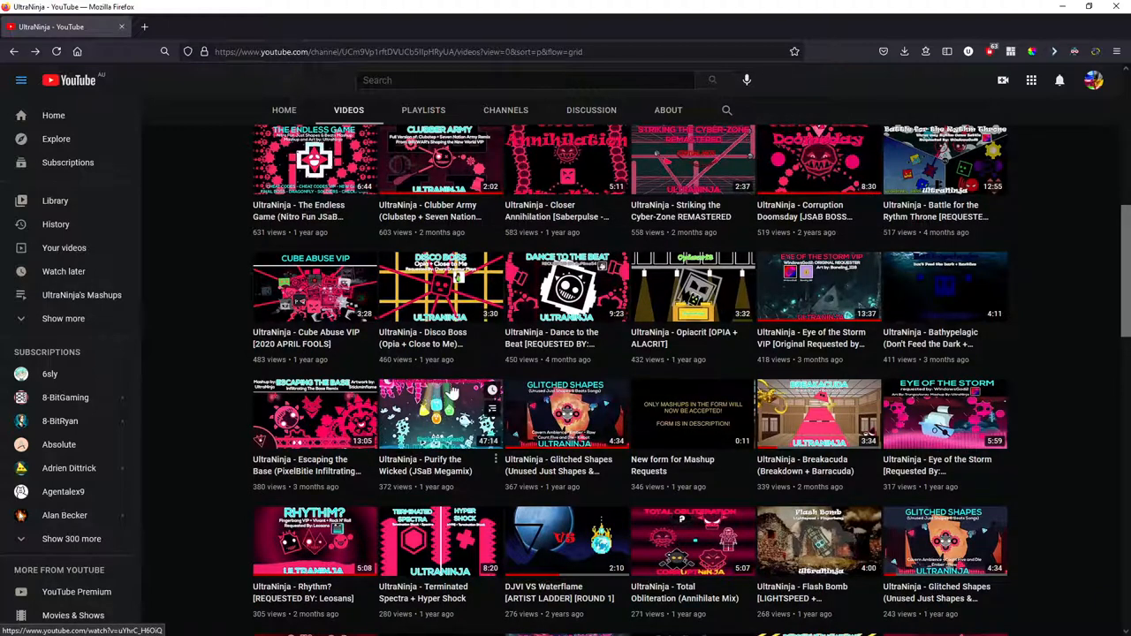
pyautogui.scroll(-3)
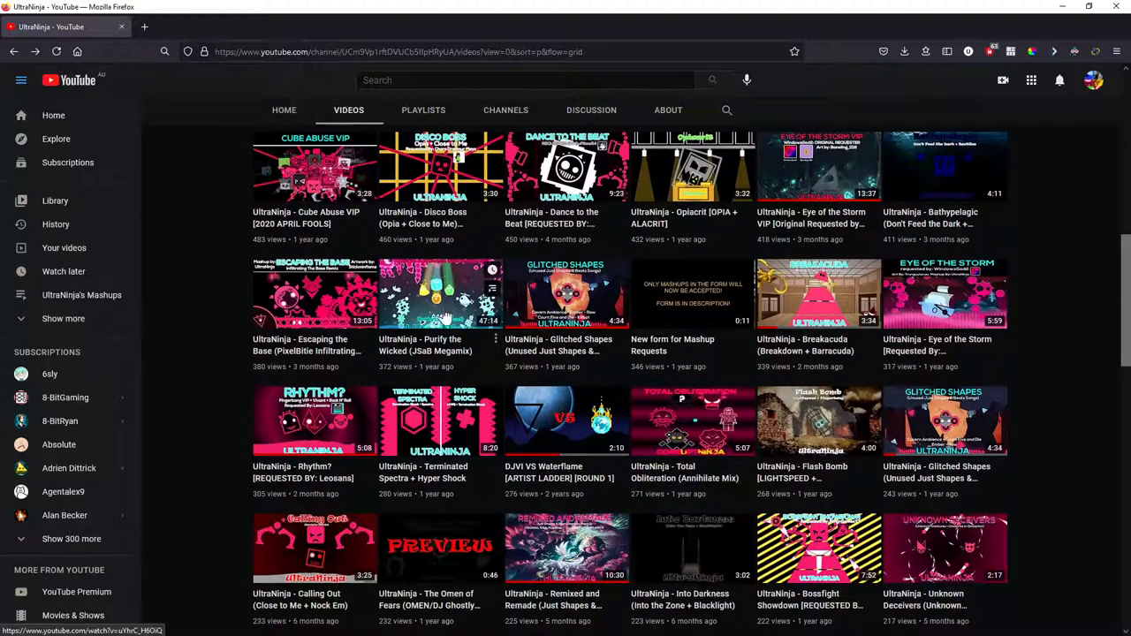
pyautogui.moveTo(400, 304)
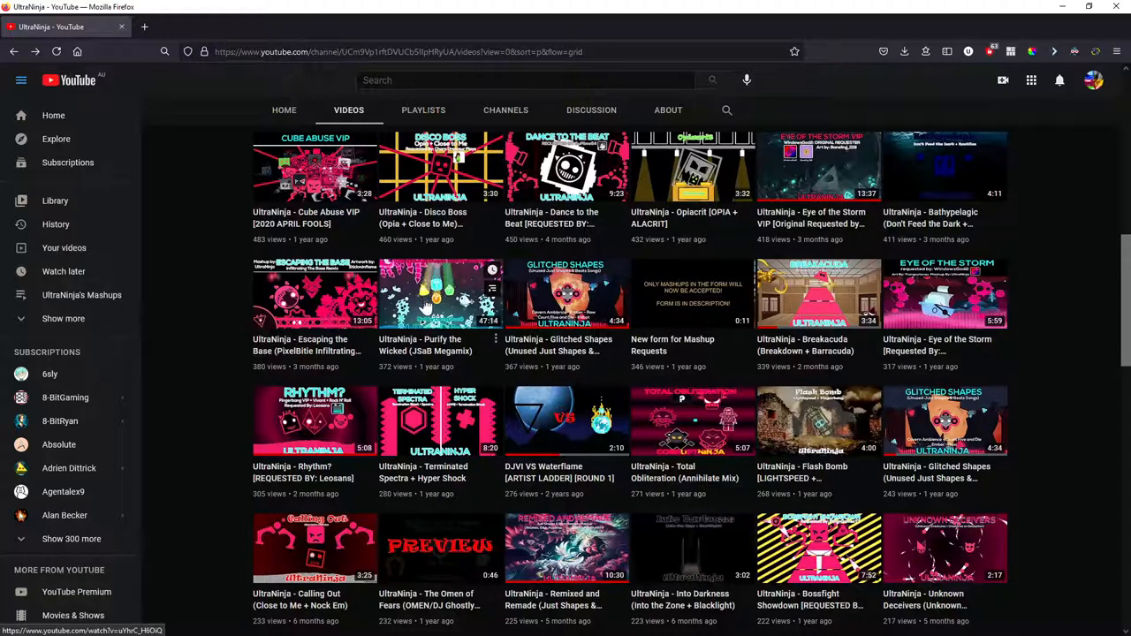
pyautogui.moveTo(590, 346)
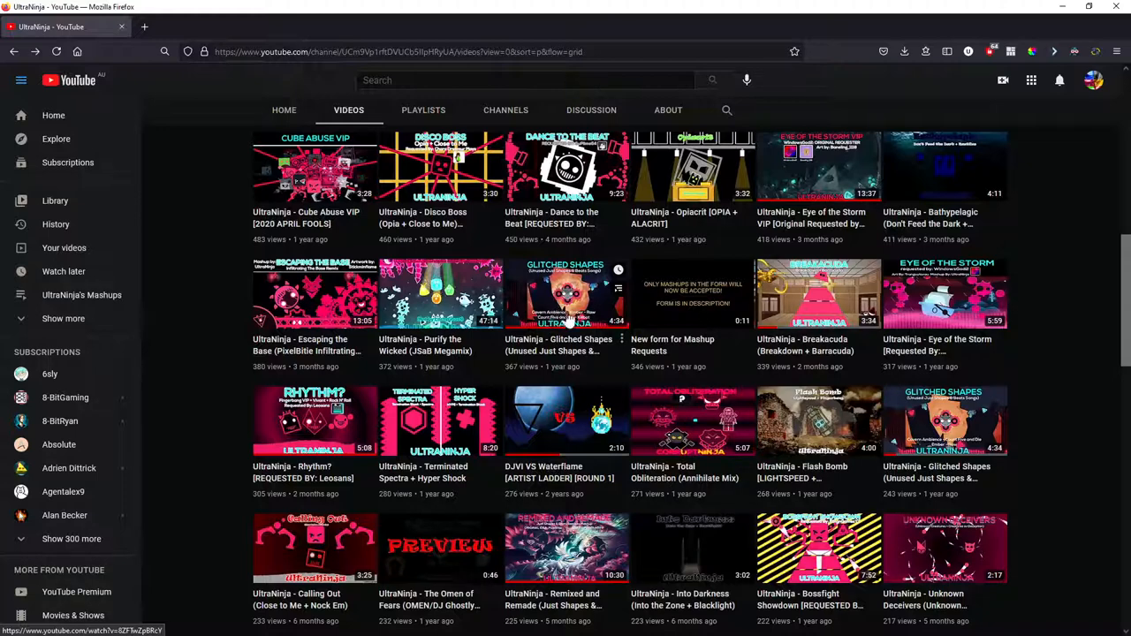
pyautogui.moveTo(679, 307)
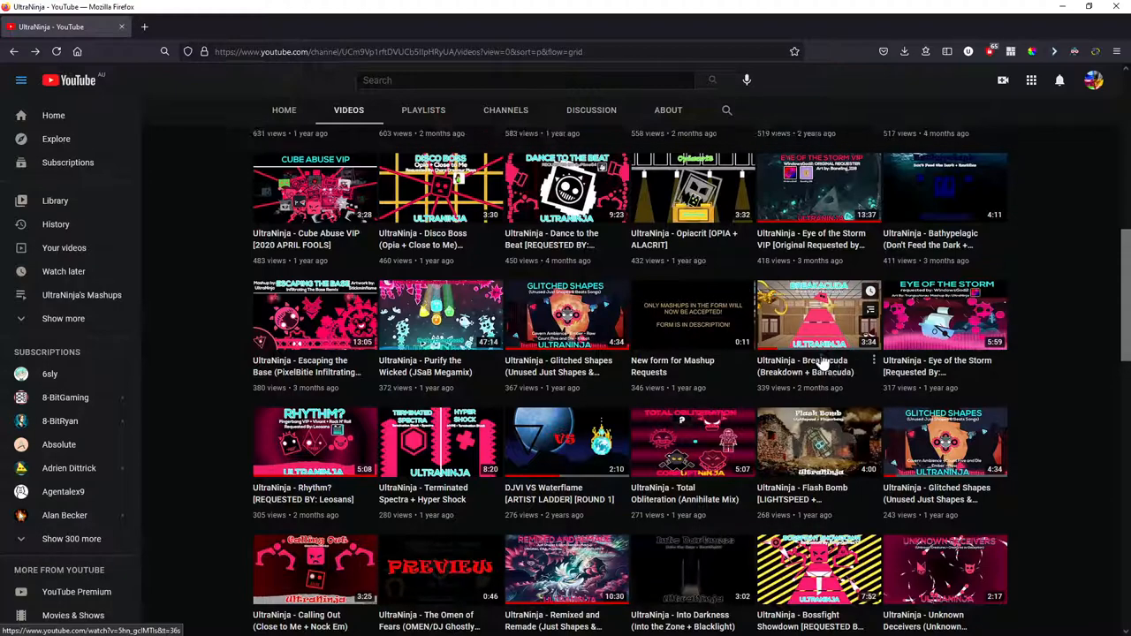
pyautogui.scroll(3)
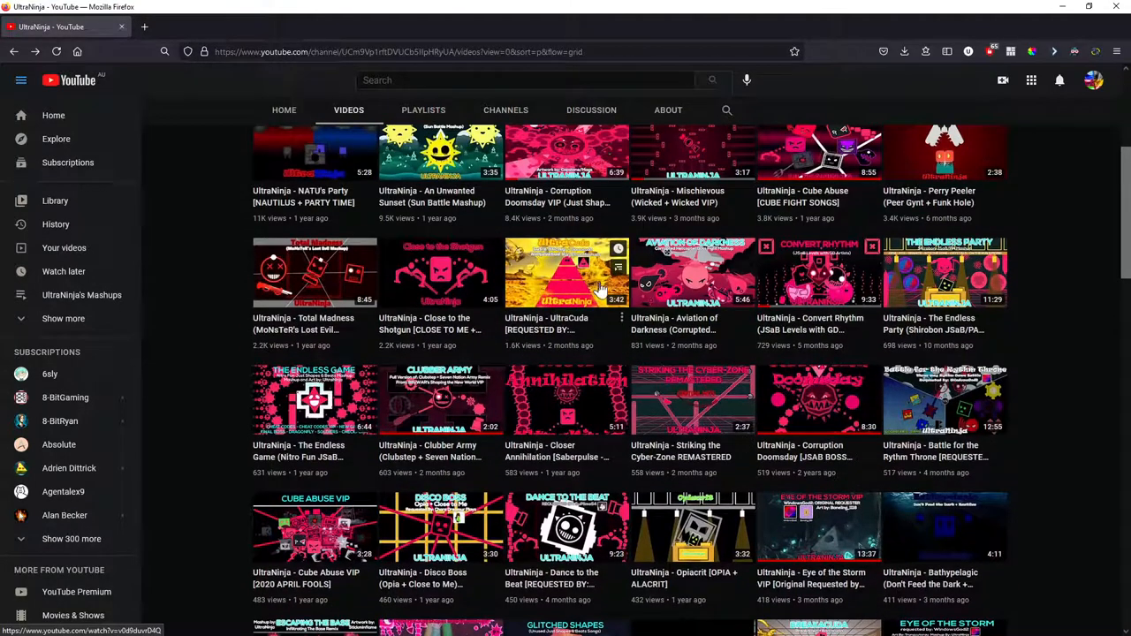
pyautogui.moveTo(541, 272)
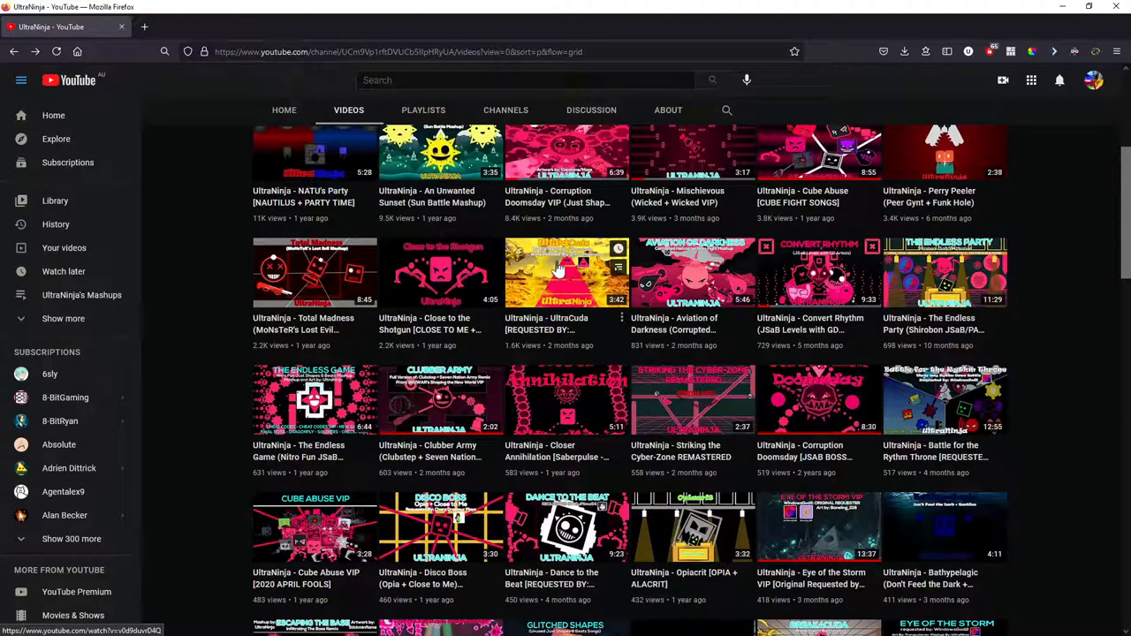
pyautogui.scroll(-3)
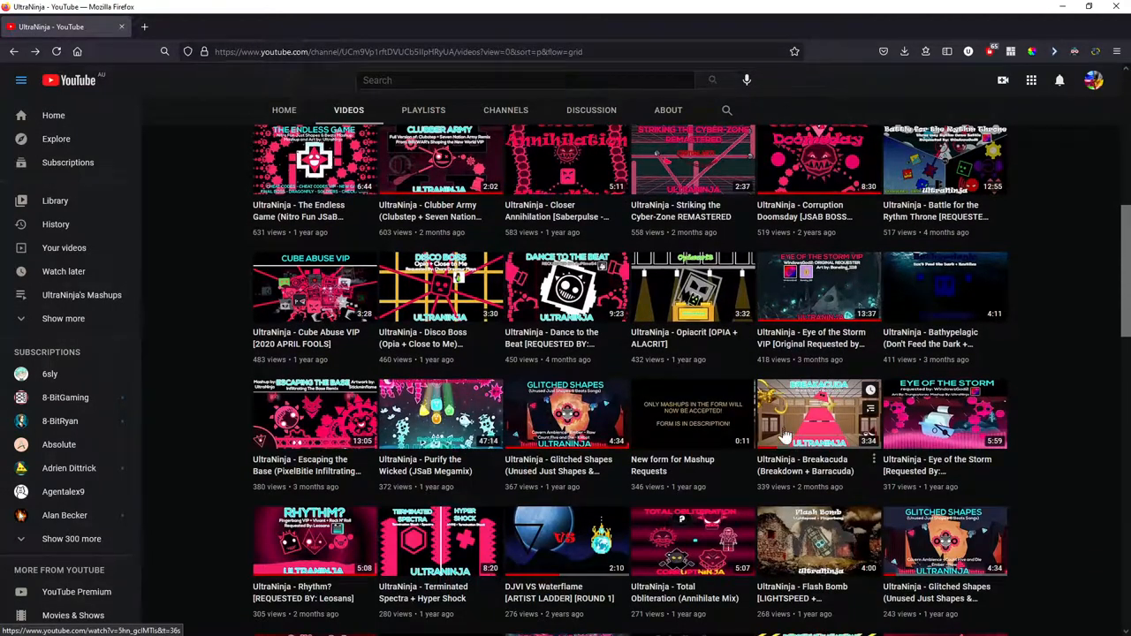
pyautogui.scroll(-3)
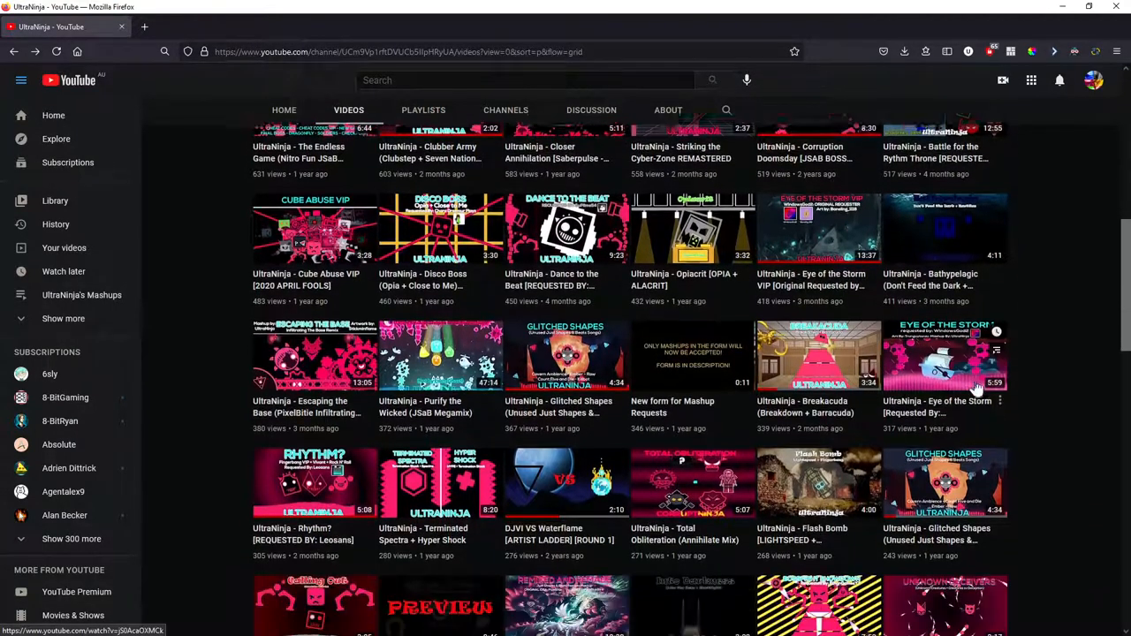
pyautogui.scroll(-3)
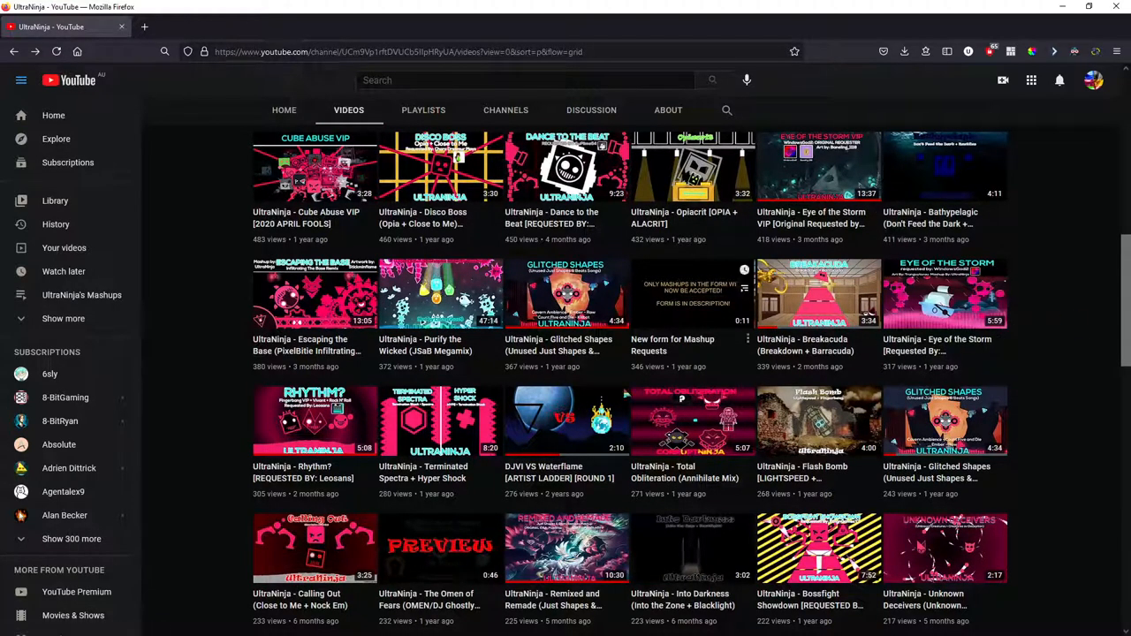
pyautogui.scroll(-3)
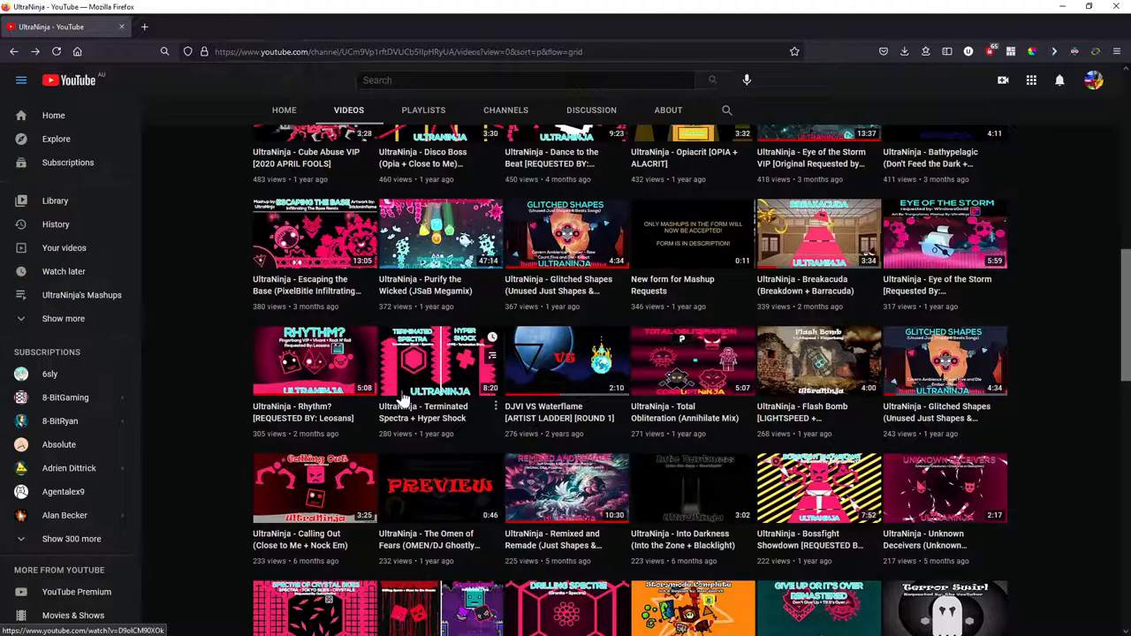
pyautogui.moveTo(302, 431)
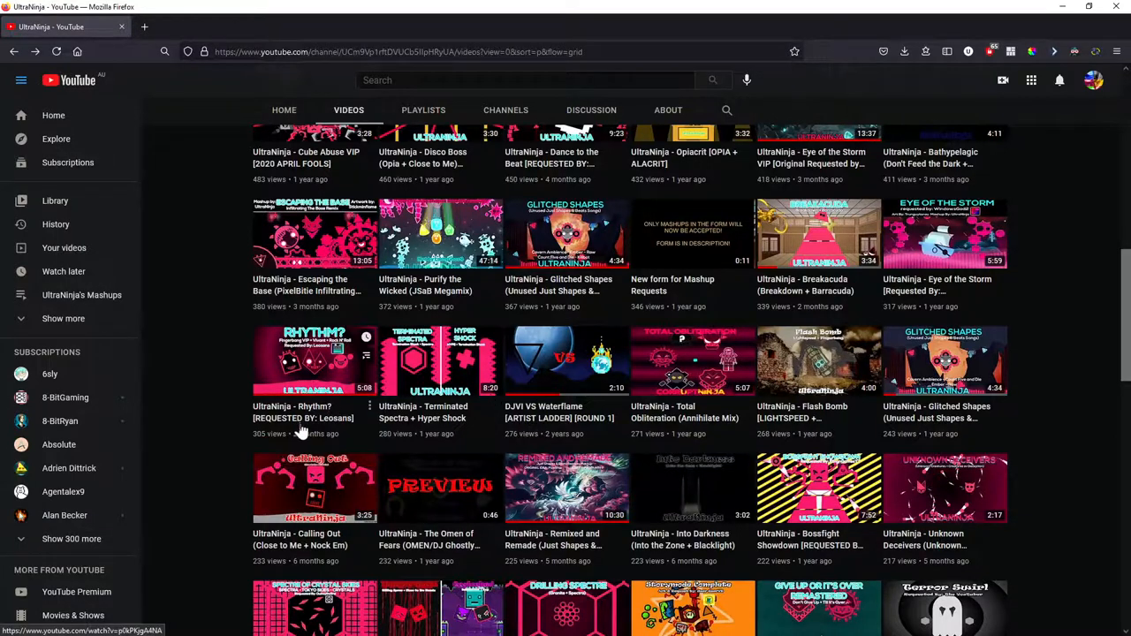
pyautogui.moveTo(304, 429)
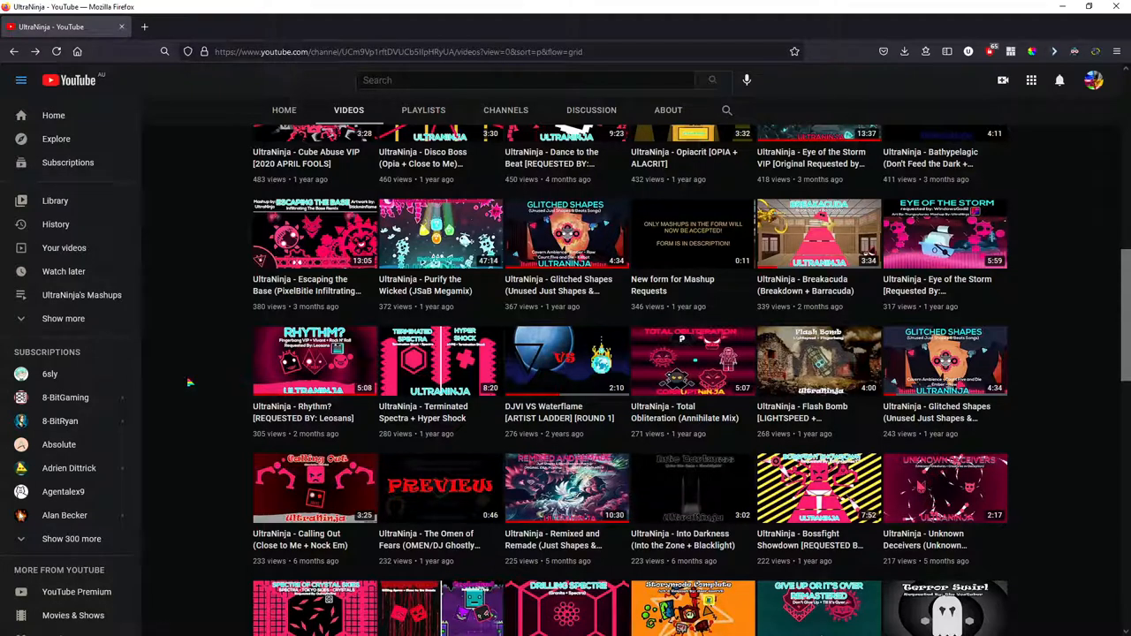
pyautogui.moveTo(297, 421)
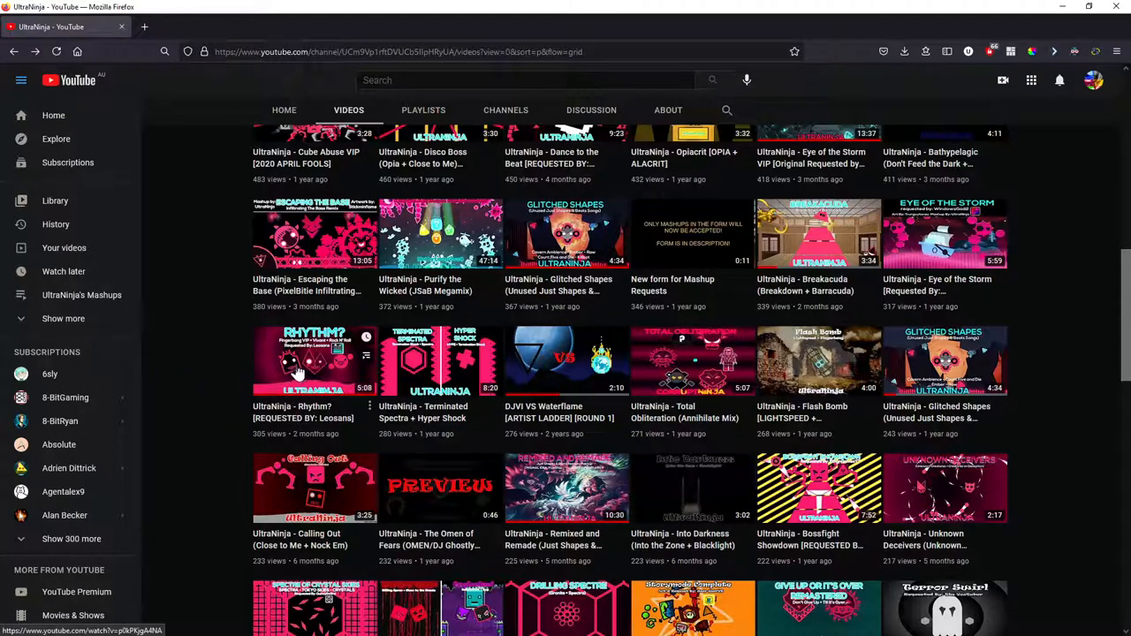
pyautogui.moveTo(322, 364)
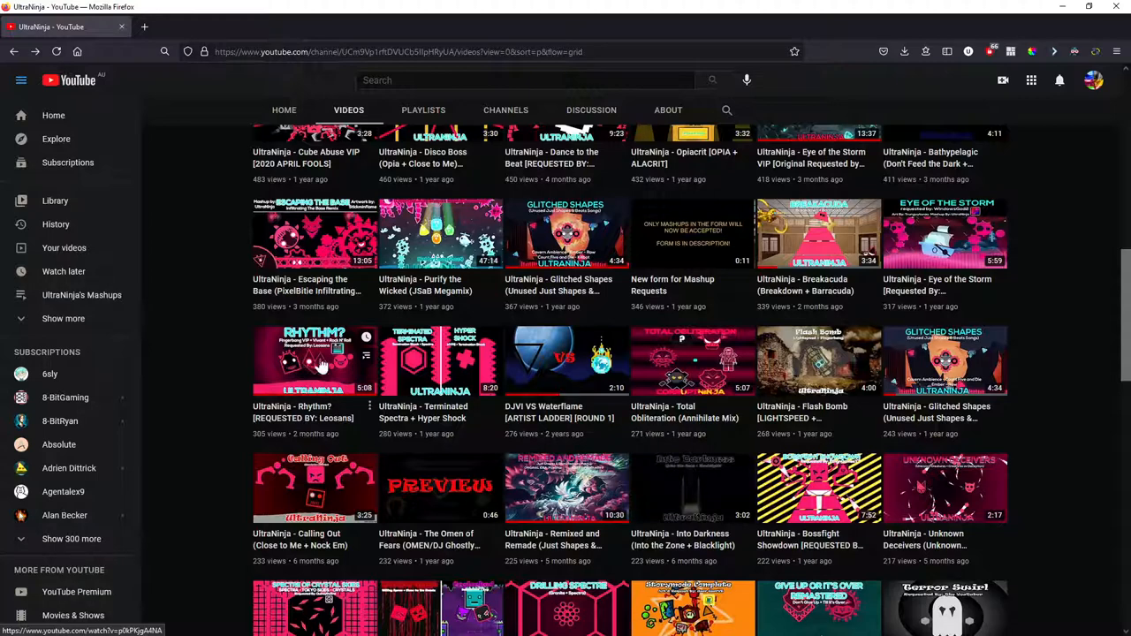
pyautogui.moveTo(350, 364)
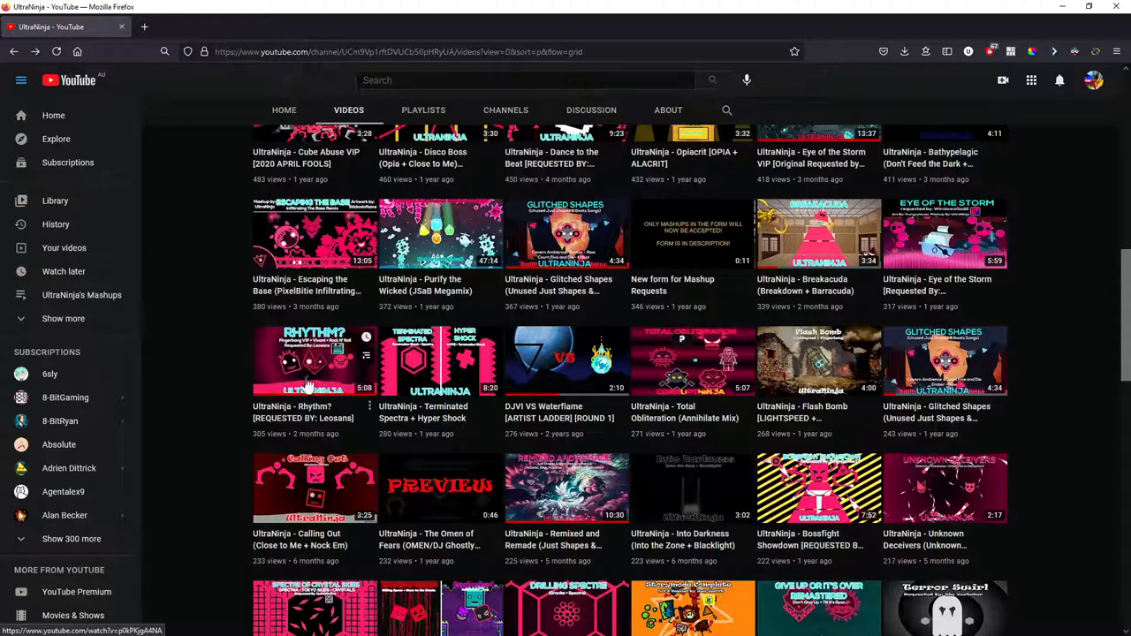
pyautogui.moveTo(439, 374)
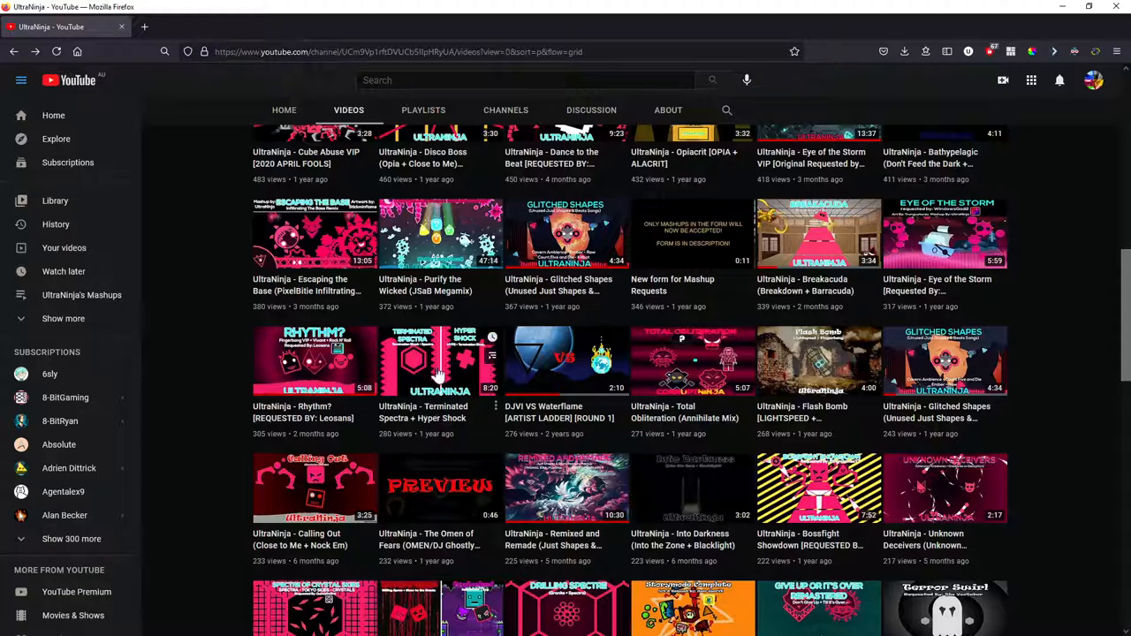
pyautogui.moveTo(421, 417)
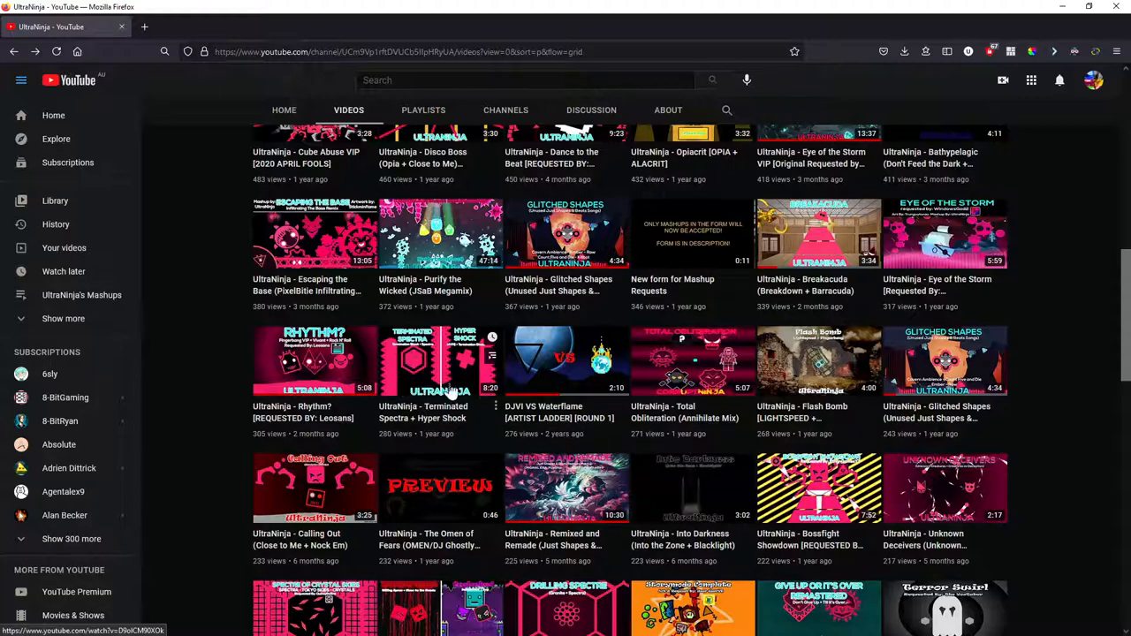
pyautogui.moveTo(555, 320)
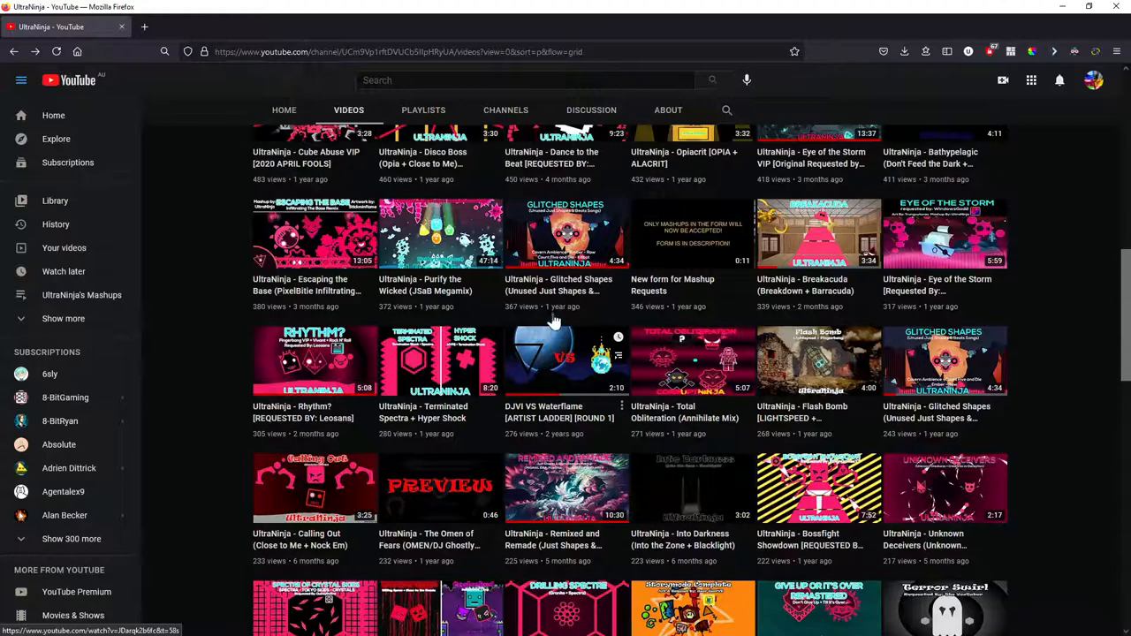
pyautogui.scroll(-3)
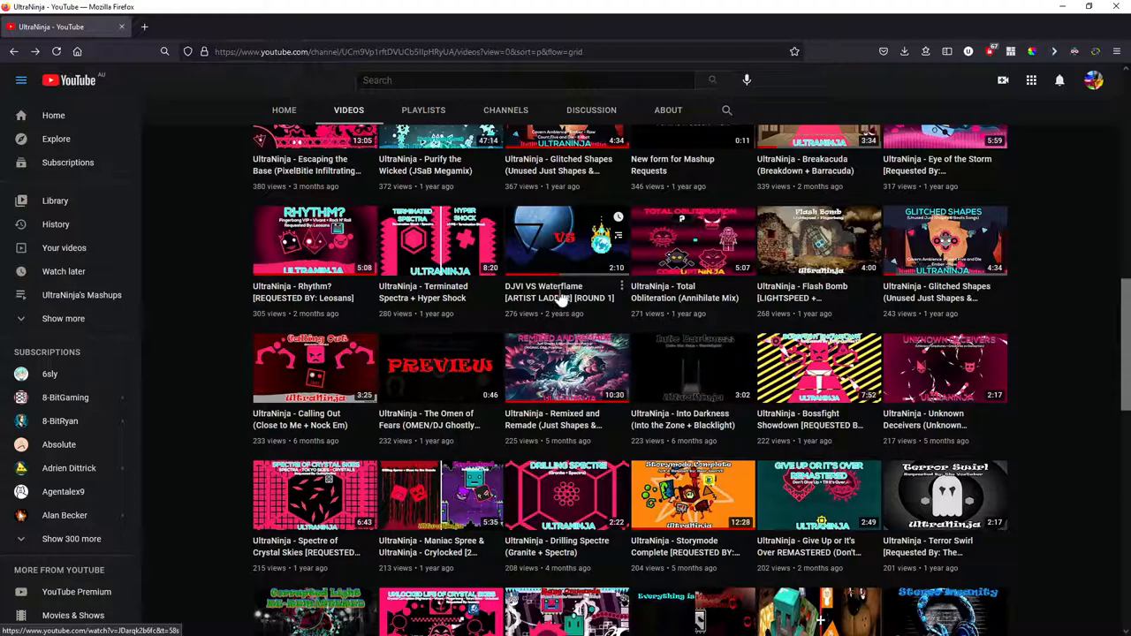
pyautogui.moveTo(551, 307)
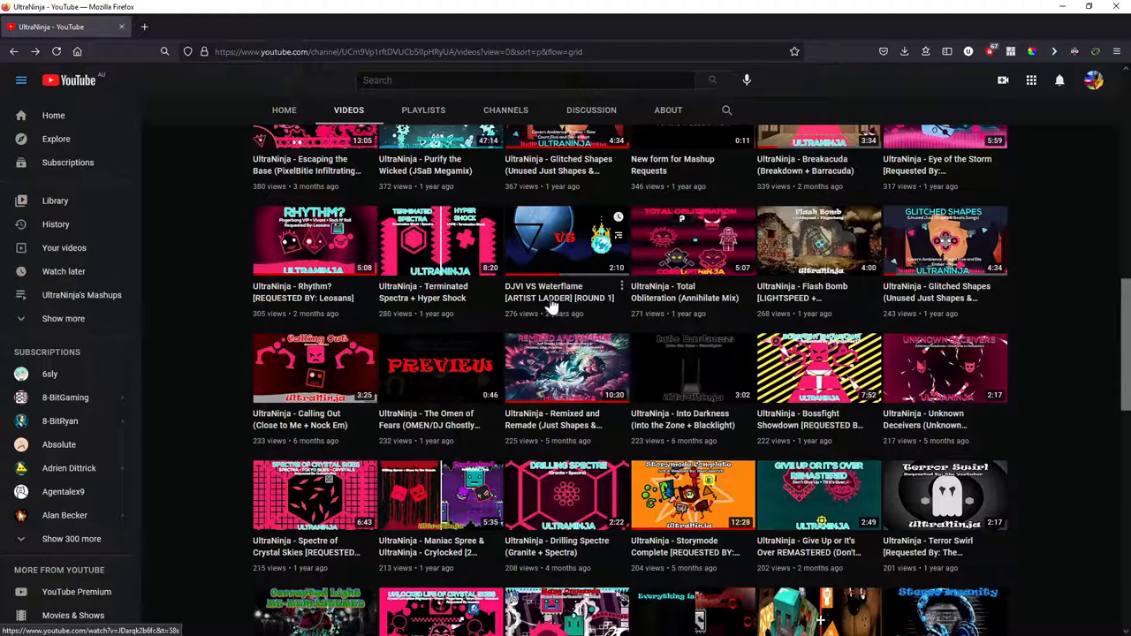
pyautogui.moveTo(523, 307)
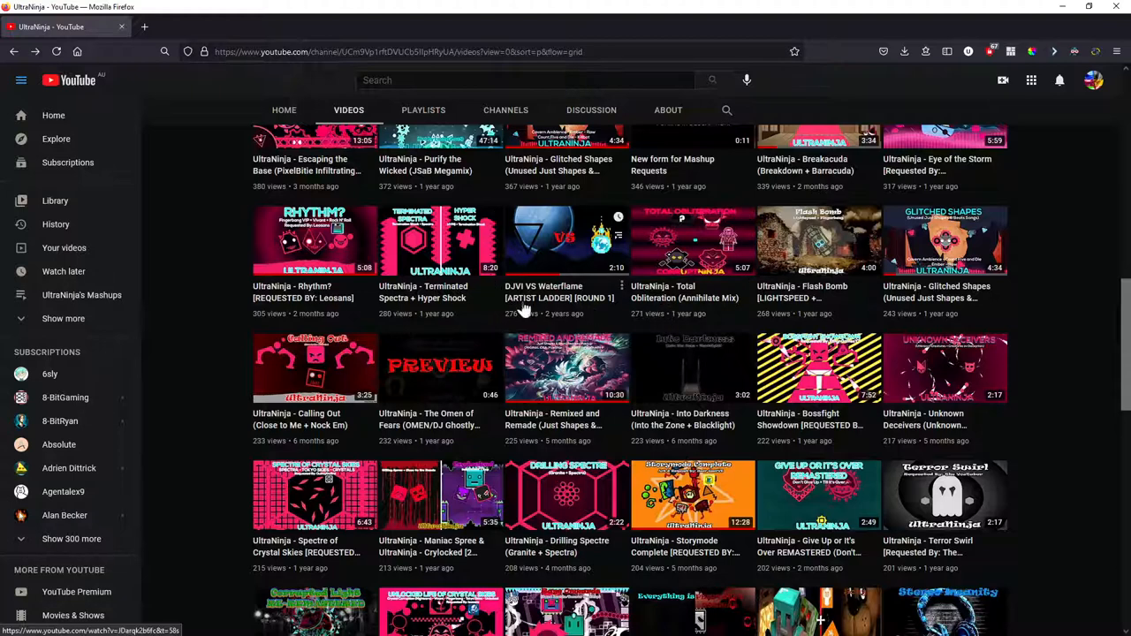
pyautogui.moveTo(566, 244)
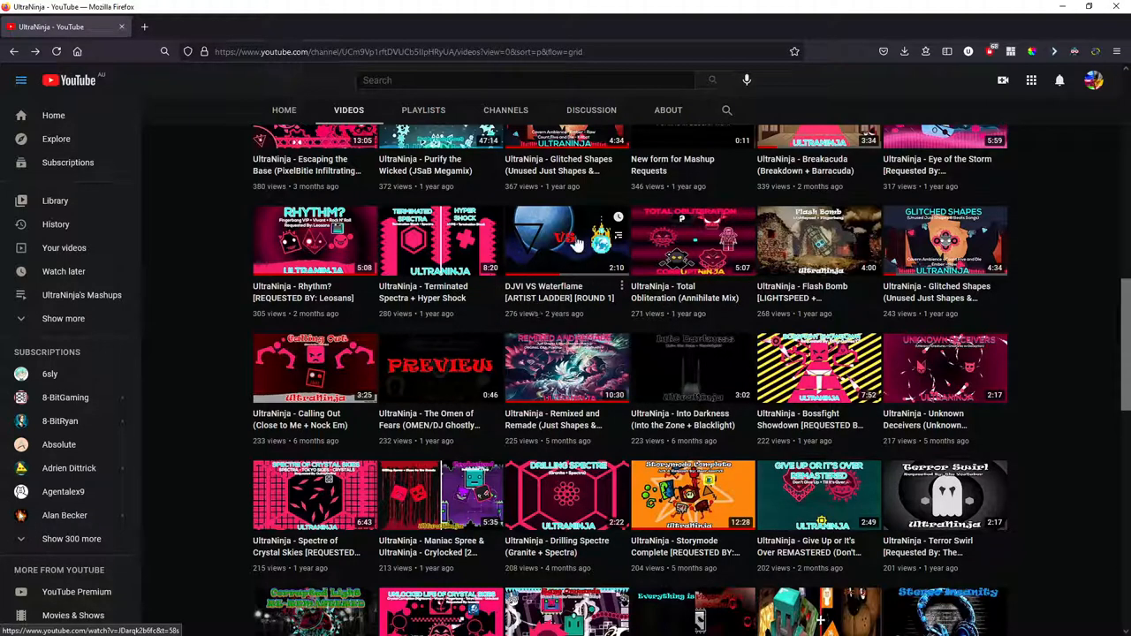
pyautogui.moveTo(557, 235)
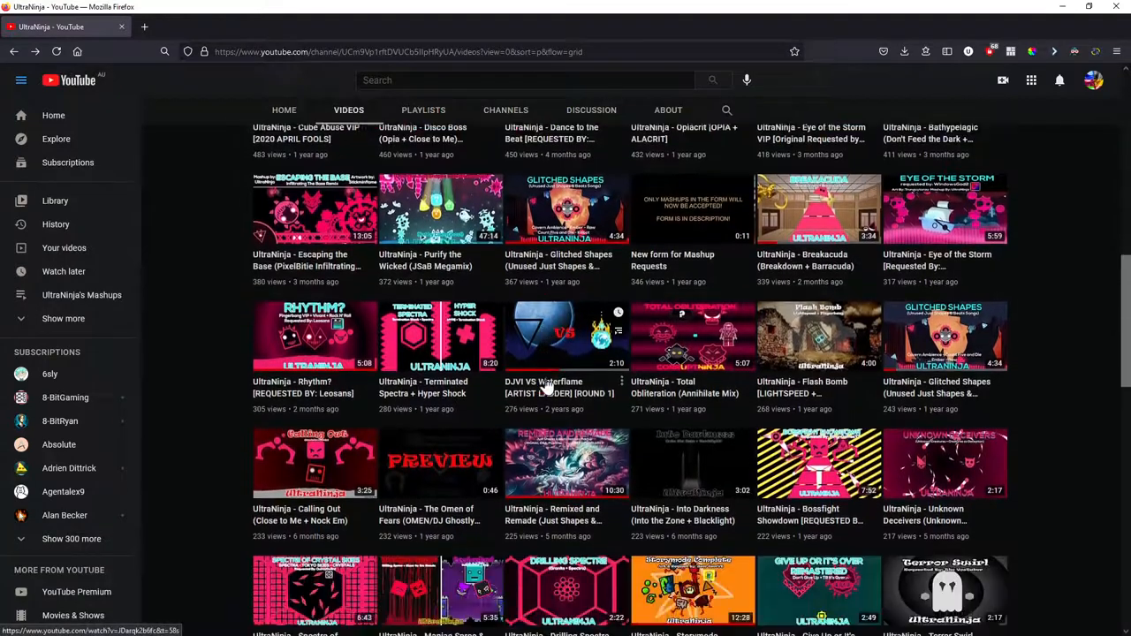
pyautogui.scroll(-3)
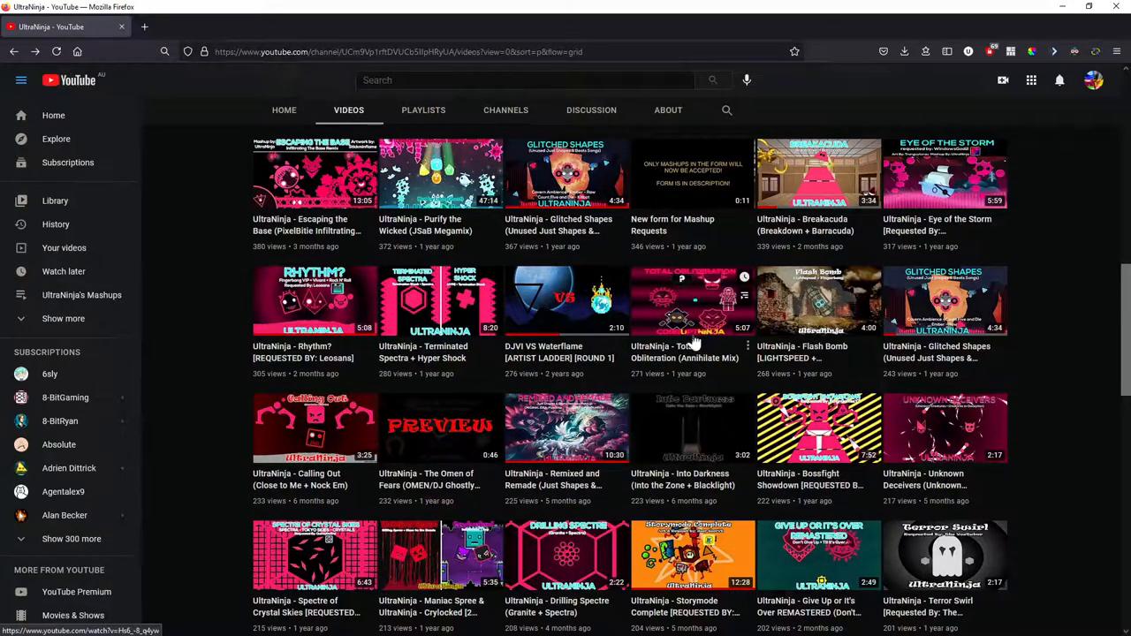
pyautogui.moveTo(670, 311)
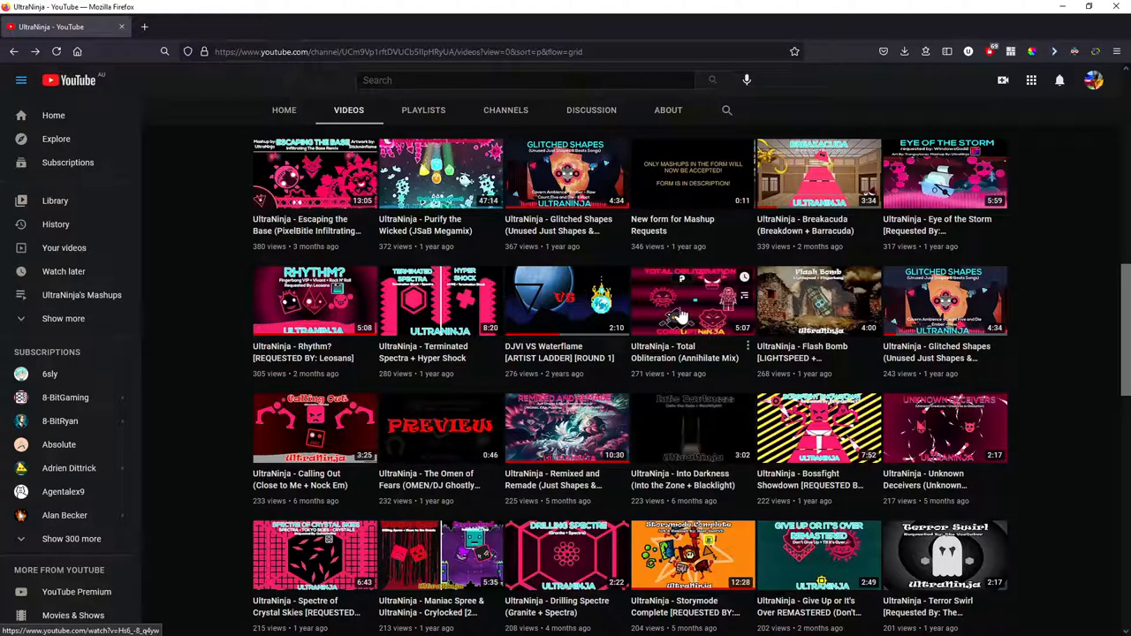
pyautogui.moveTo(700, 304)
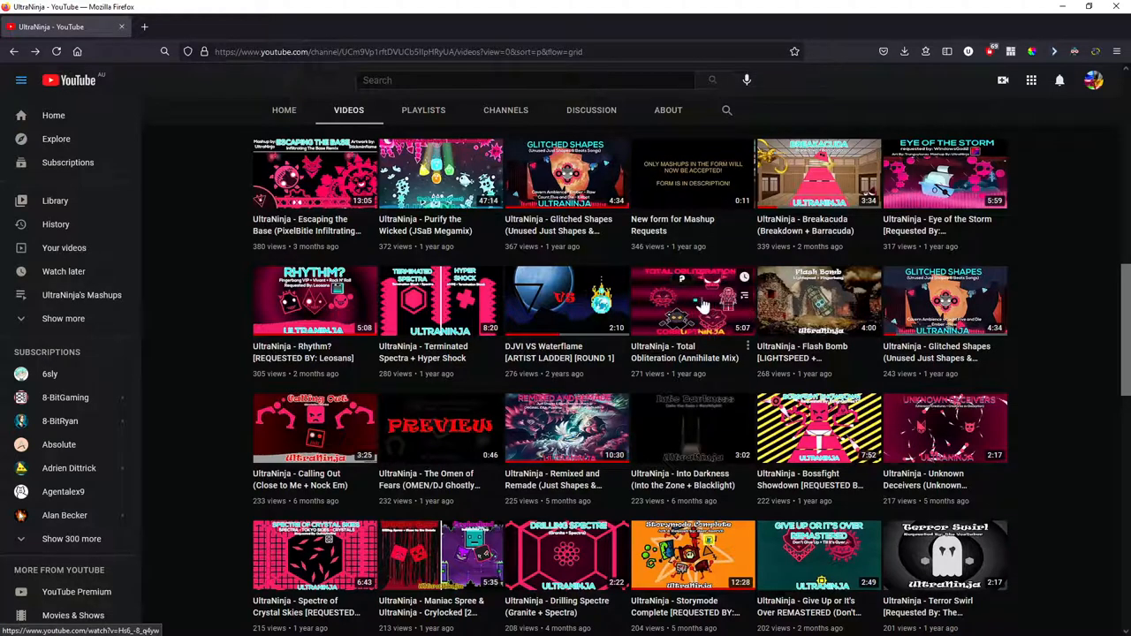
pyautogui.moveTo(816, 303)
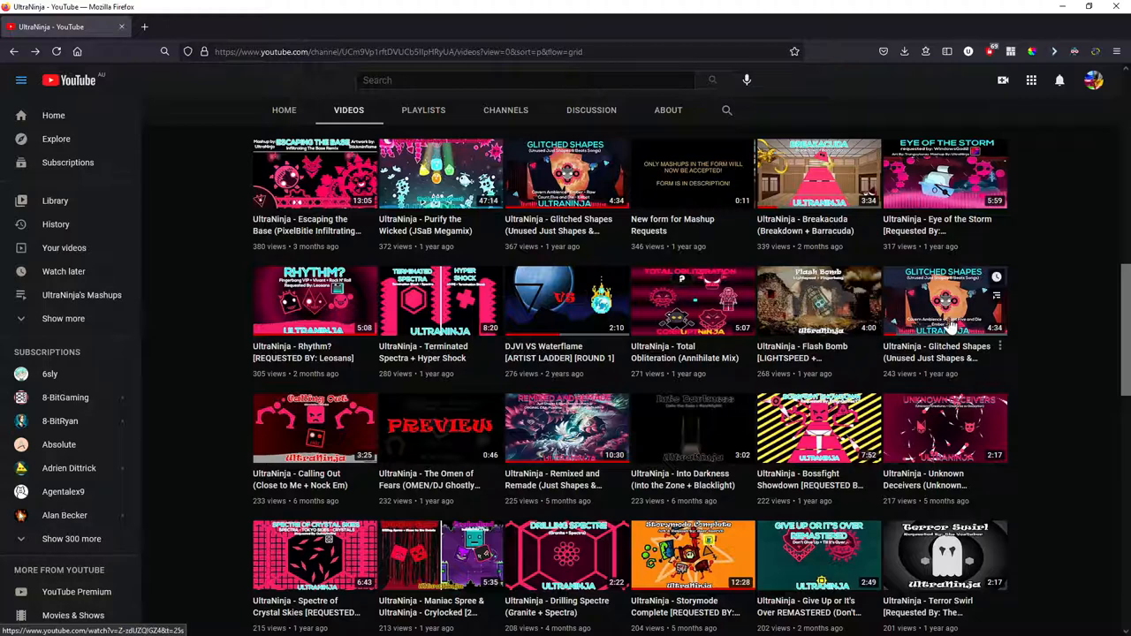
pyautogui.moveTo(968, 315)
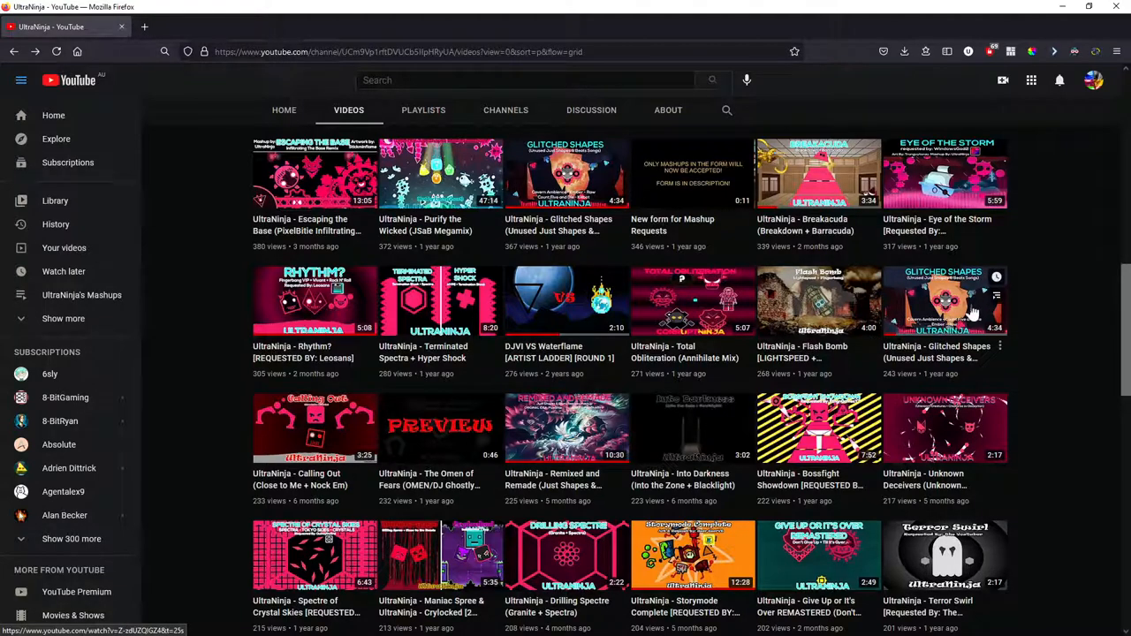
pyautogui.scroll(-3)
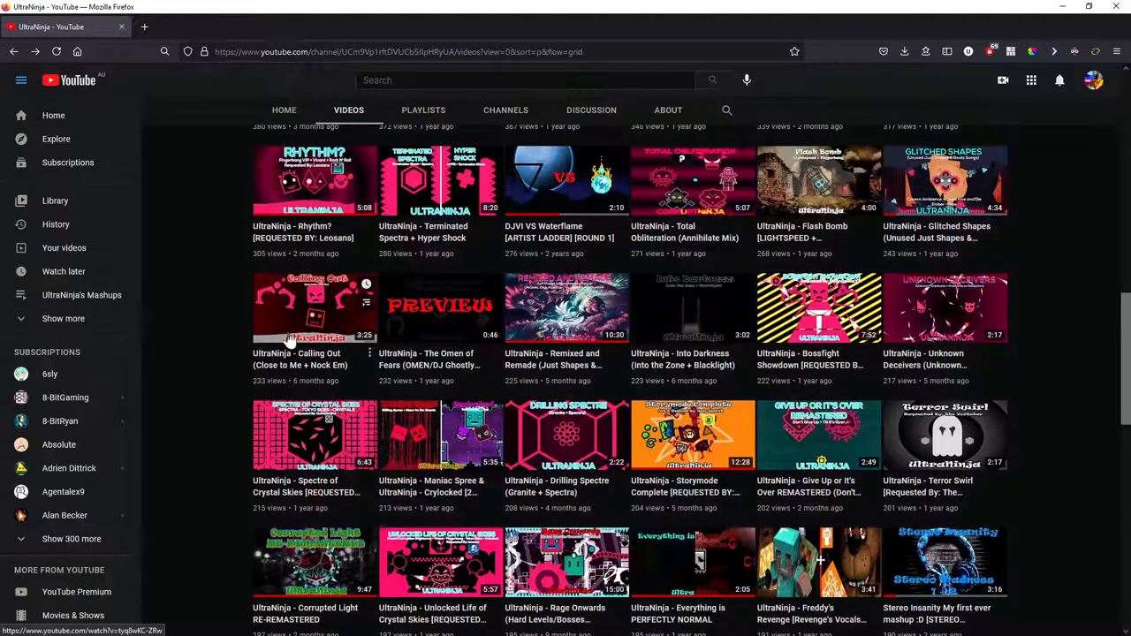
pyautogui.moveTo(389, 327)
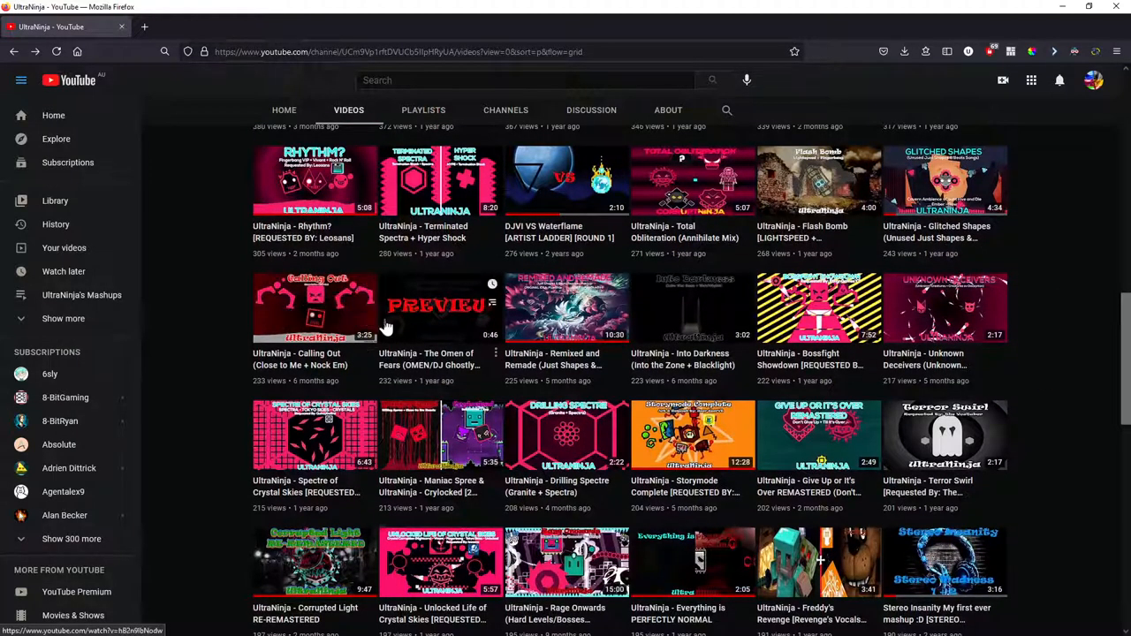
pyautogui.moveTo(528, 332)
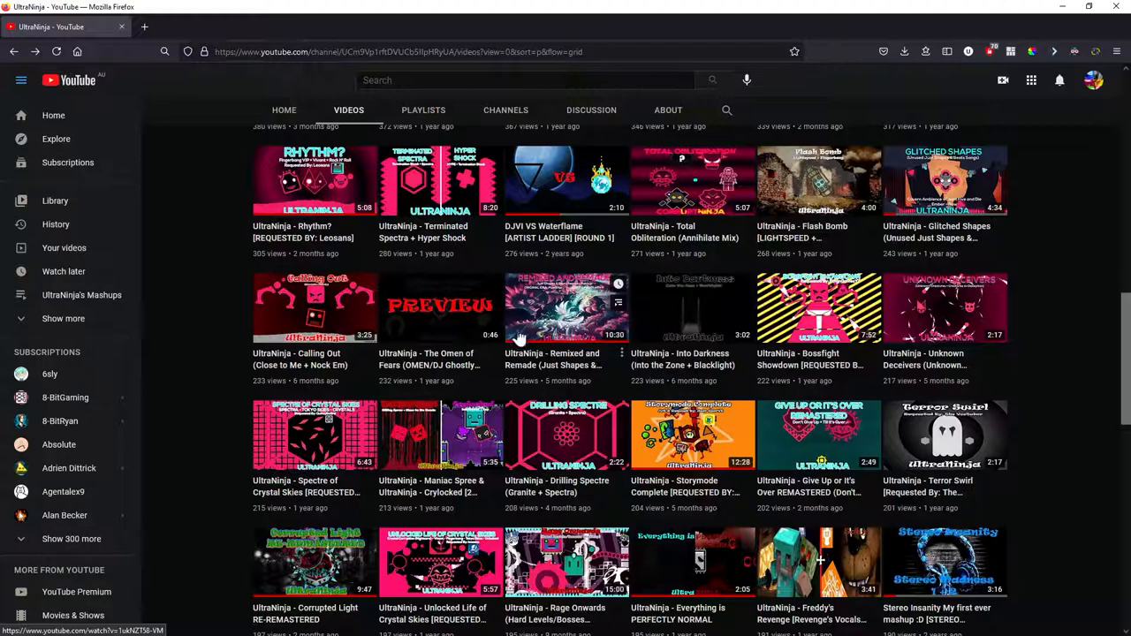
pyautogui.moveTo(579, 332)
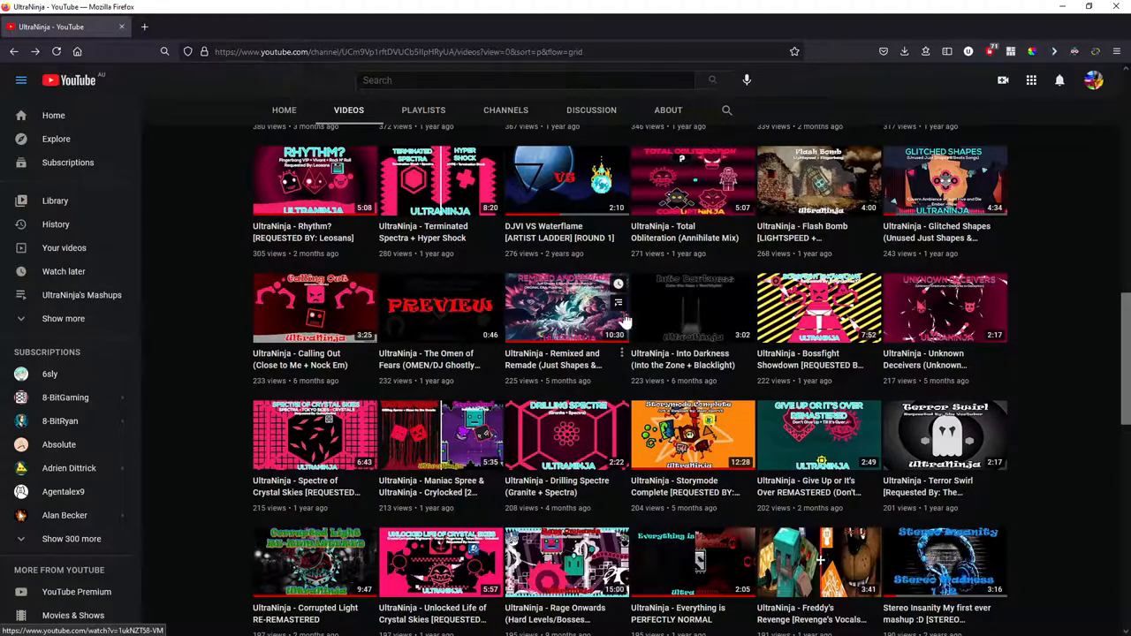
pyautogui.moveTo(672, 304)
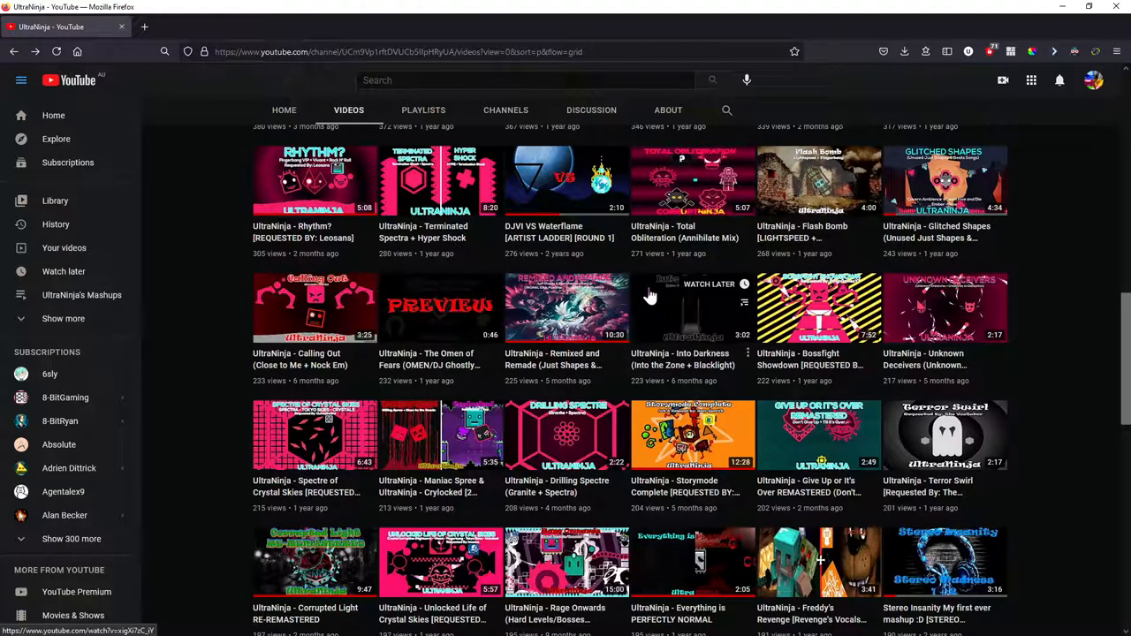
pyautogui.moveTo(671, 322)
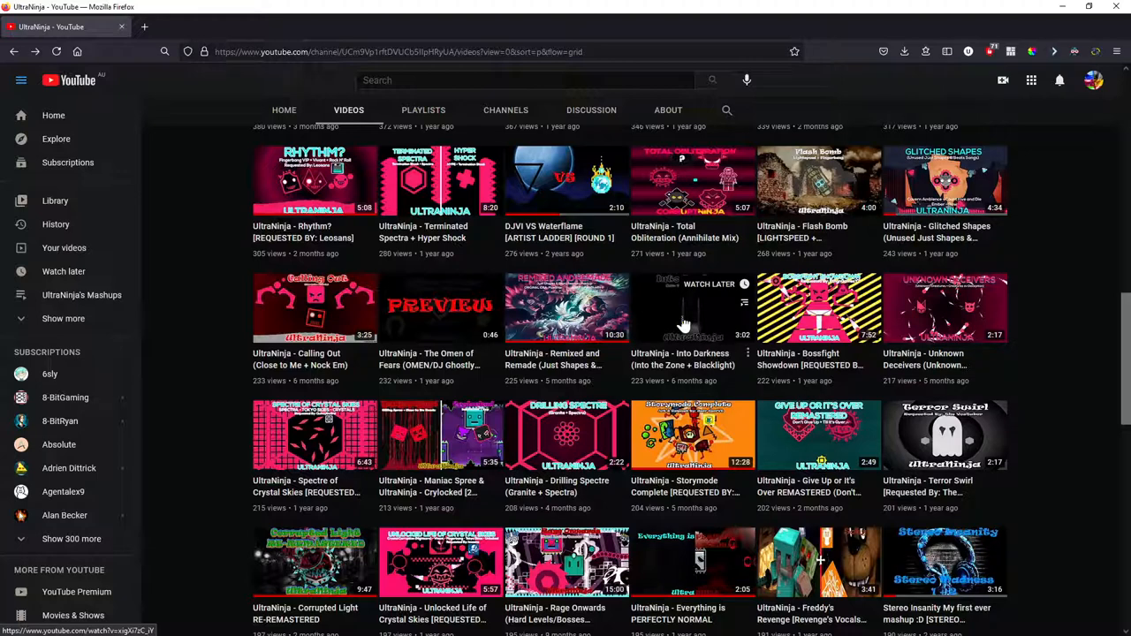
pyautogui.moveTo(657, 290)
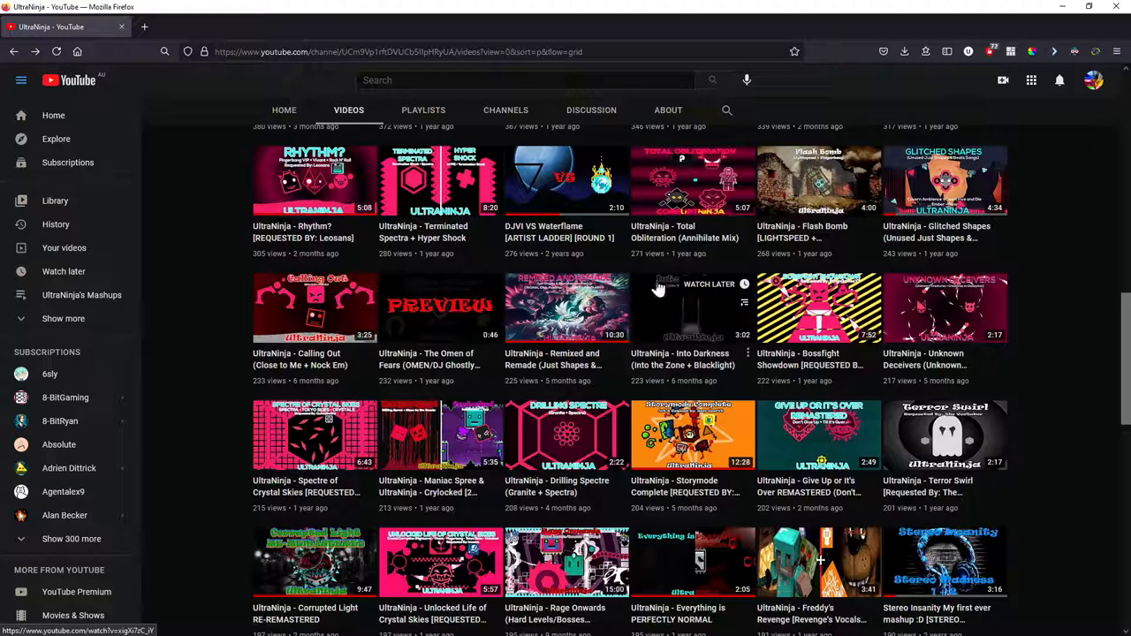
pyautogui.moveTo(693, 364)
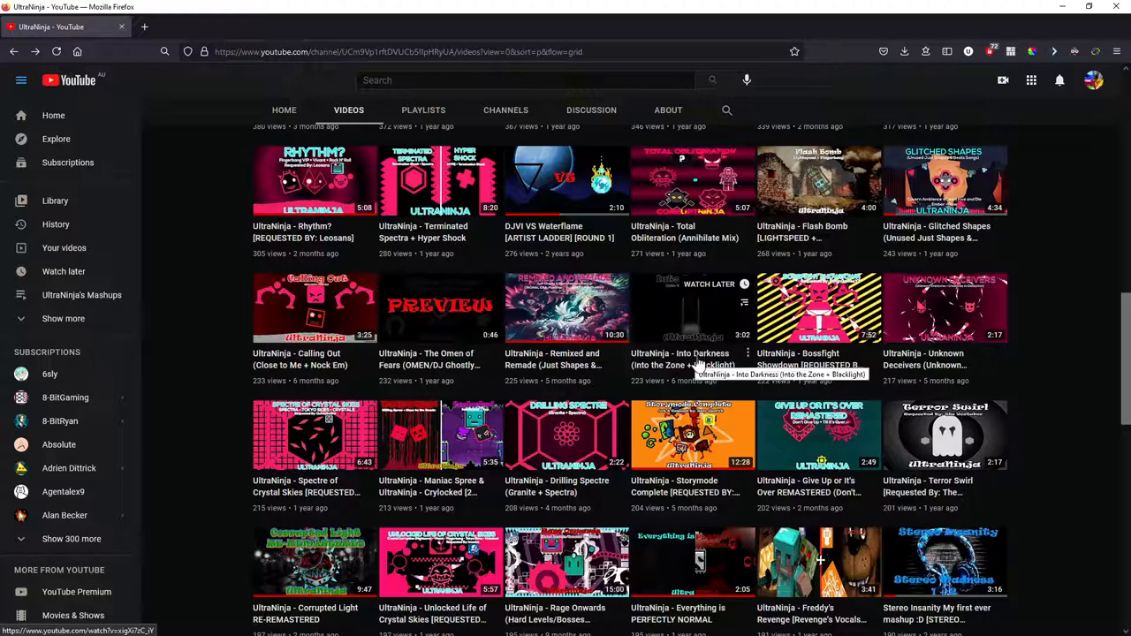
pyautogui.moveTo(698, 366)
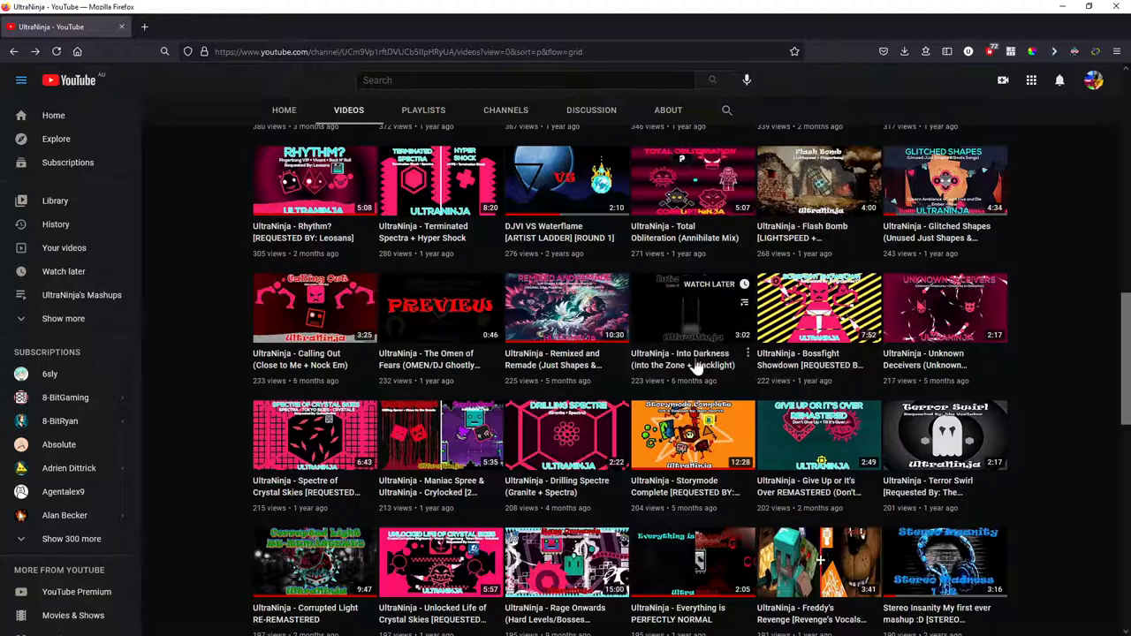
pyautogui.moveTo(816, 369)
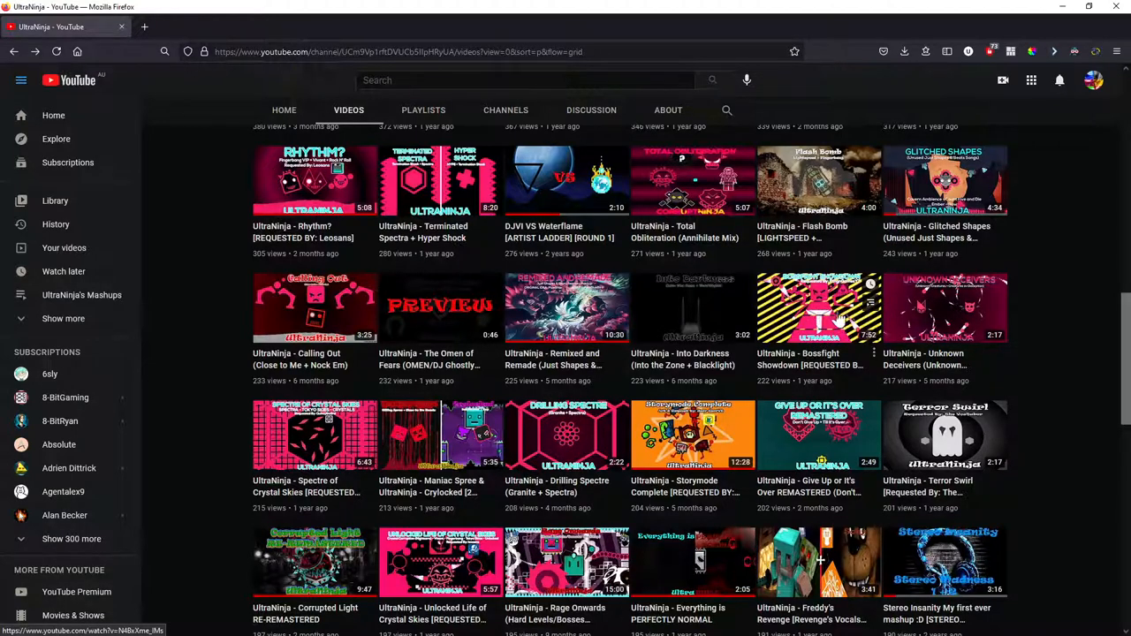
pyautogui.moveTo(792, 304)
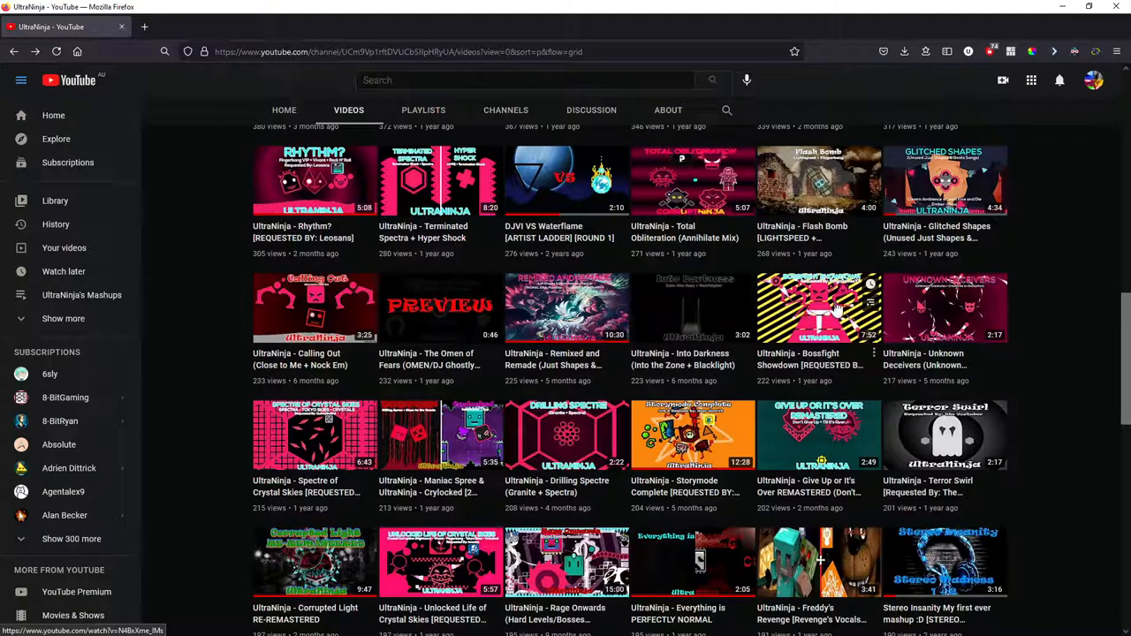
pyautogui.moveTo(847, 311)
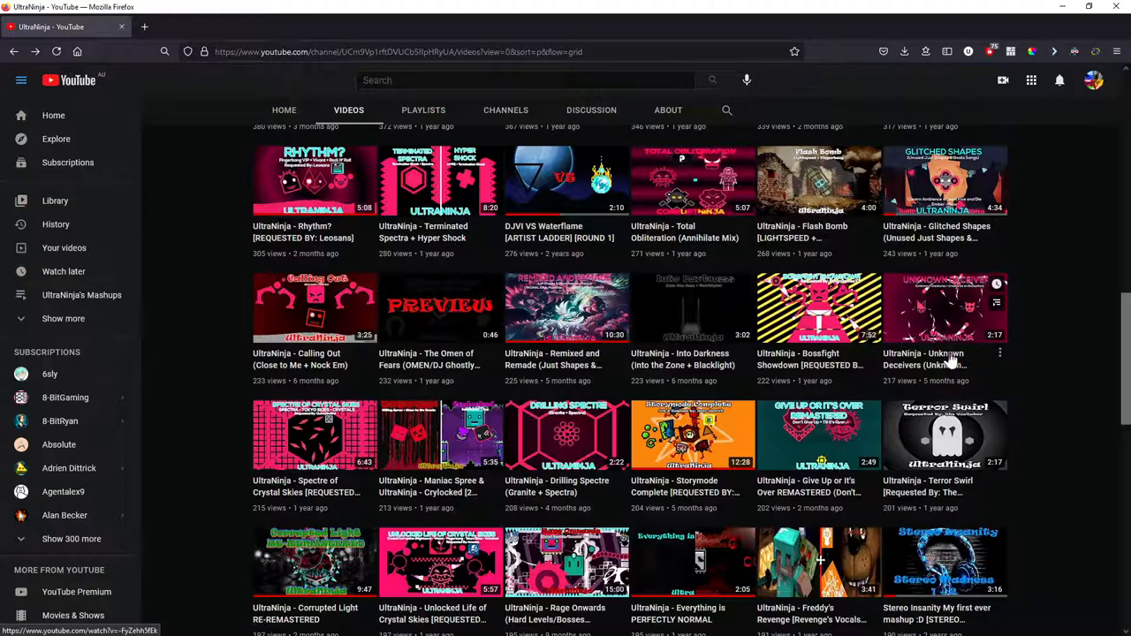
pyautogui.moveTo(940, 357)
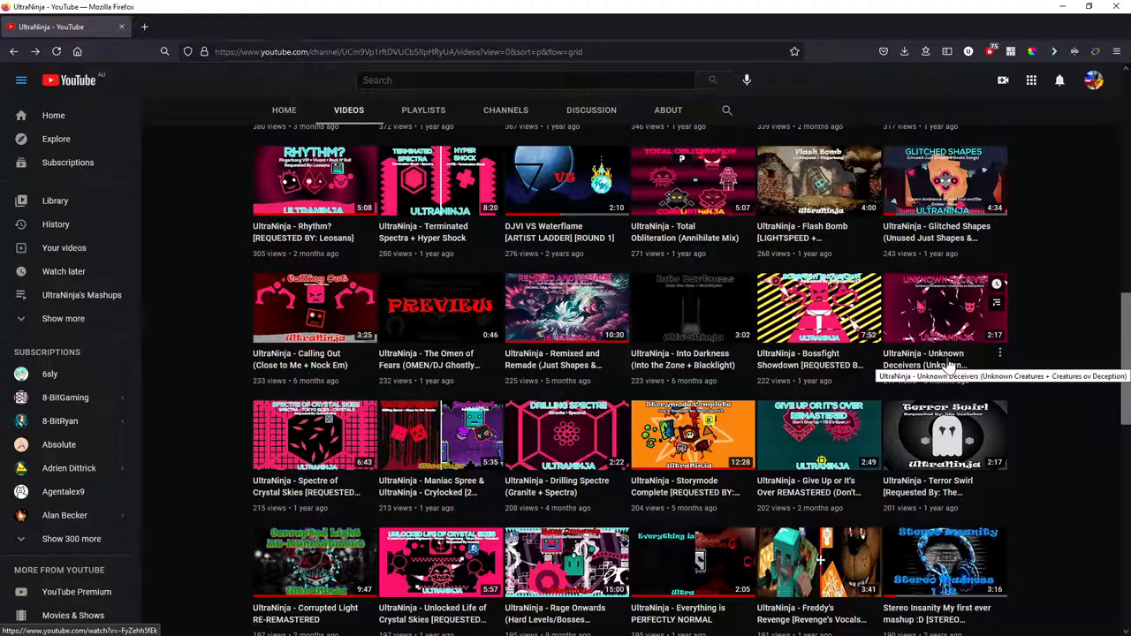
pyautogui.moveTo(938, 304)
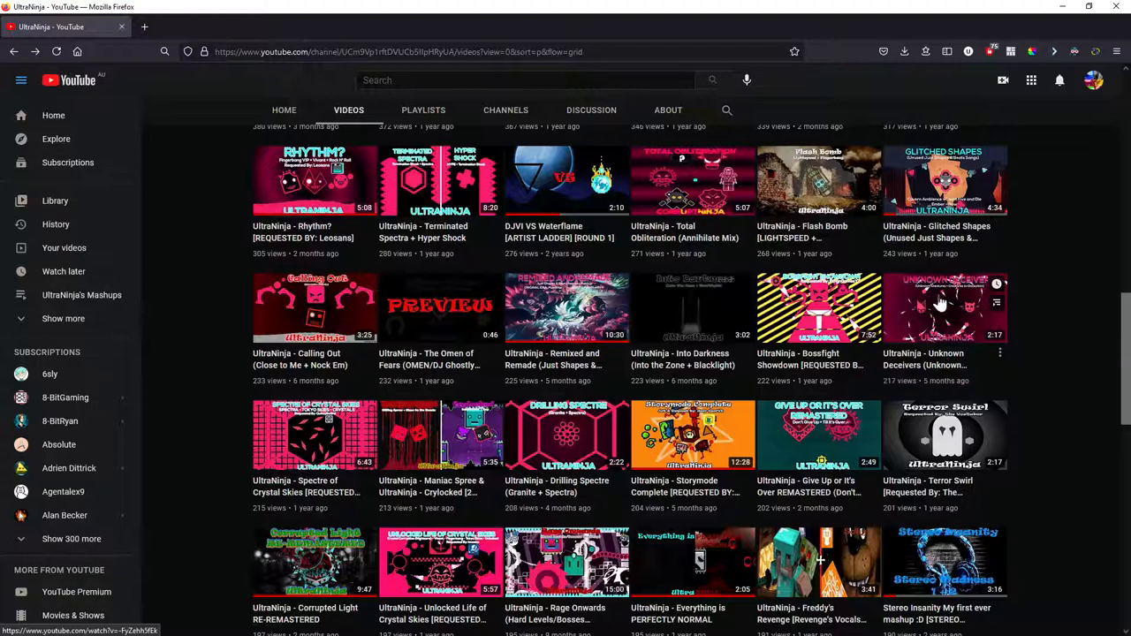
pyautogui.moveTo(976, 309)
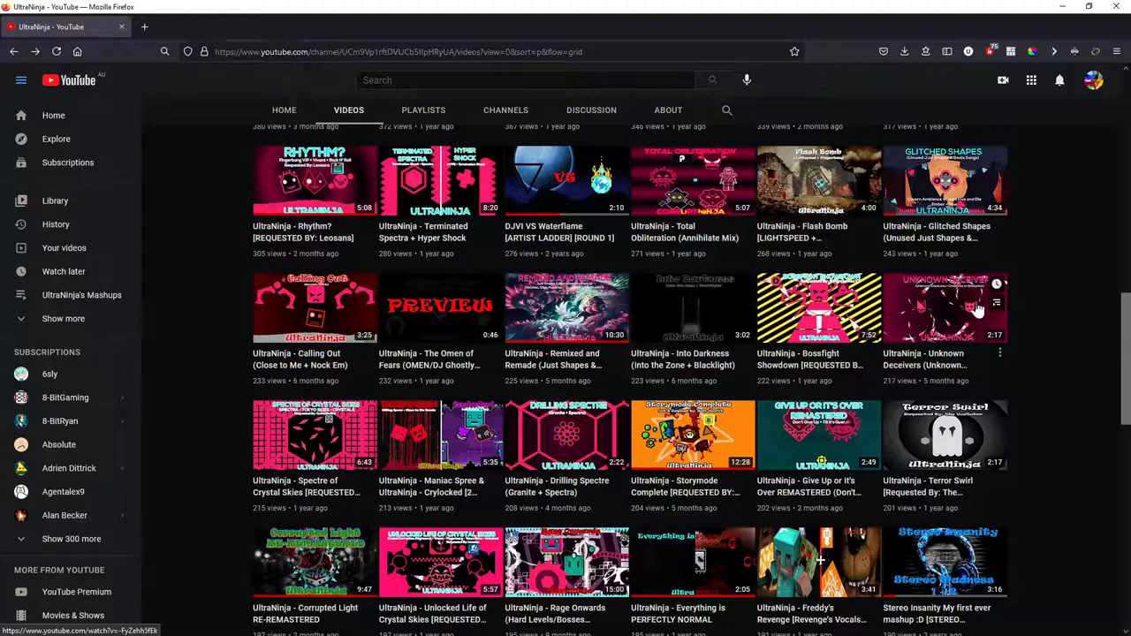
pyautogui.moveTo(1097, 346)
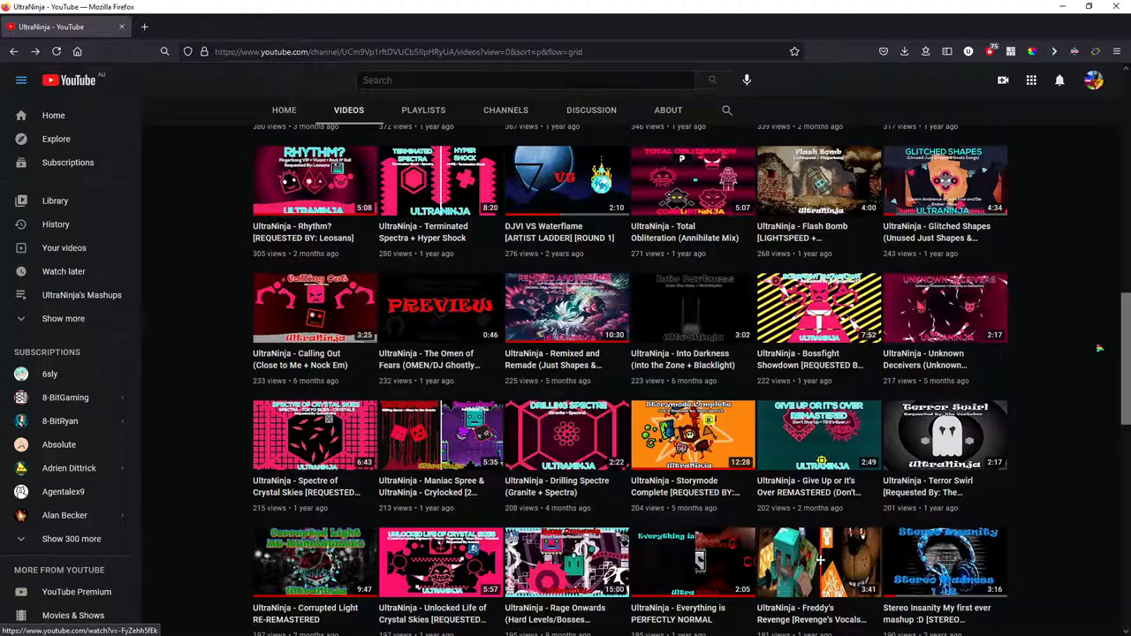
pyautogui.scroll(-3)
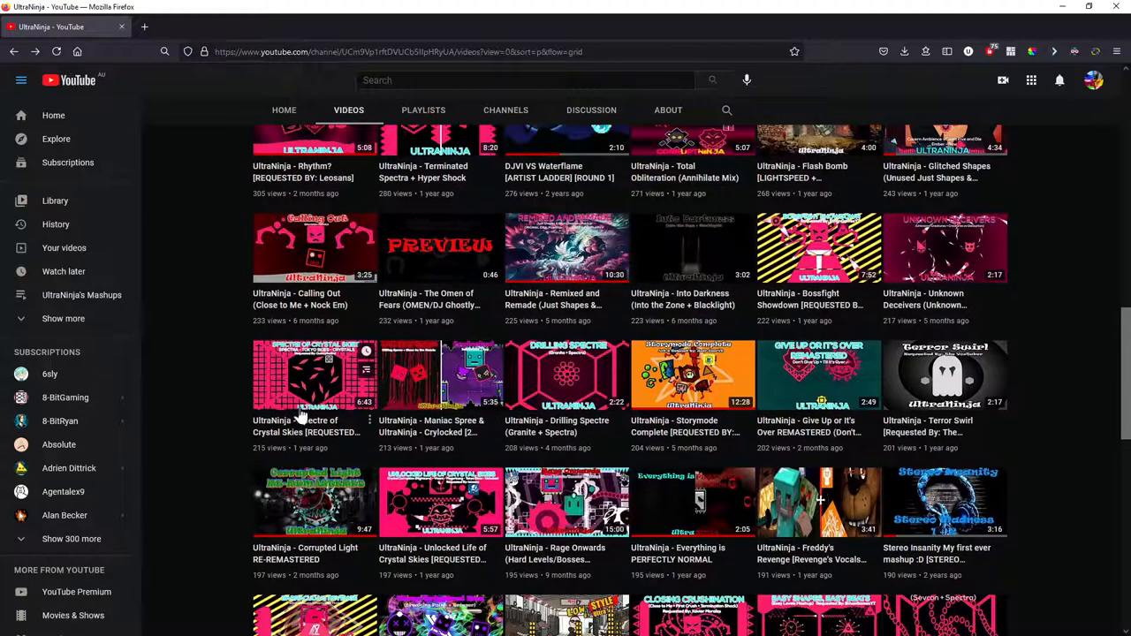
pyautogui.scroll(-3)
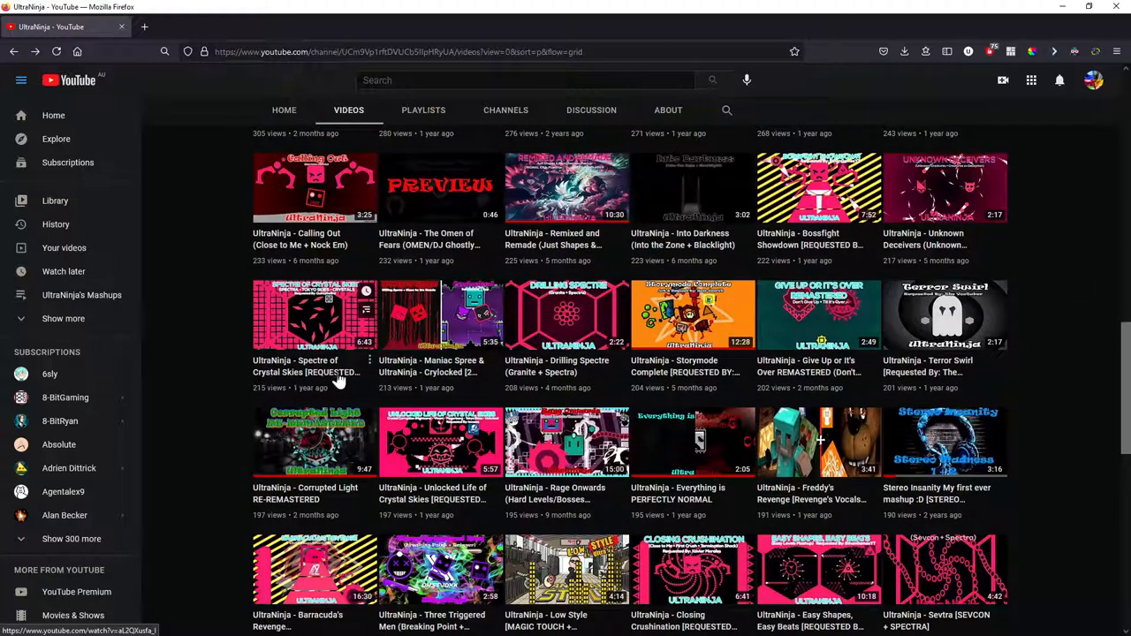
pyautogui.moveTo(269, 364)
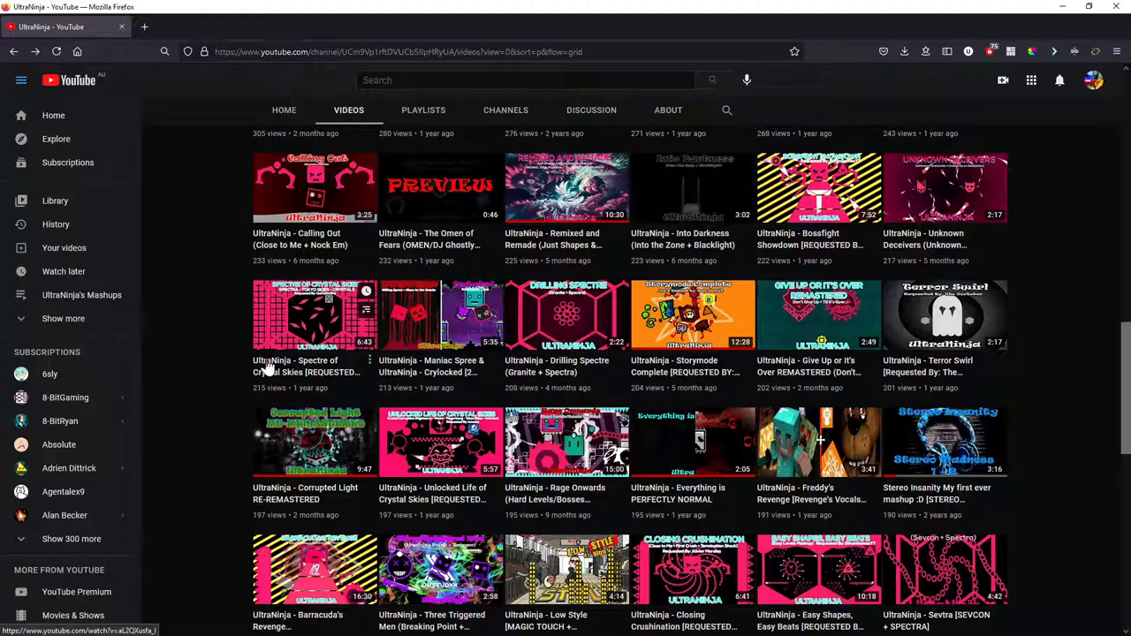
pyautogui.moveTo(262, 343)
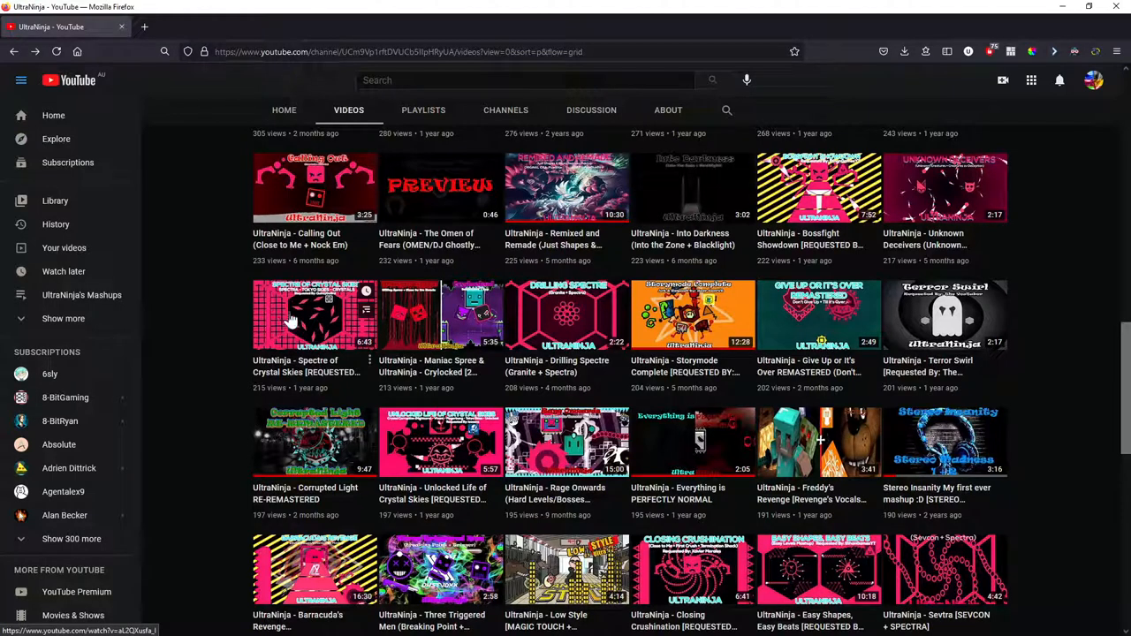
pyautogui.moveTo(311, 314)
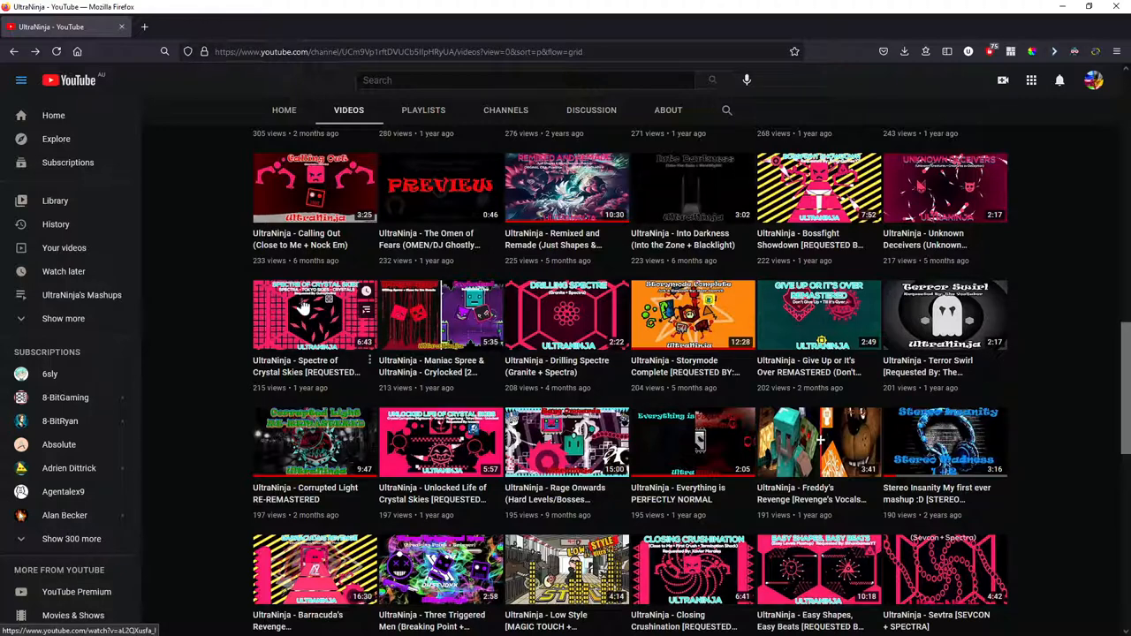
pyautogui.moveTo(339, 322)
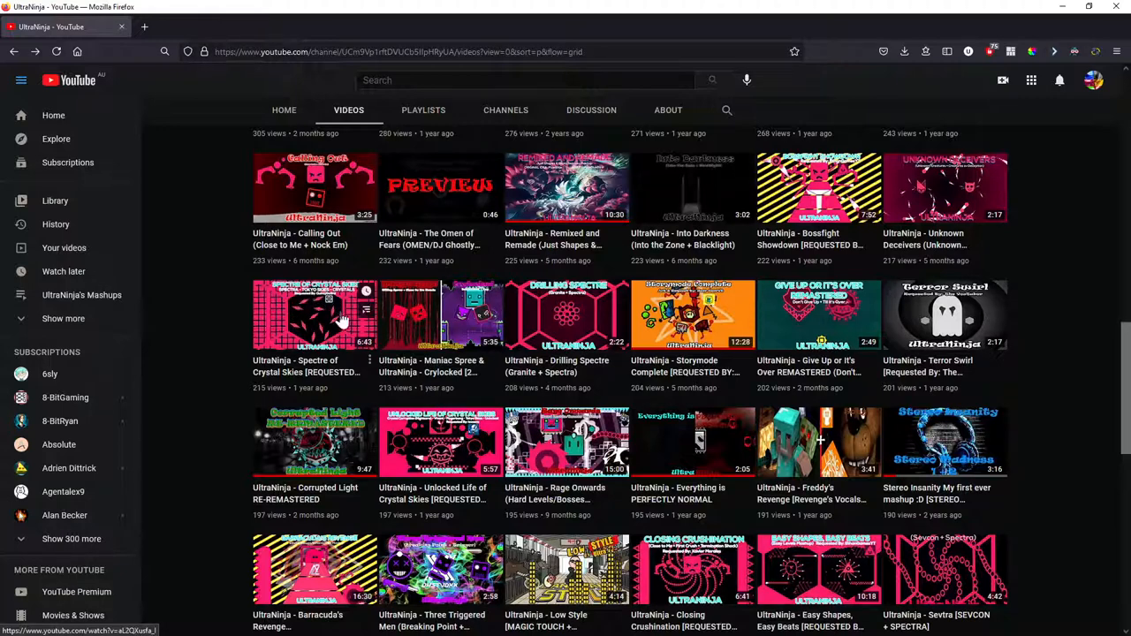
pyautogui.moveTo(438, 381)
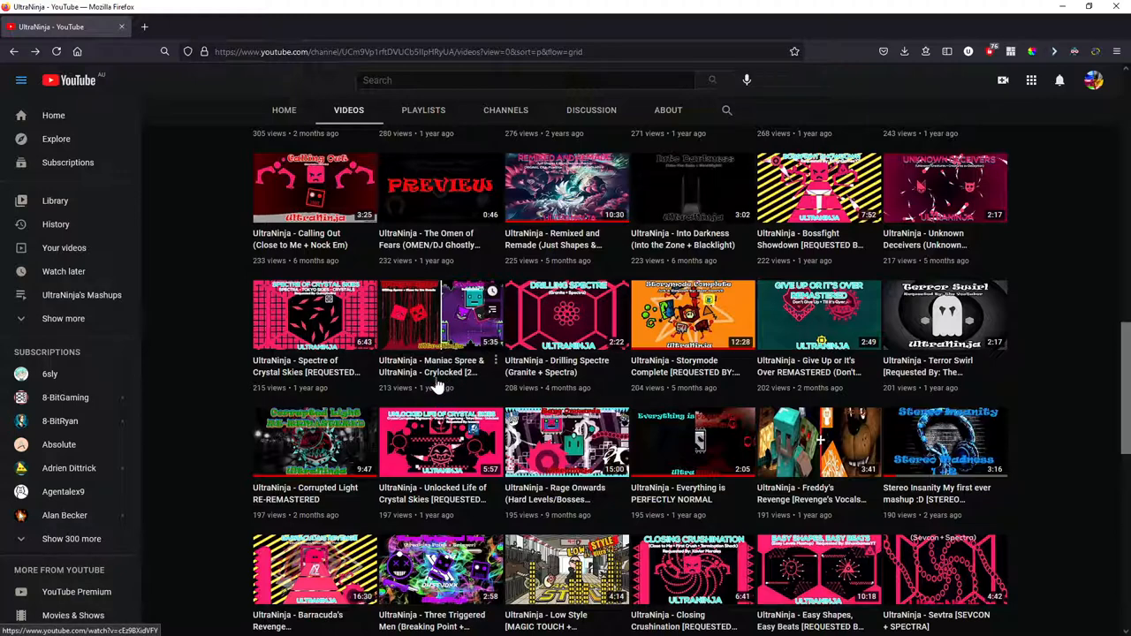
pyautogui.moveTo(438, 381)
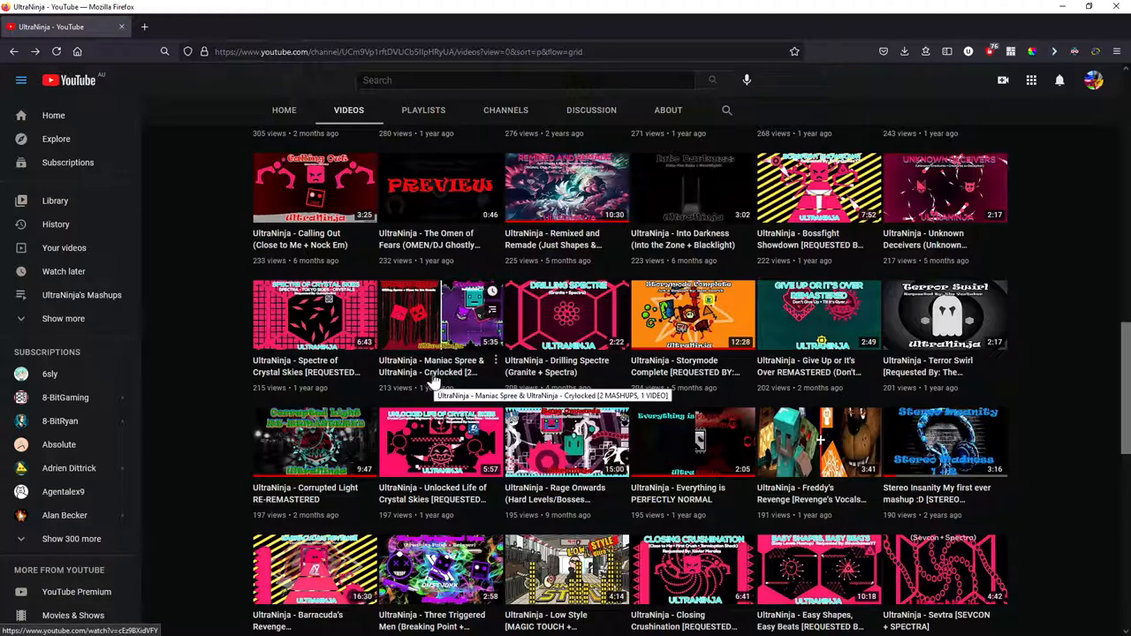
pyautogui.moveTo(410, 363)
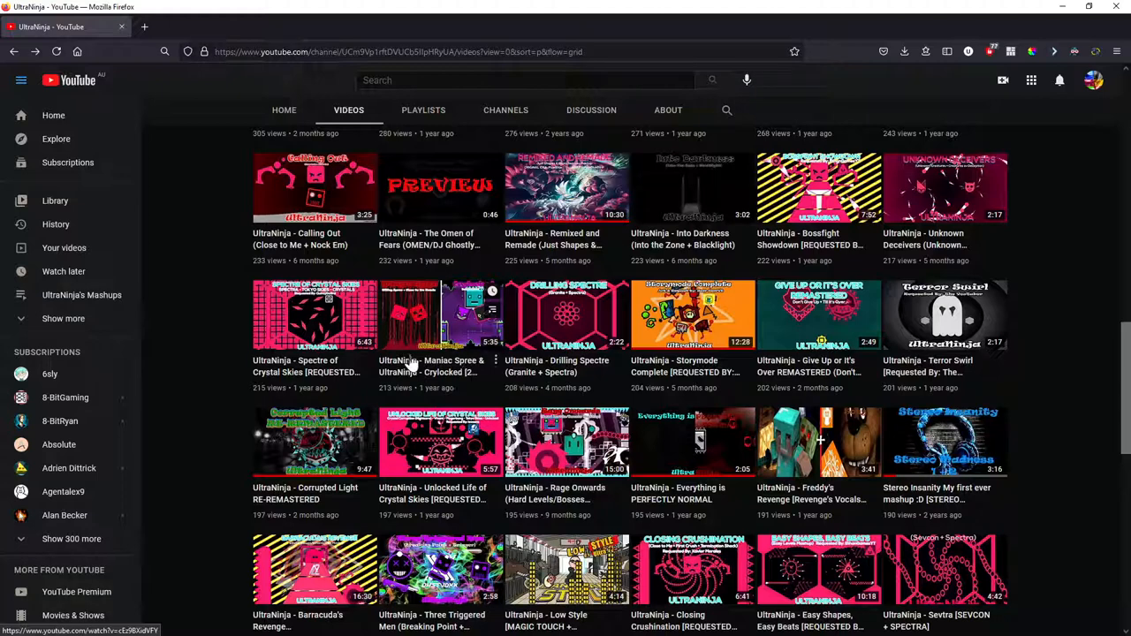
pyautogui.moveTo(430, 364)
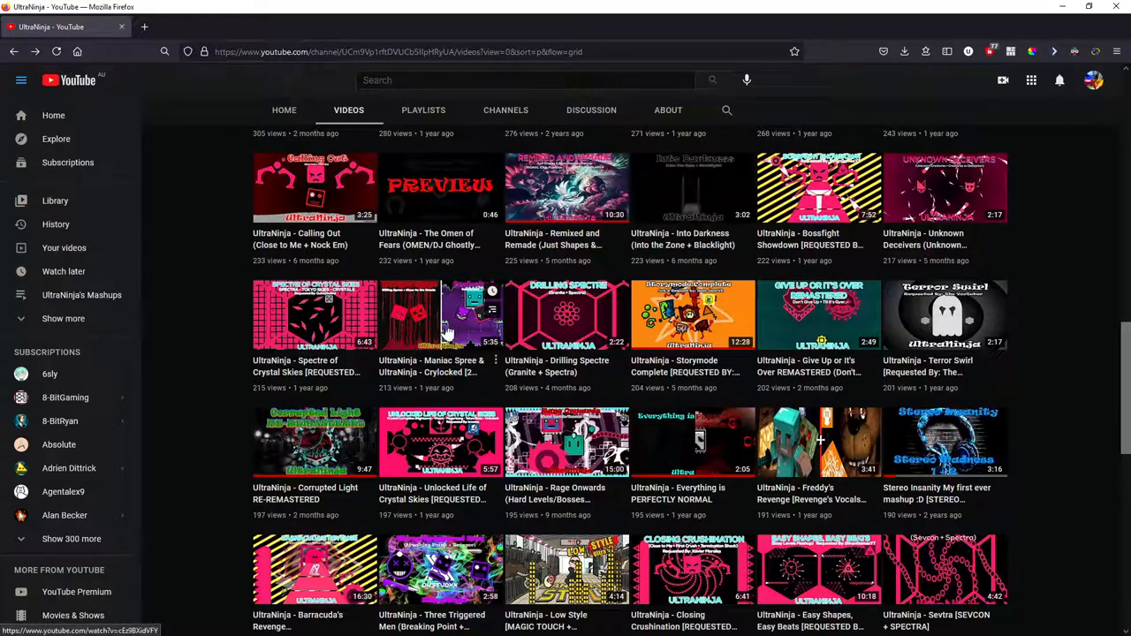
pyautogui.moveTo(590, 373)
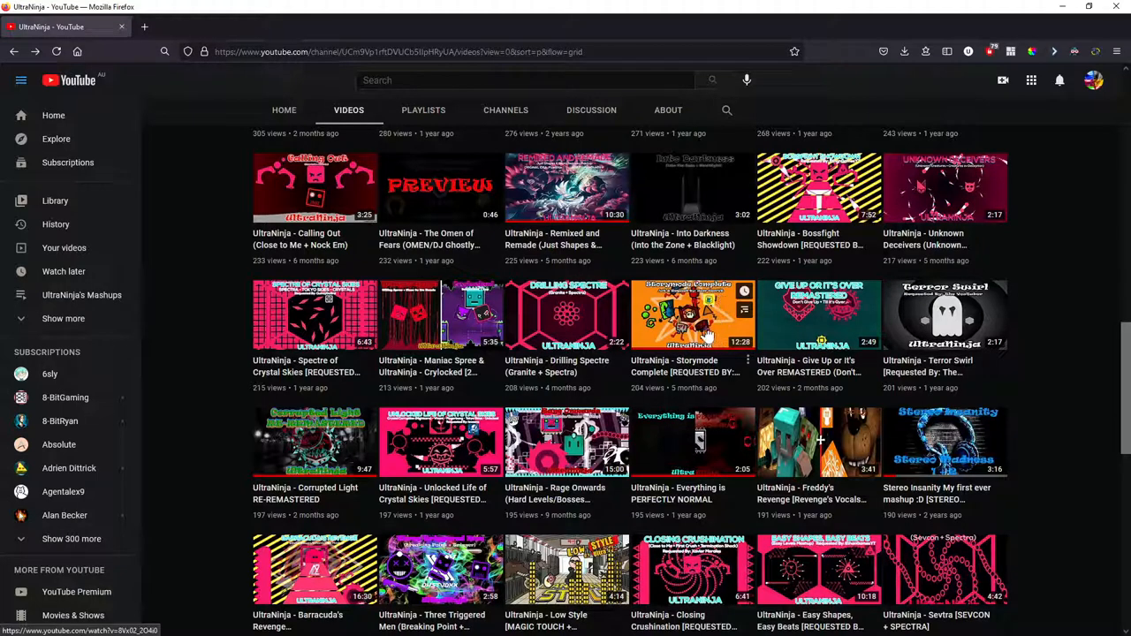
pyautogui.moveTo(705, 319)
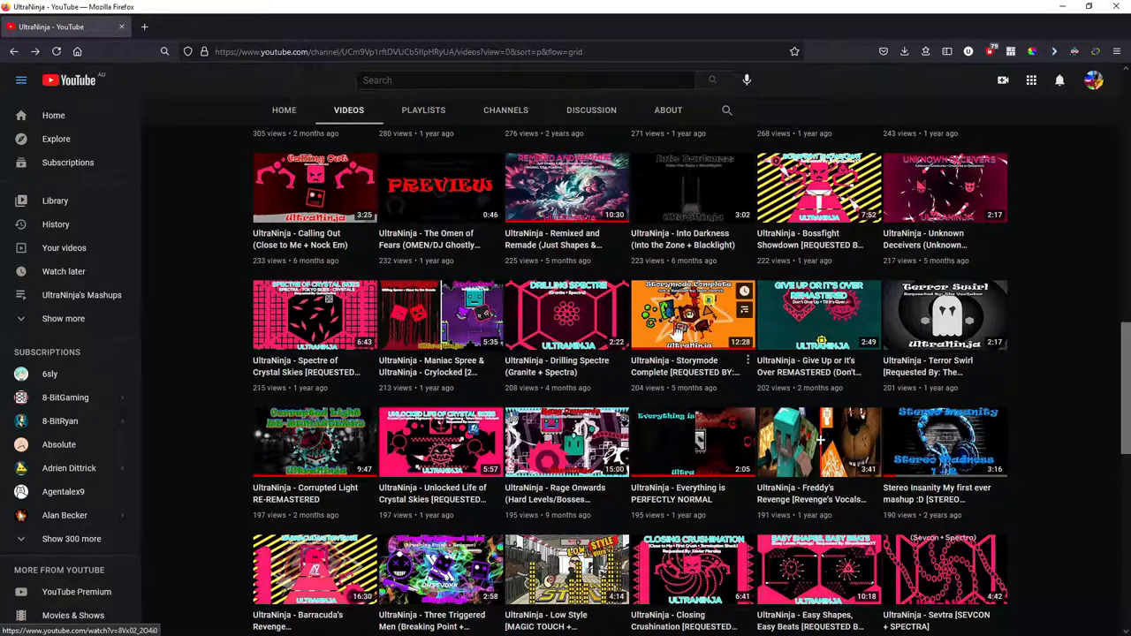
pyautogui.moveTo(820, 315)
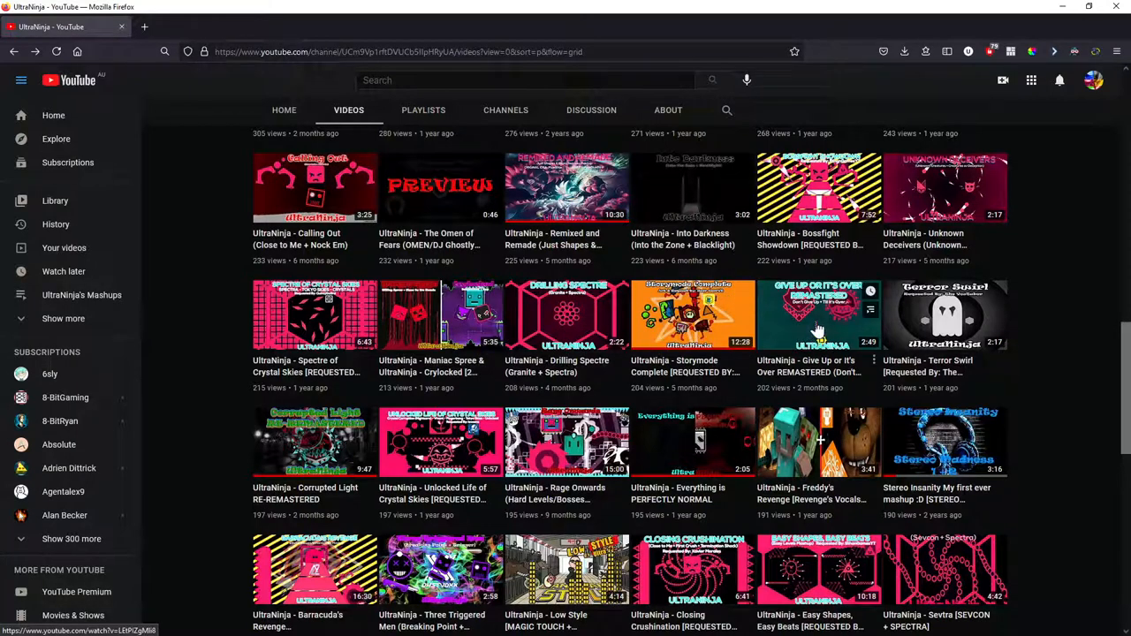
pyautogui.moveTo(809, 373)
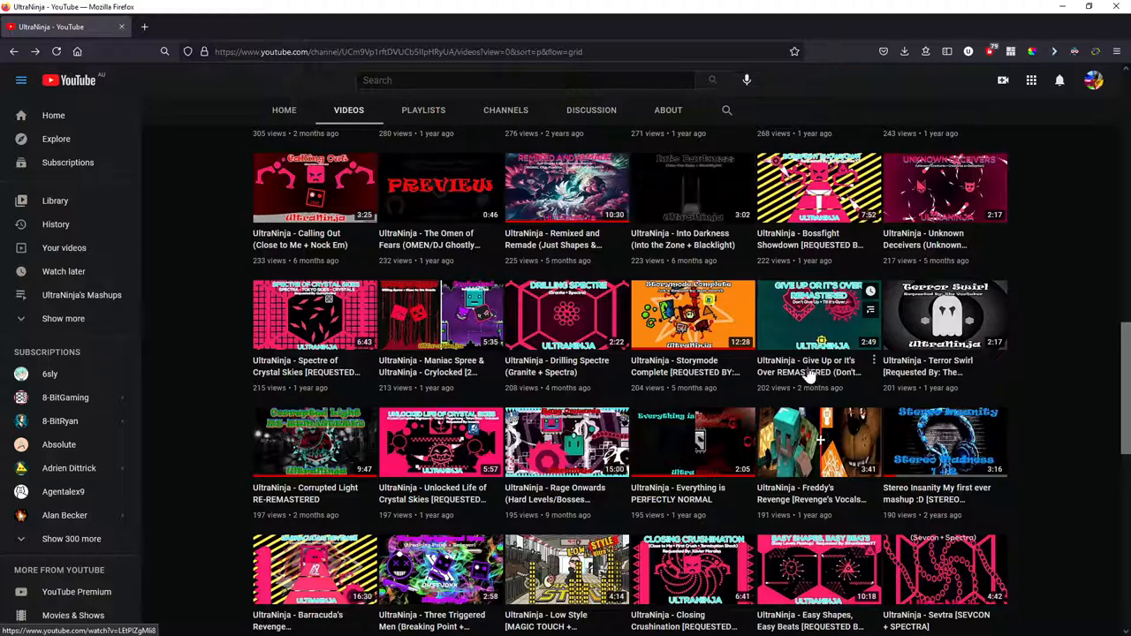
pyautogui.moveTo(866, 334)
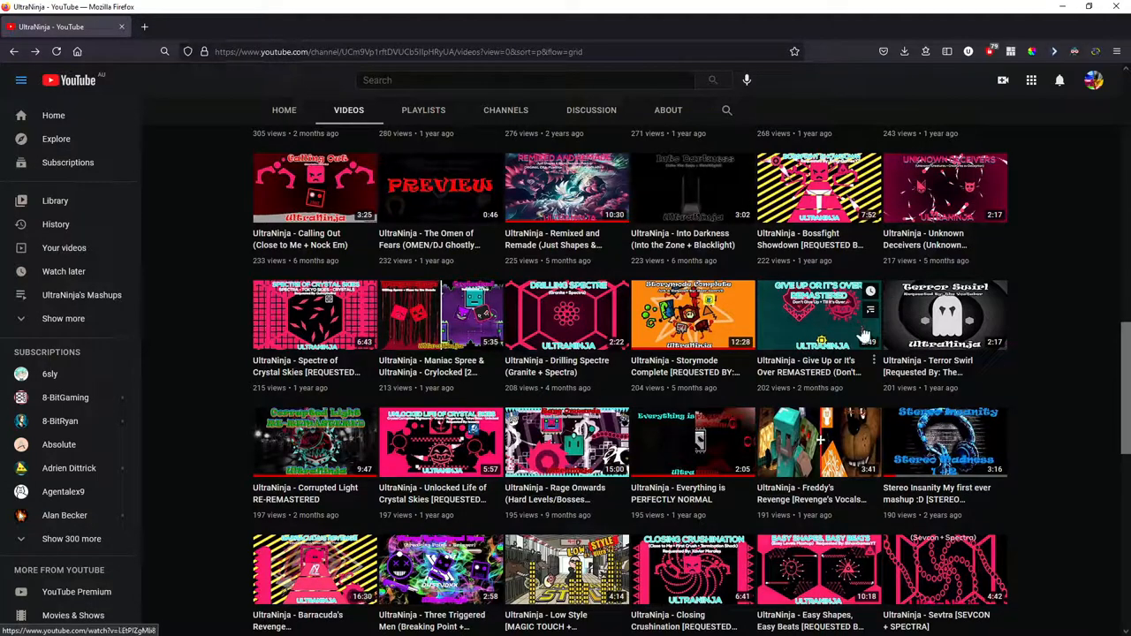
pyautogui.moveTo(830, 327)
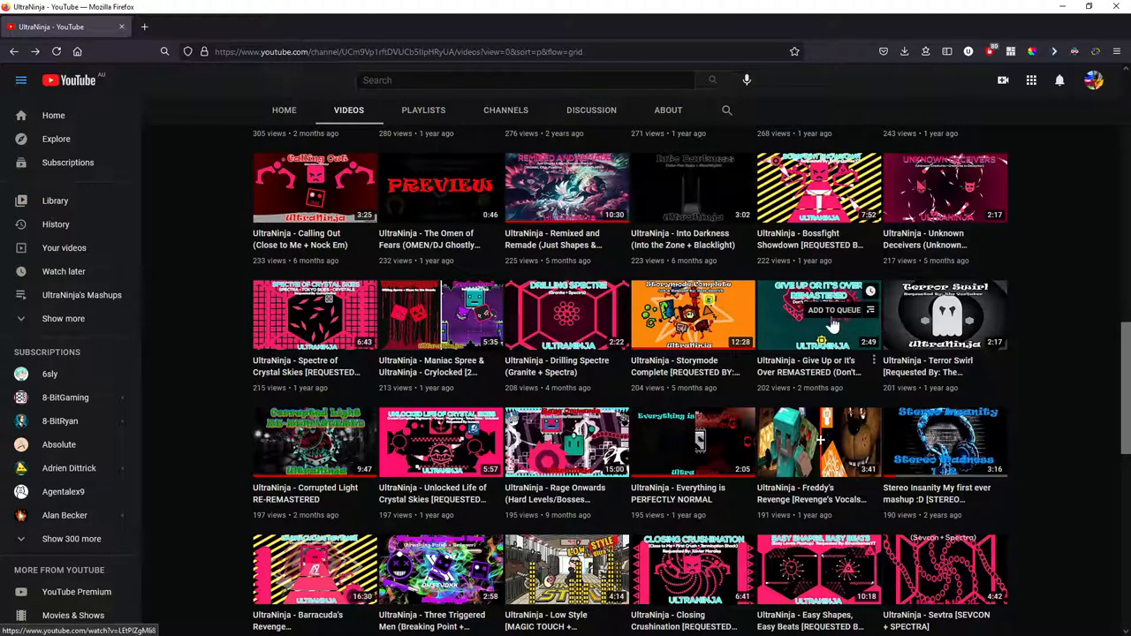
pyautogui.moveTo(954, 371)
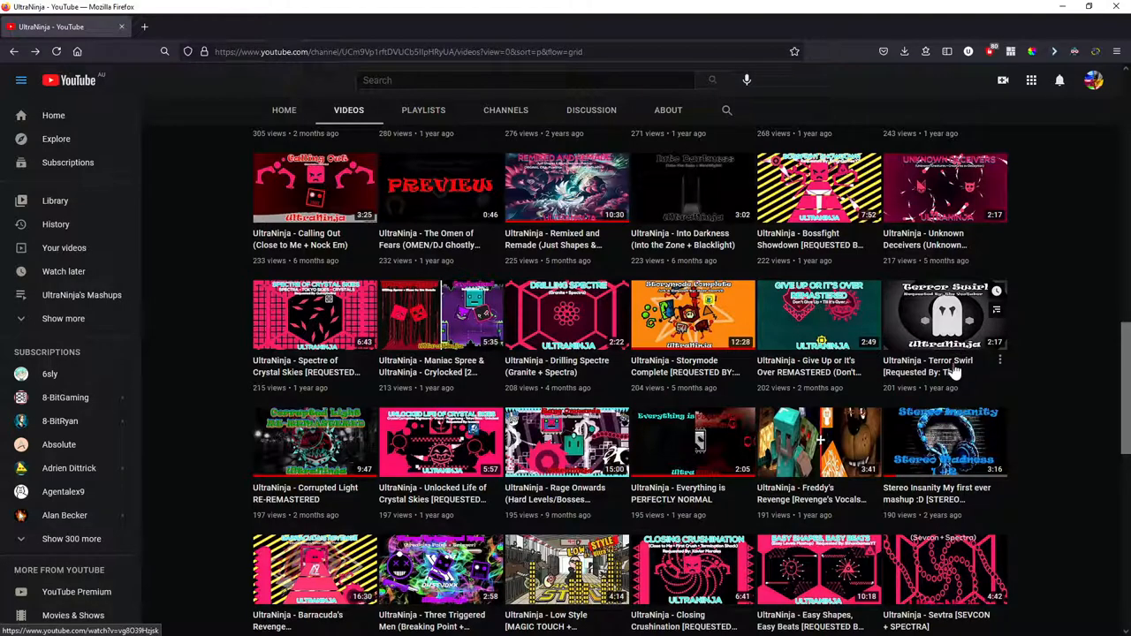
pyautogui.moveTo(947, 371)
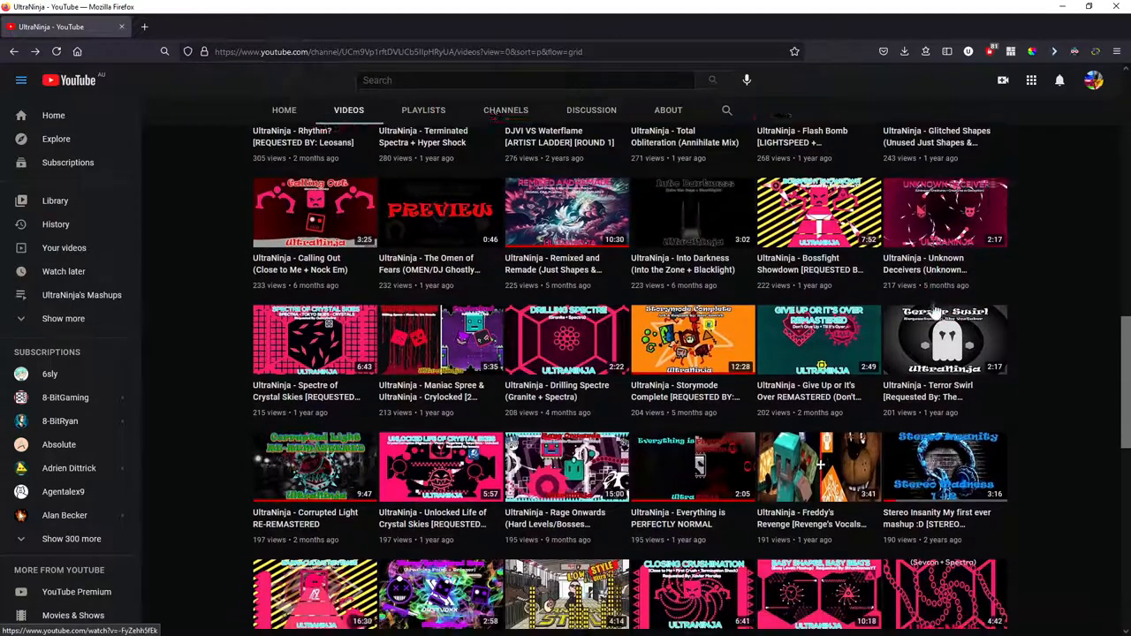
pyautogui.scroll(-3)
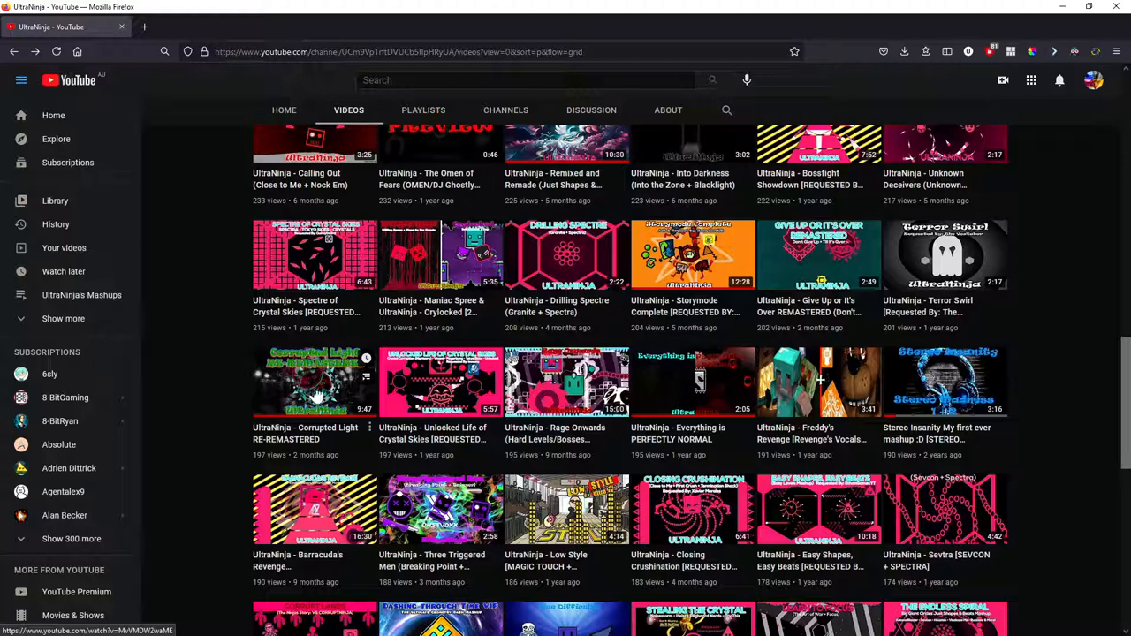
pyautogui.moveTo(309, 460)
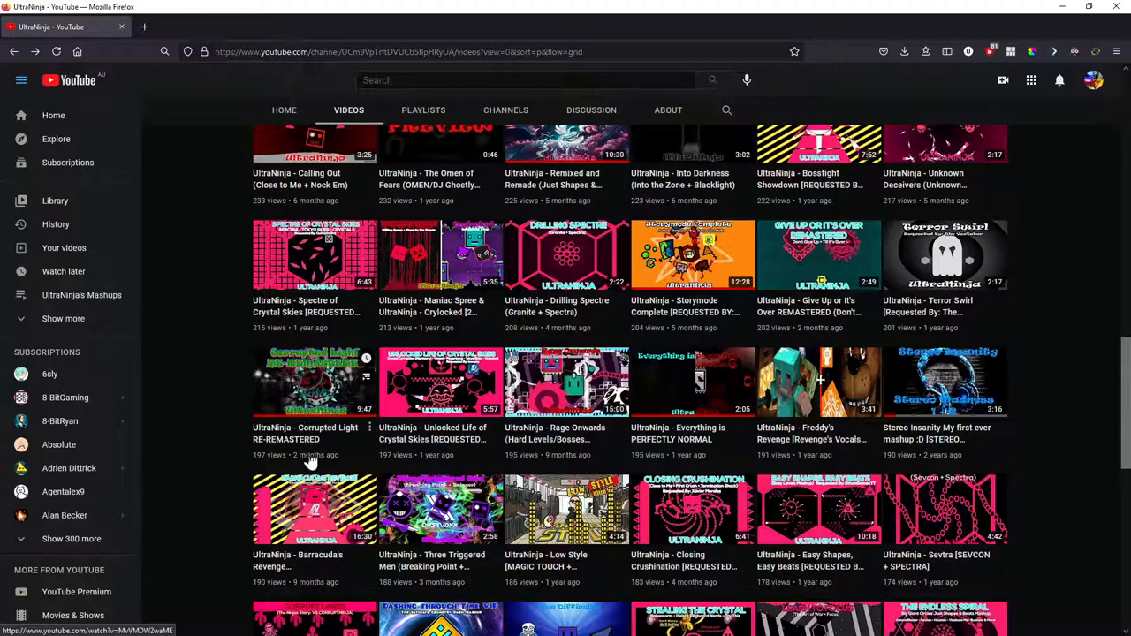
pyautogui.moveTo(293, 443)
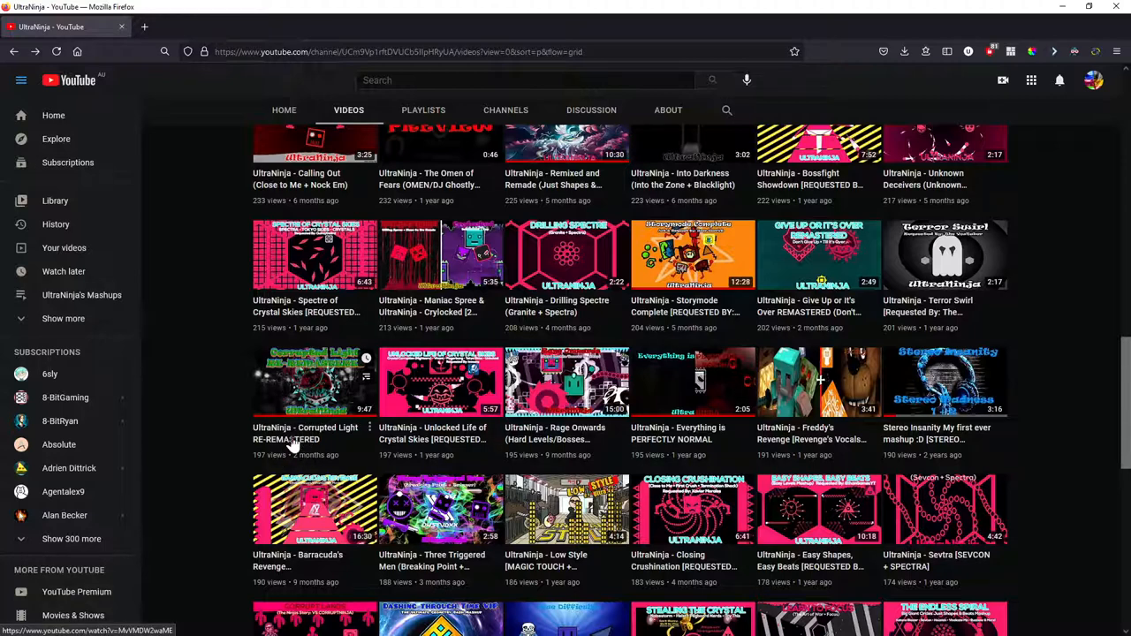
pyautogui.moveTo(293, 439)
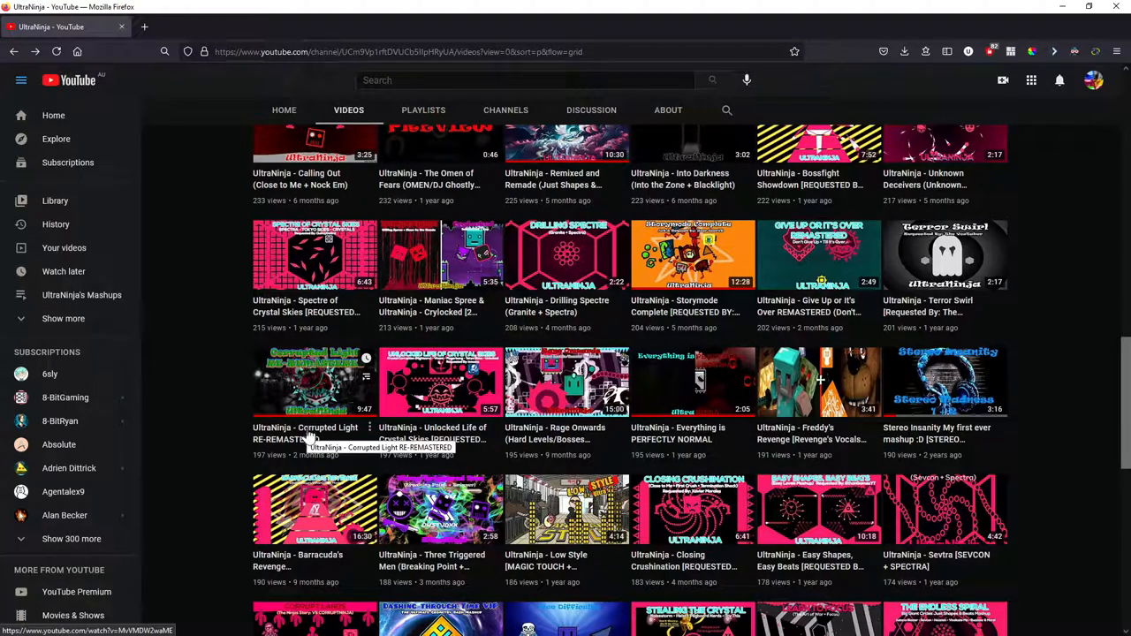
pyautogui.moveTo(333, 415)
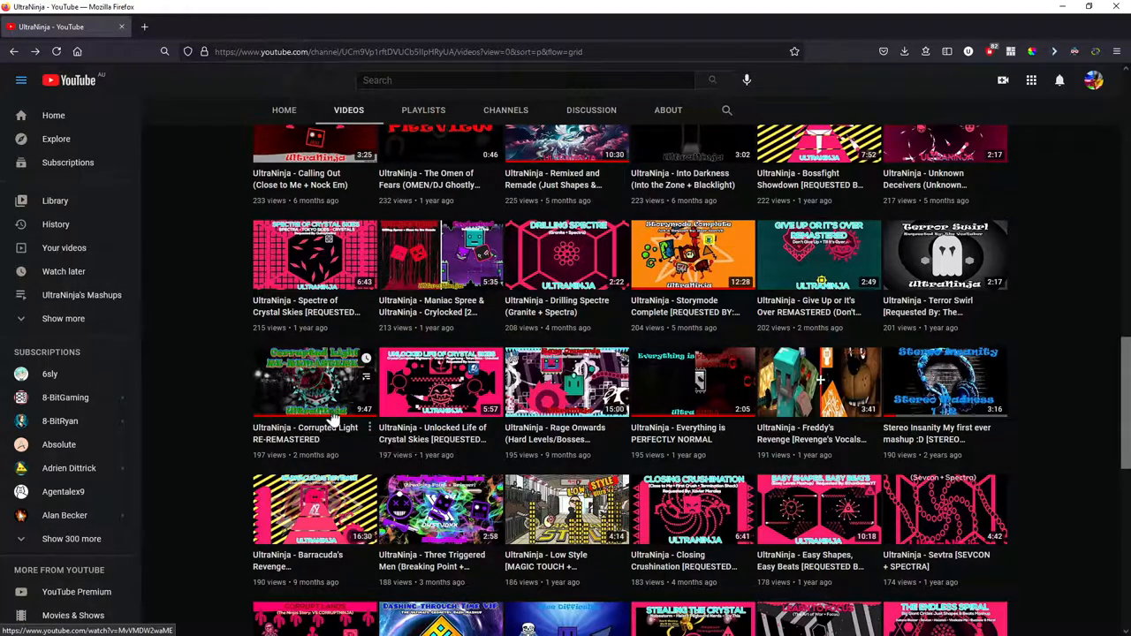
pyautogui.moveTo(334, 415)
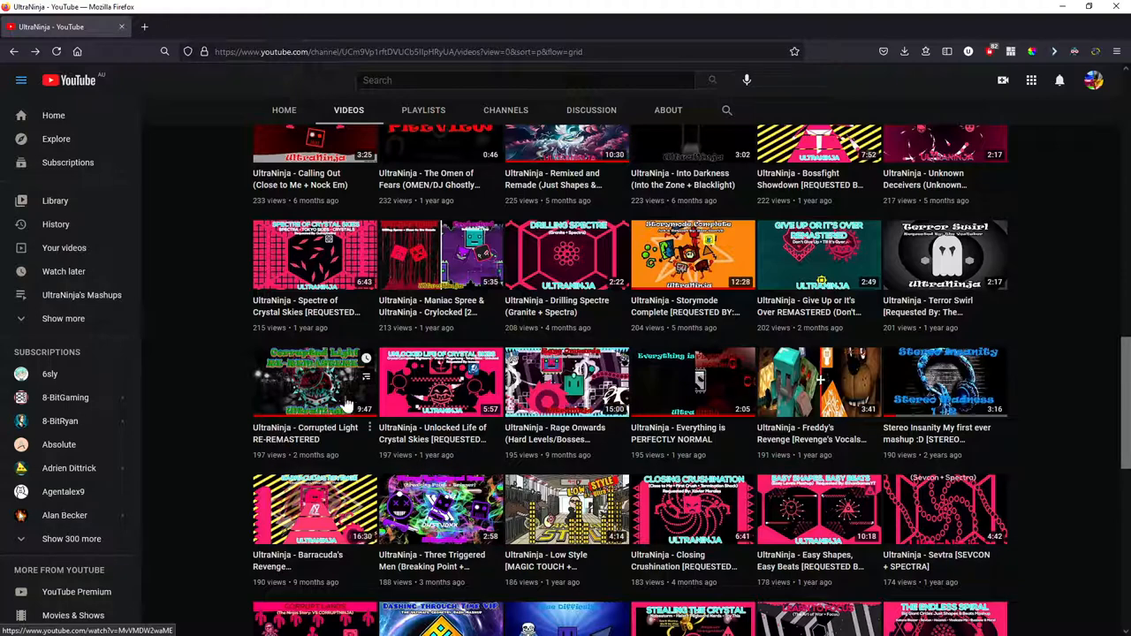
pyautogui.moveTo(300, 382)
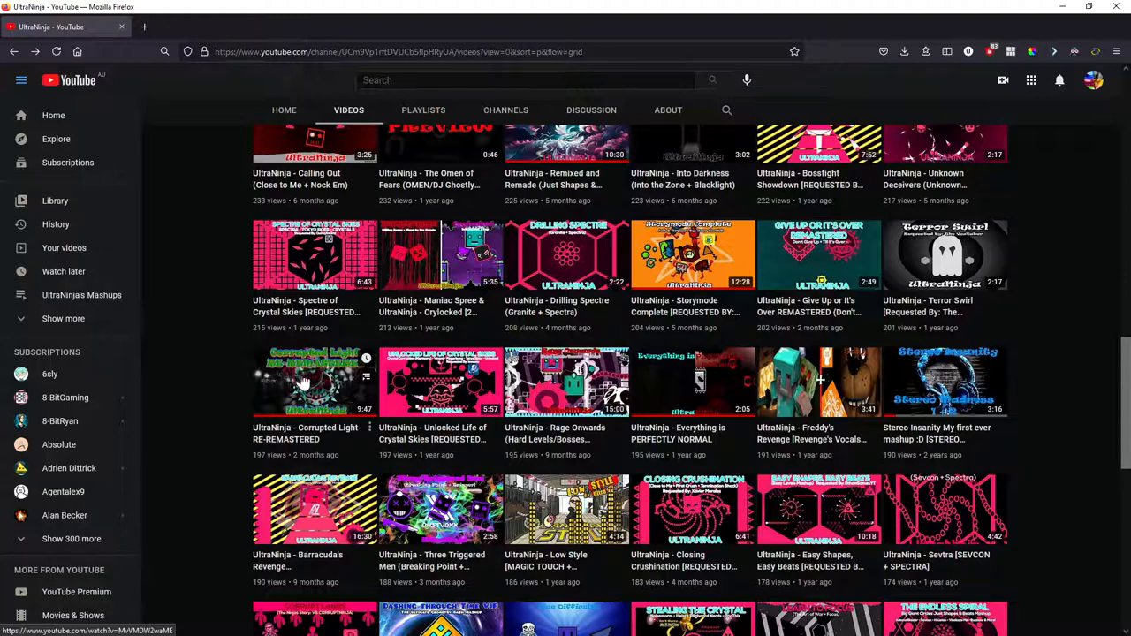
pyautogui.moveTo(332, 385)
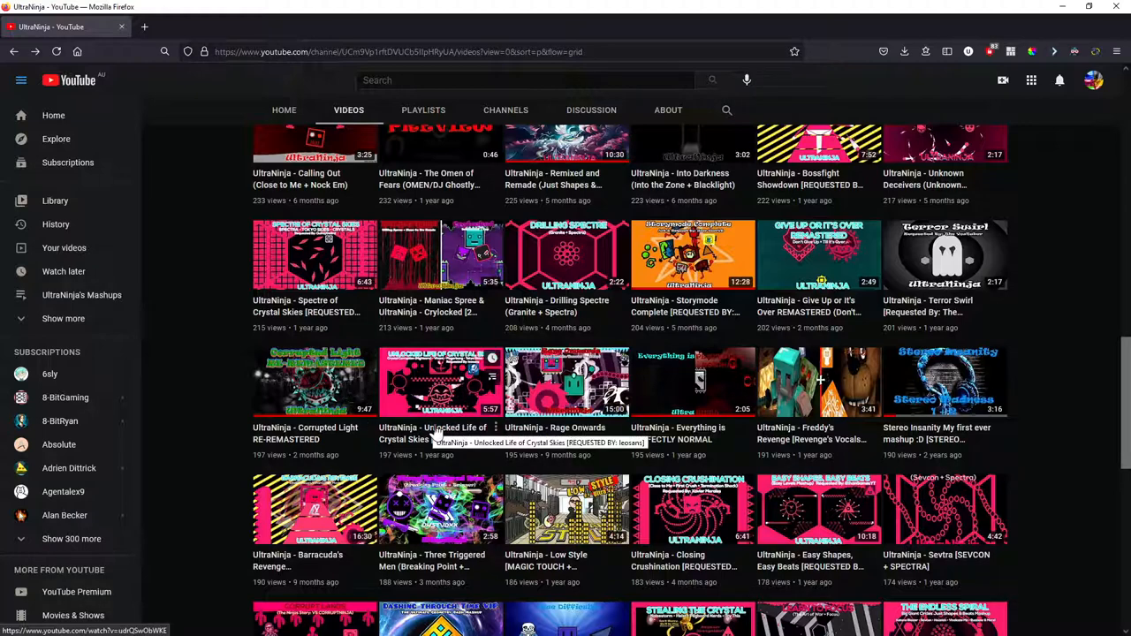
pyautogui.moveTo(435, 435)
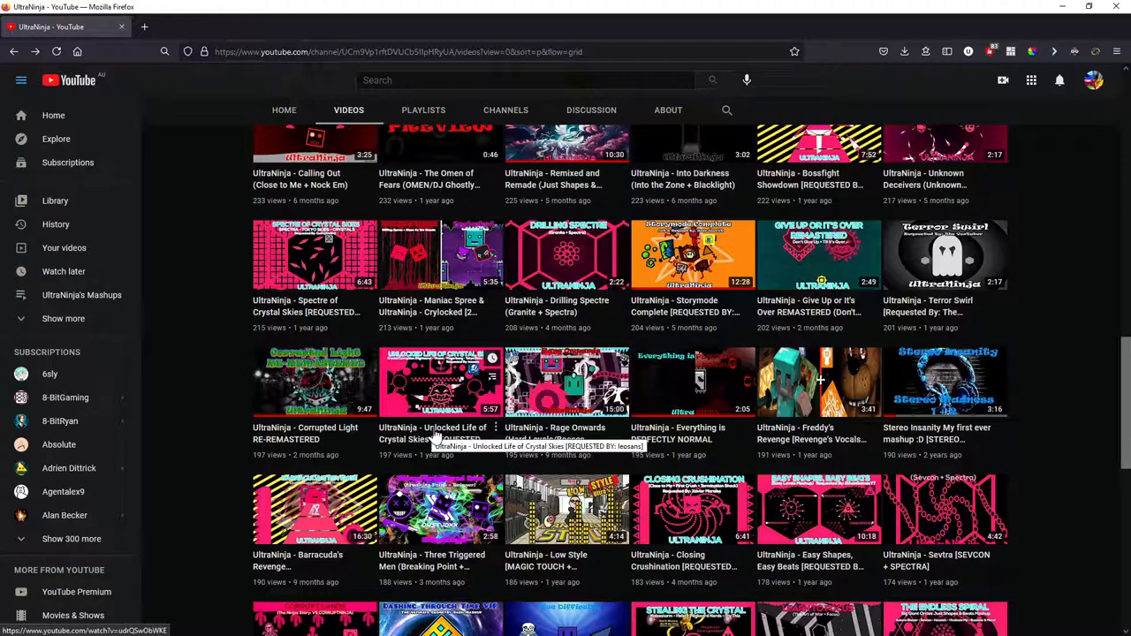
pyautogui.moveTo(415, 440)
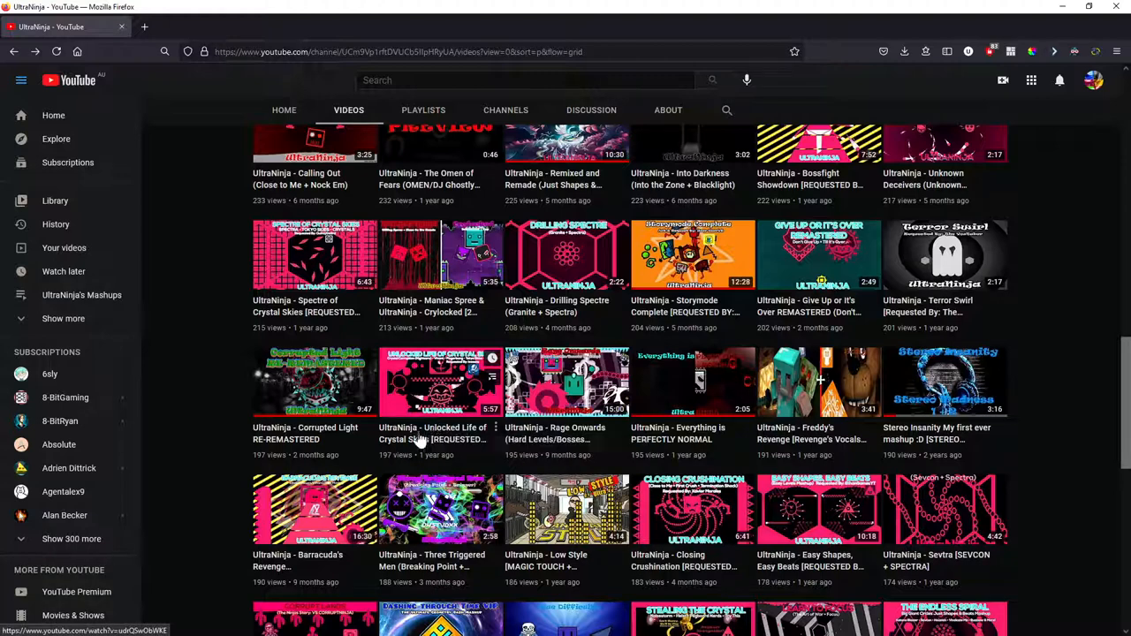
pyautogui.moveTo(420, 438)
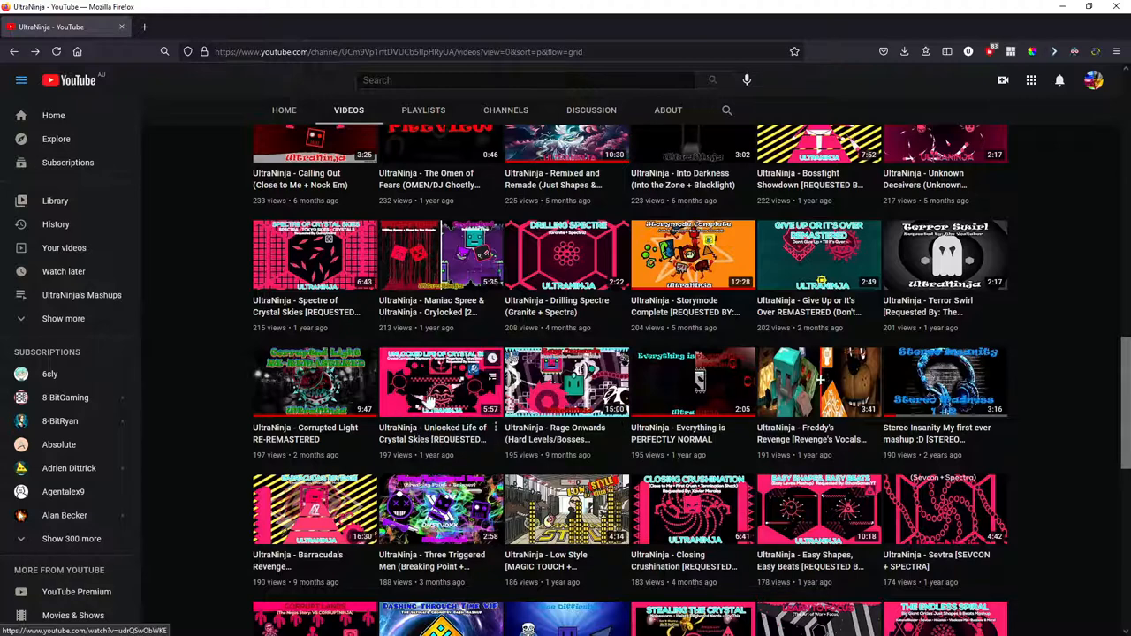
pyautogui.moveTo(433, 429)
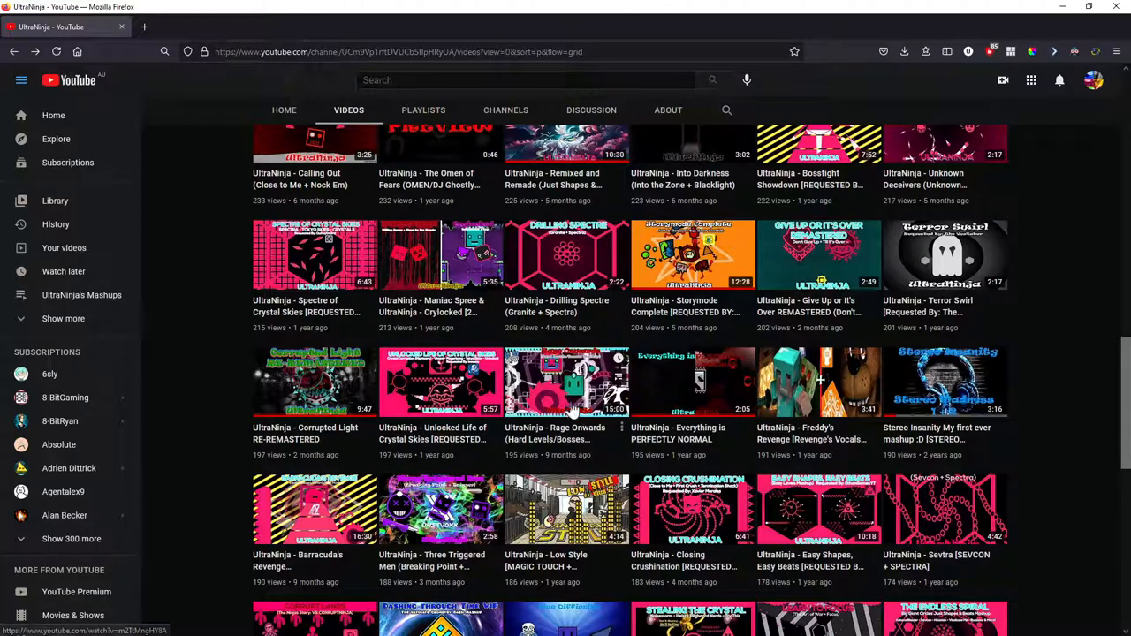
pyautogui.moveTo(555, 403)
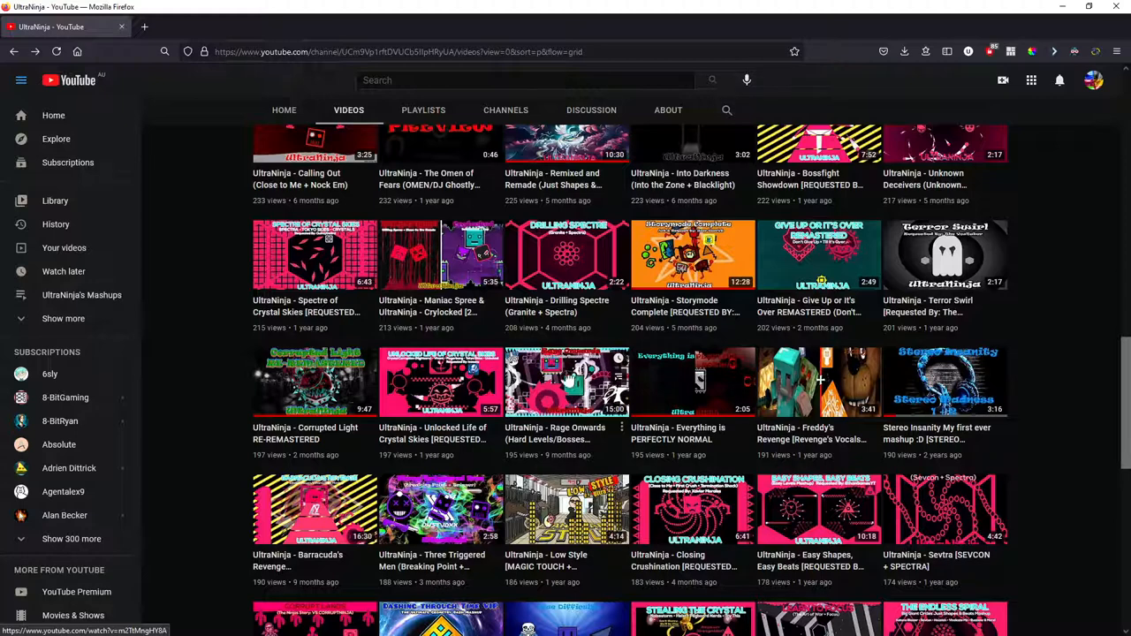
pyautogui.scroll(-3)
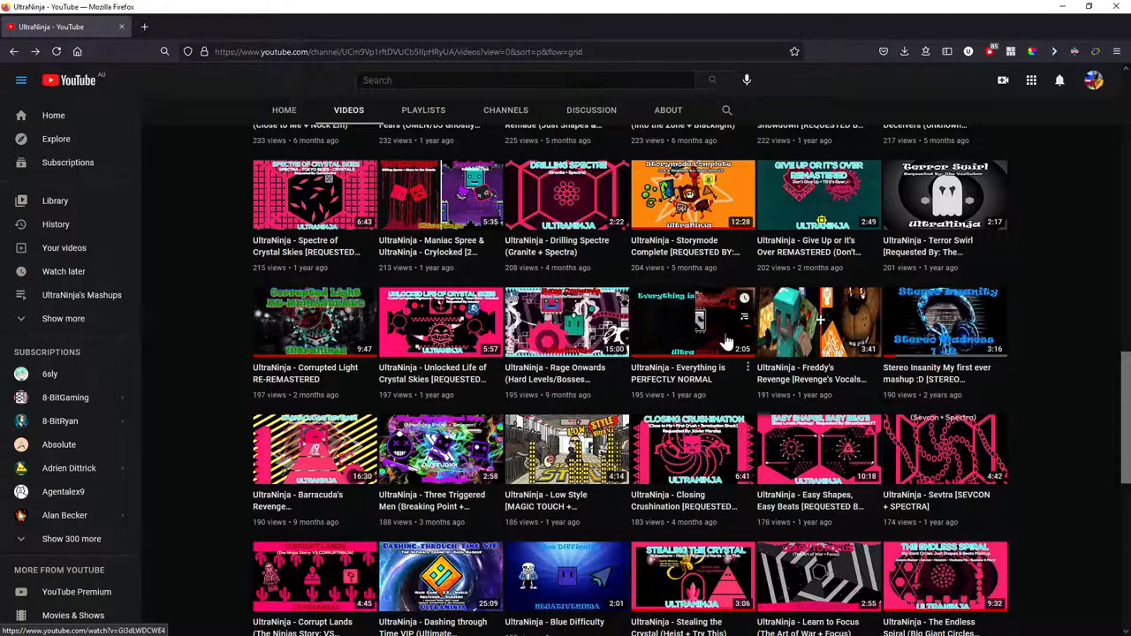
pyautogui.moveTo(723, 369)
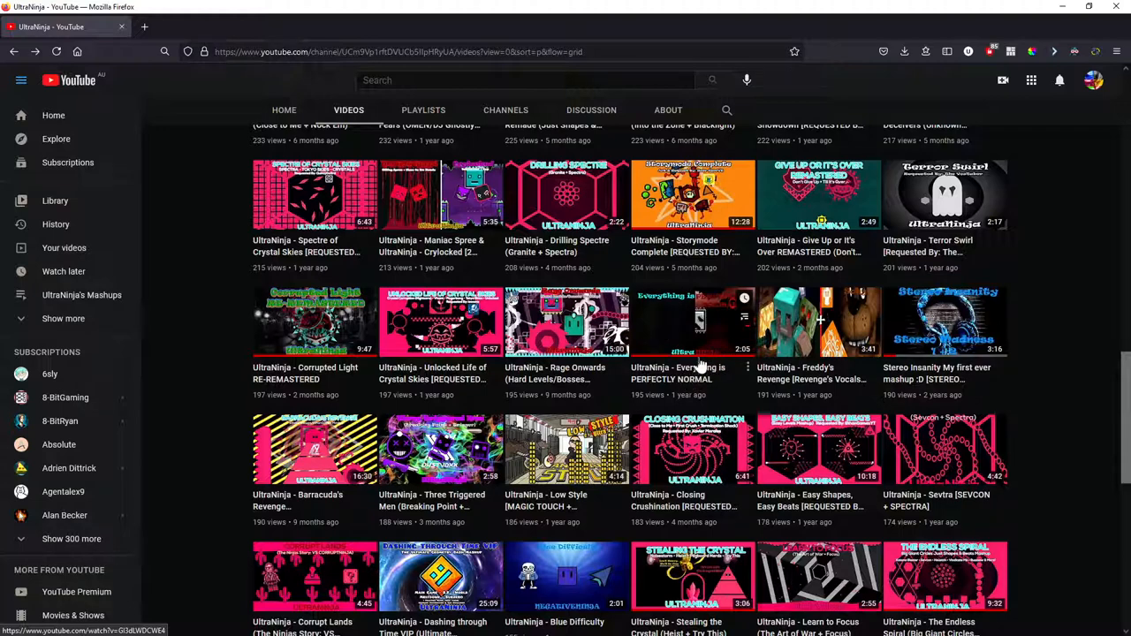
pyautogui.moveTo(696, 319)
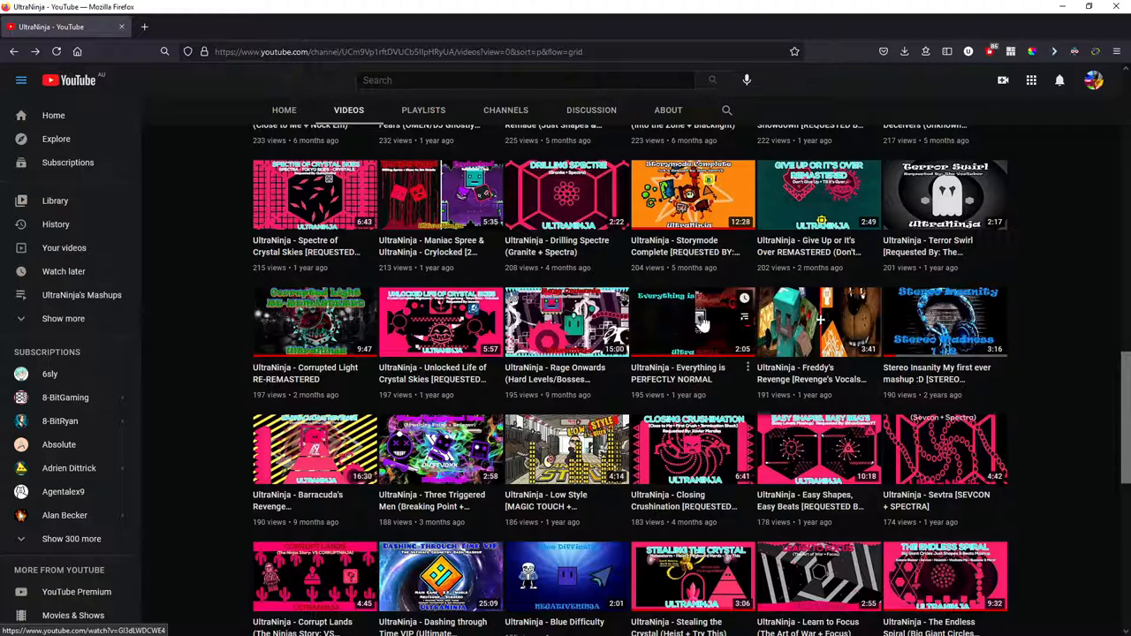
pyautogui.moveTo(675, 330)
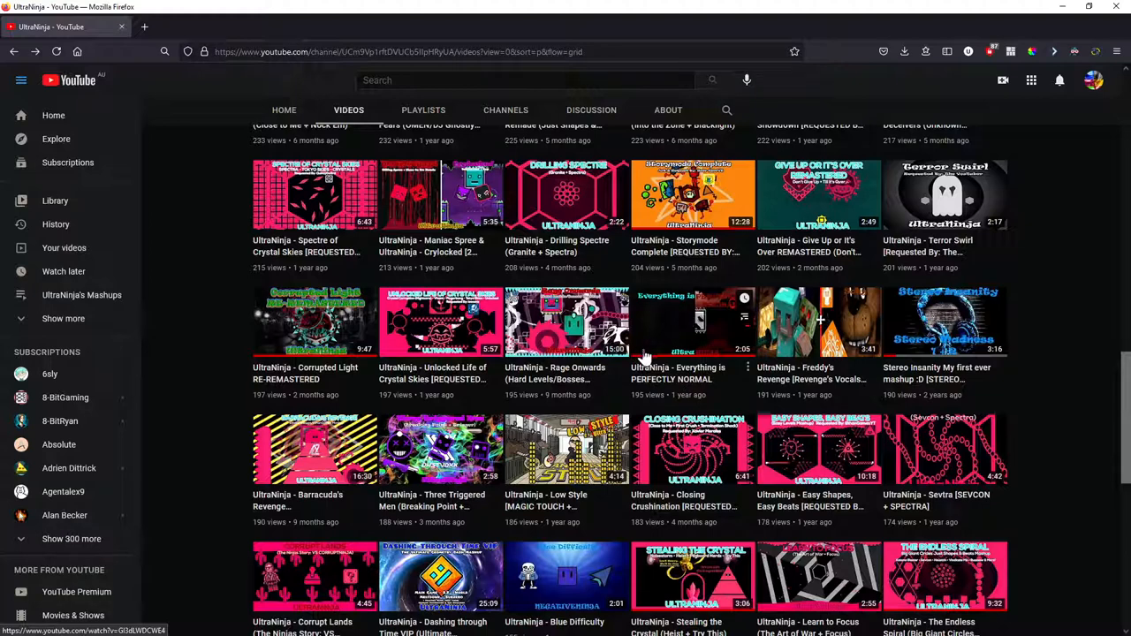
pyautogui.moveTo(703, 345)
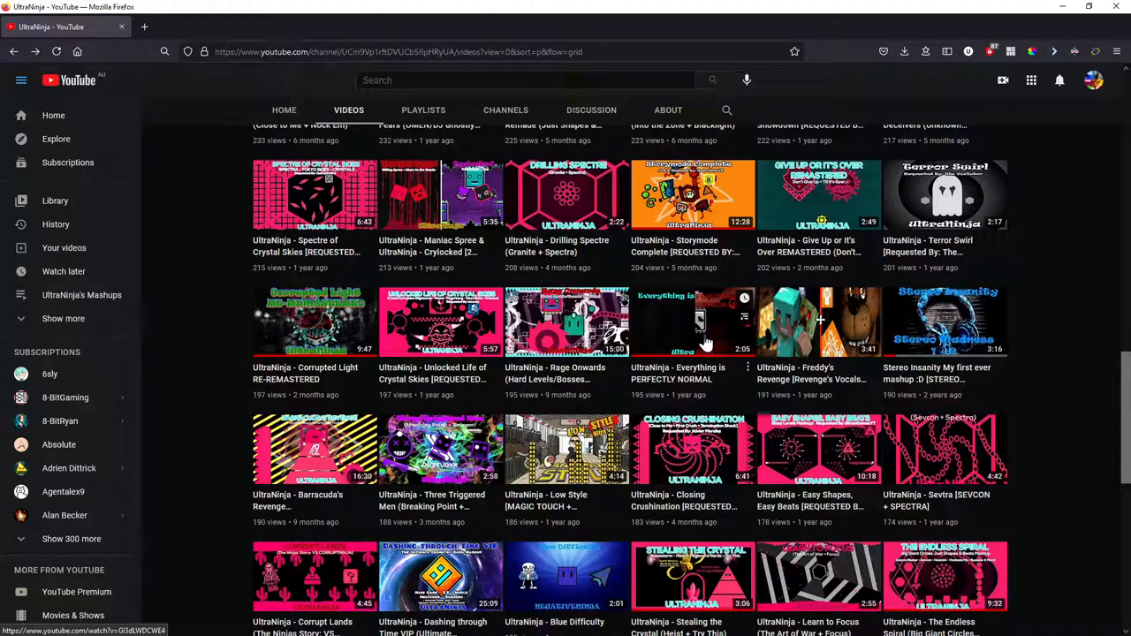
pyautogui.moveTo(689, 387)
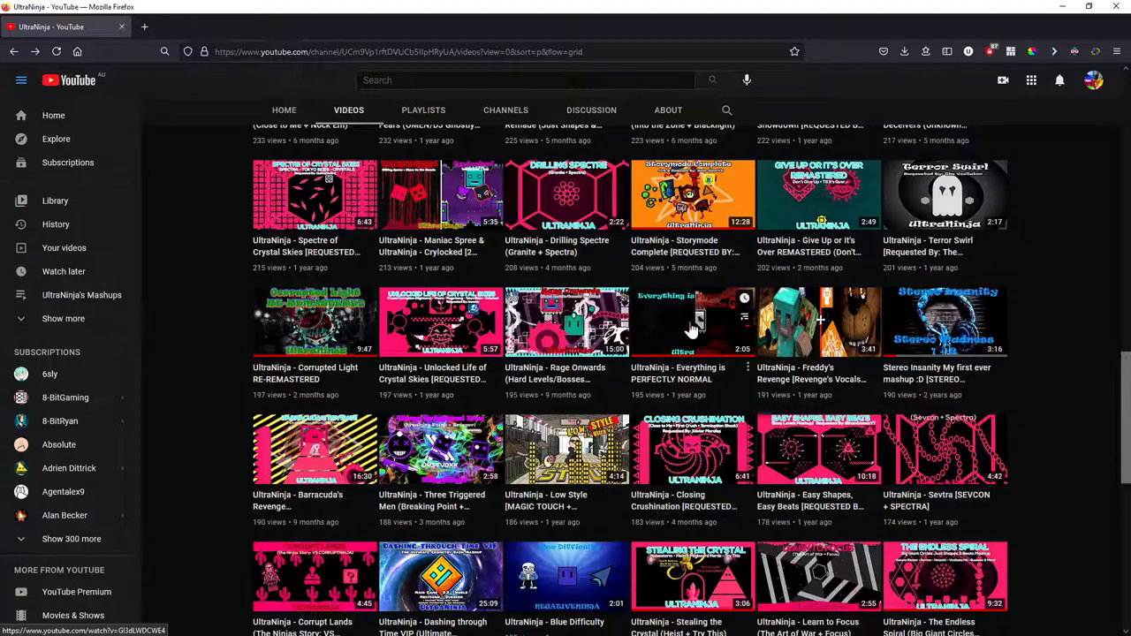
pyautogui.moveTo(689, 339)
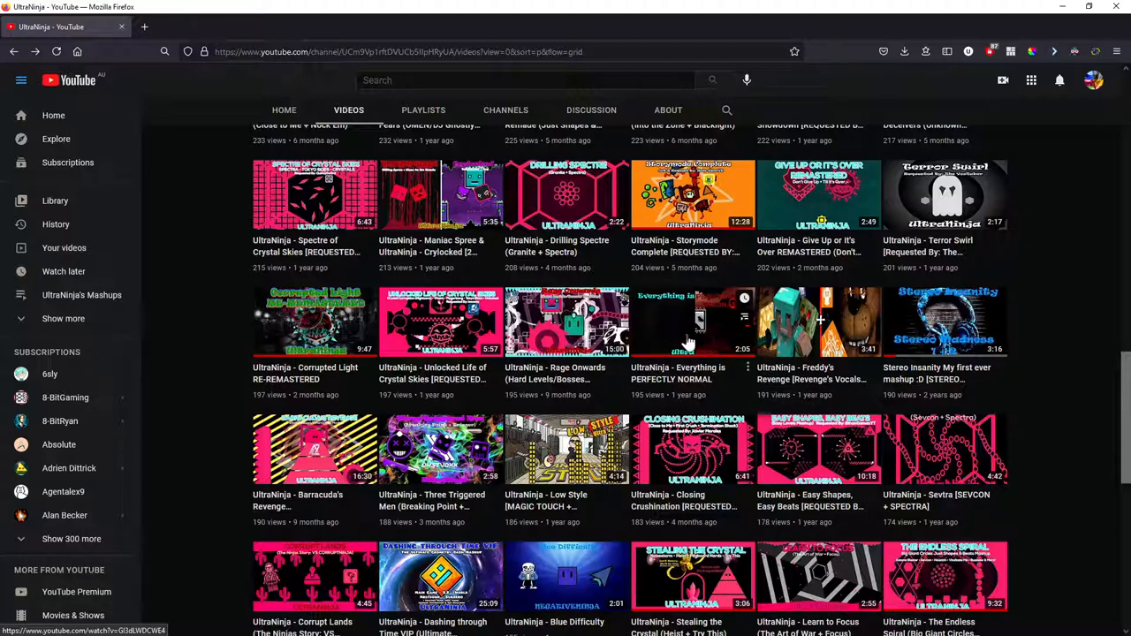
pyautogui.moveTo(770, 340)
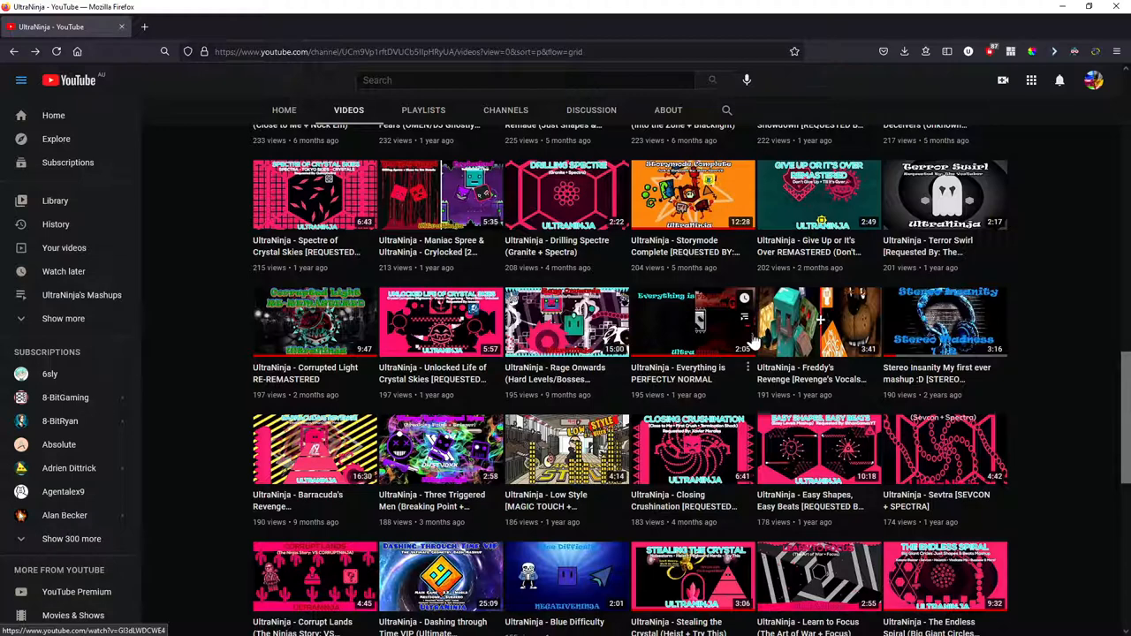
pyautogui.moveTo(811, 375)
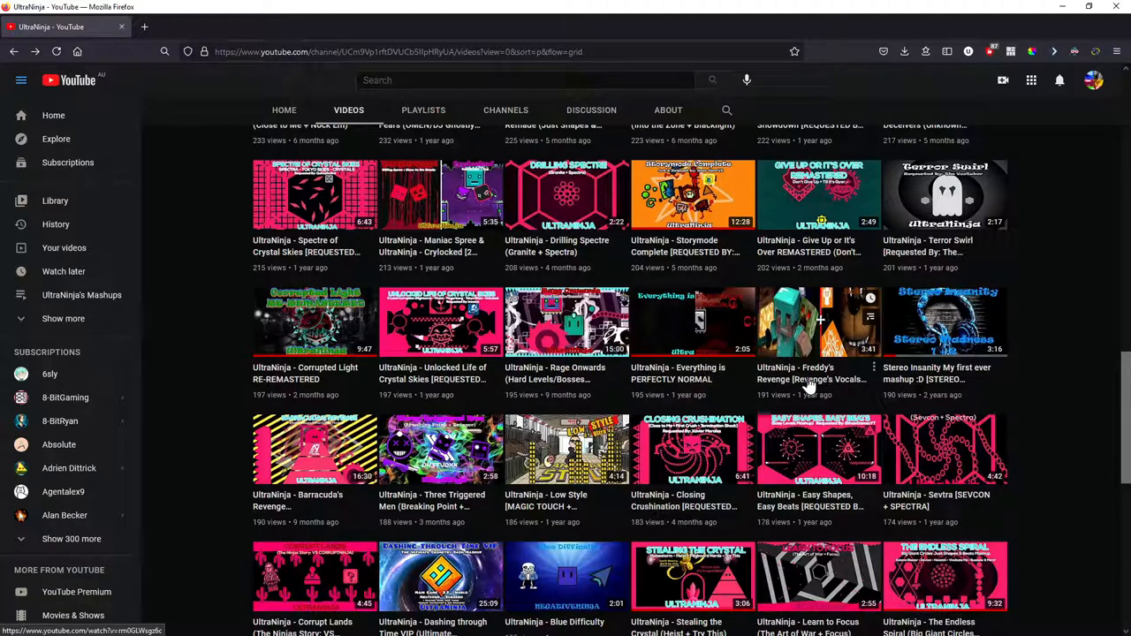
pyautogui.moveTo(817, 375)
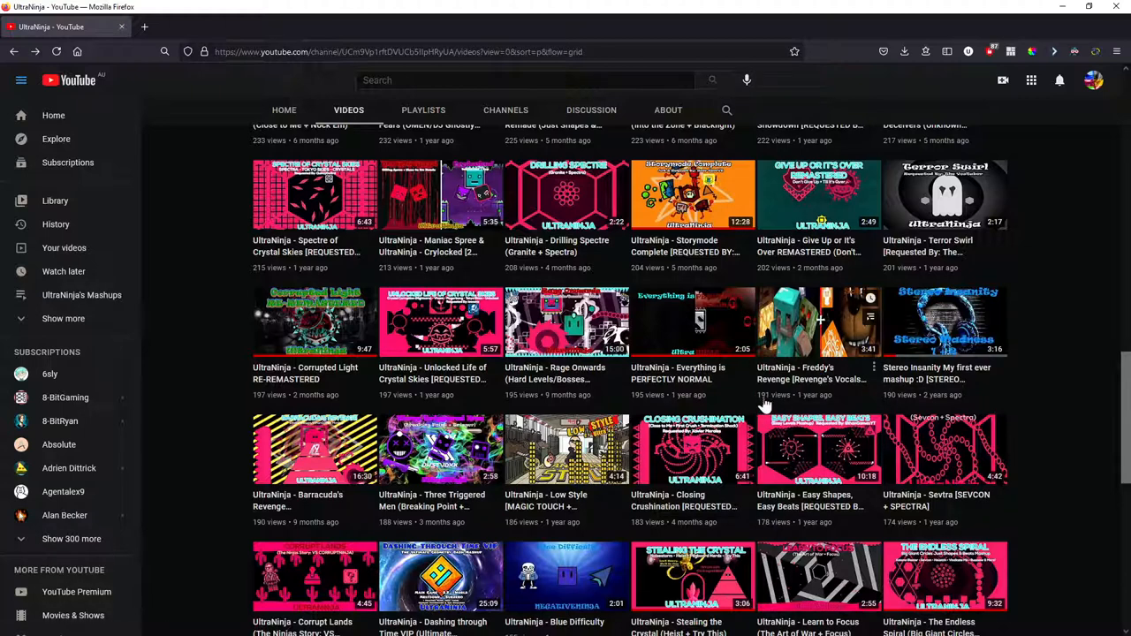
pyautogui.moveTo(855, 346)
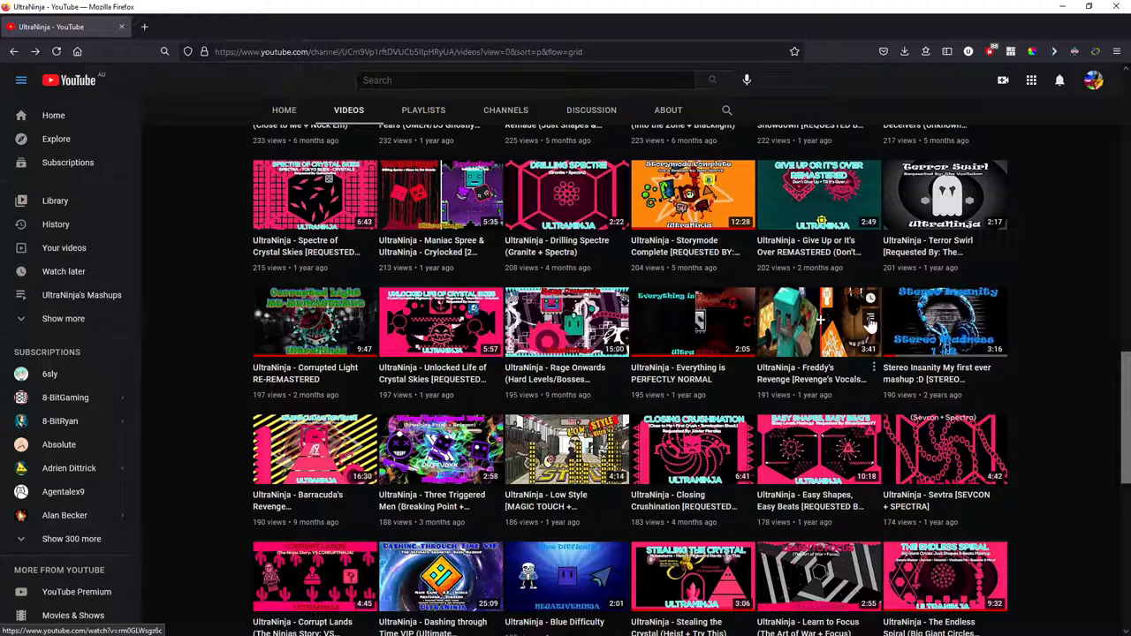
pyautogui.moveTo(936, 316)
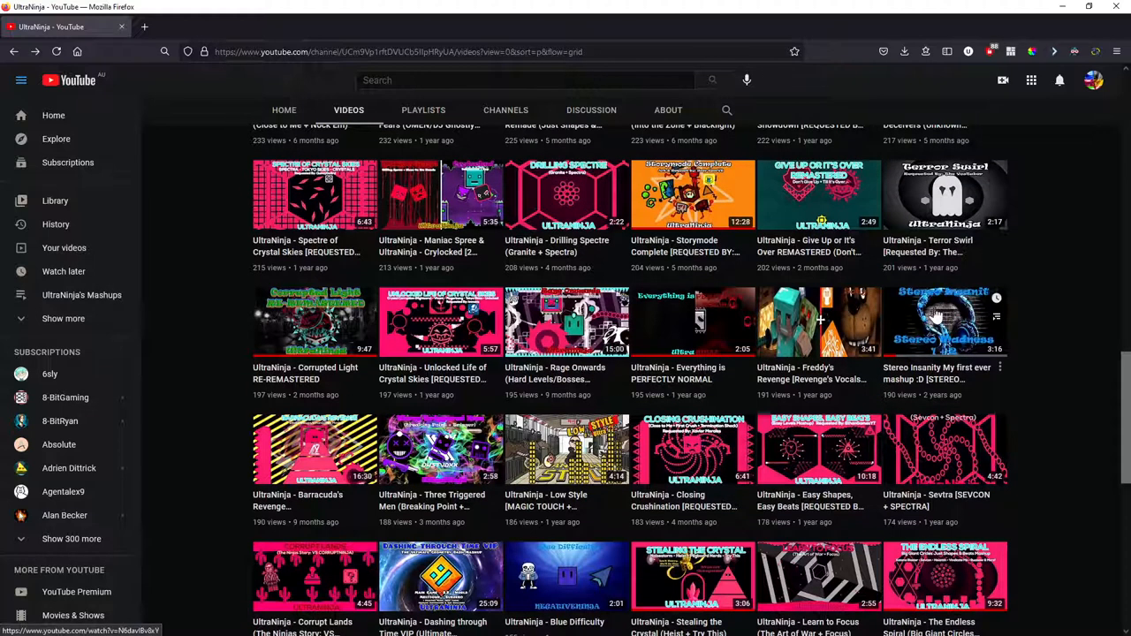
pyautogui.moveTo(919, 375)
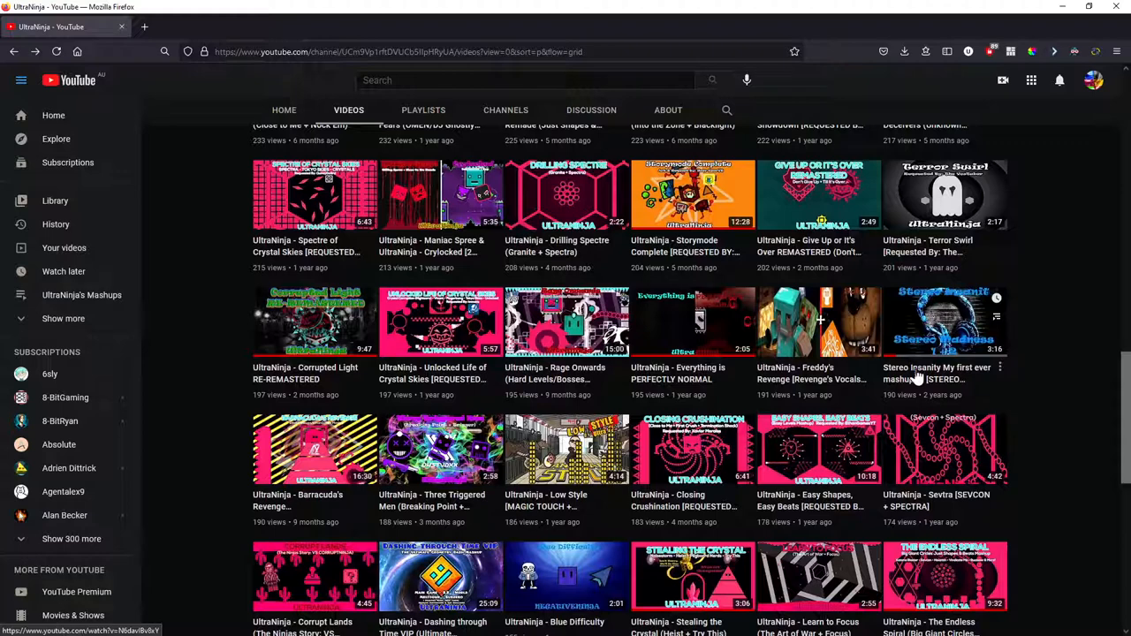
pyautogui.moveTo(918, 374)
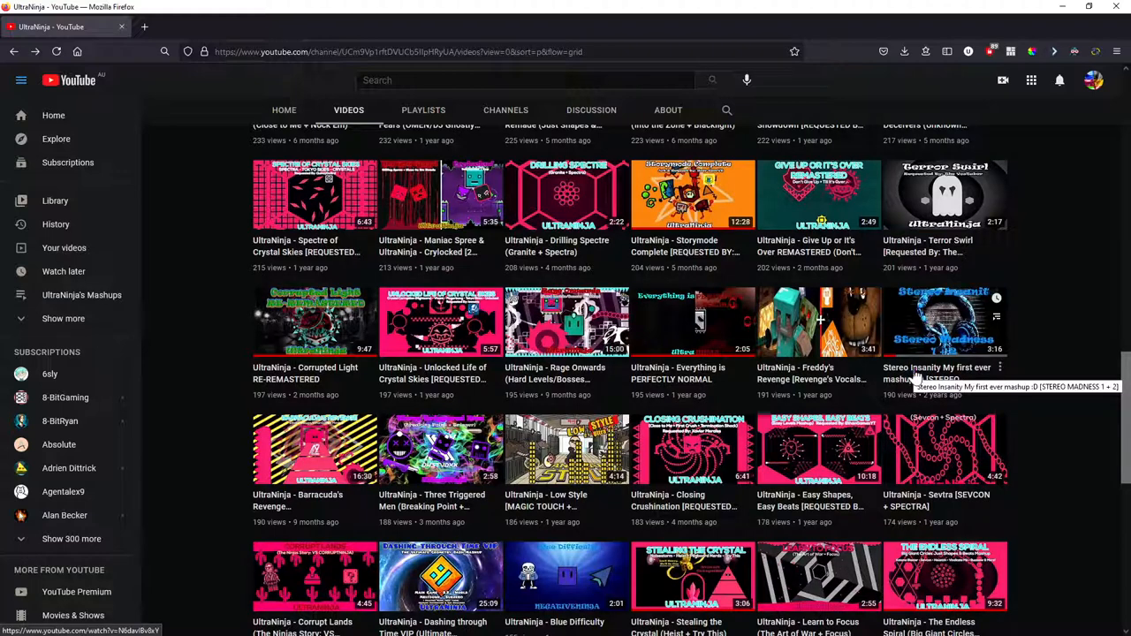
pyautogui.moveTo(972, 386)
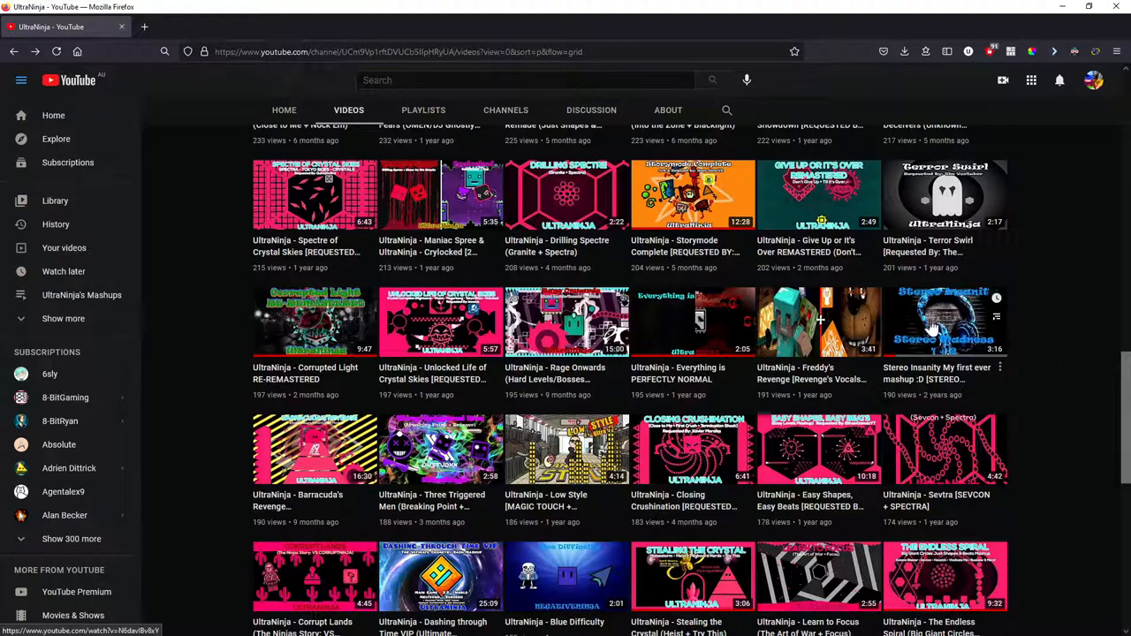
pyautogui.scroll(-3)
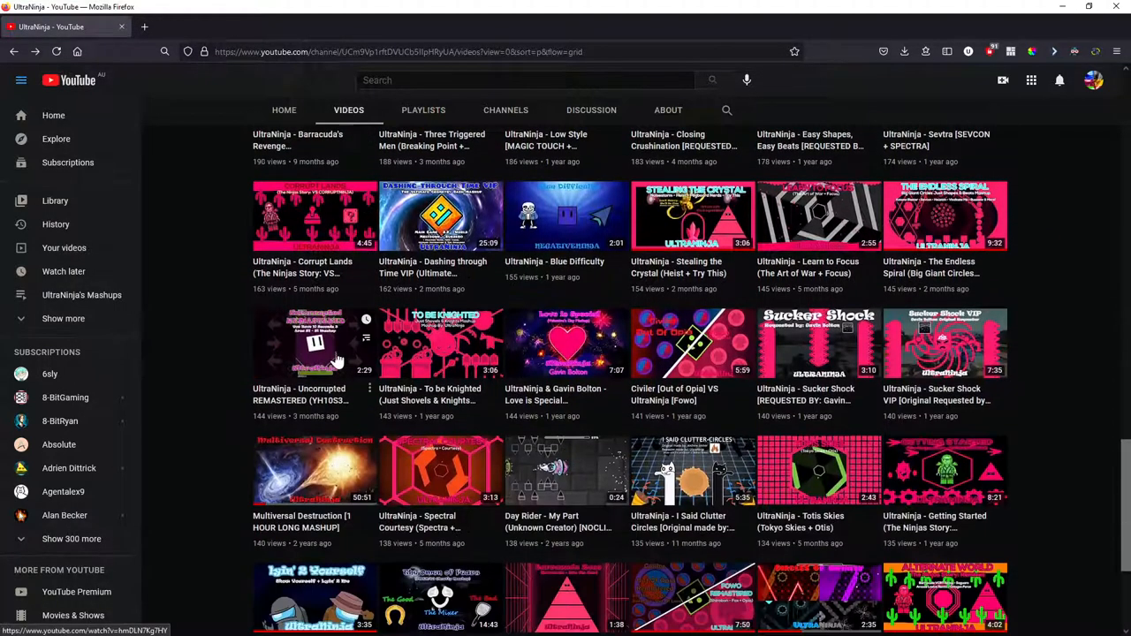
pyautogui.scroll(-3)
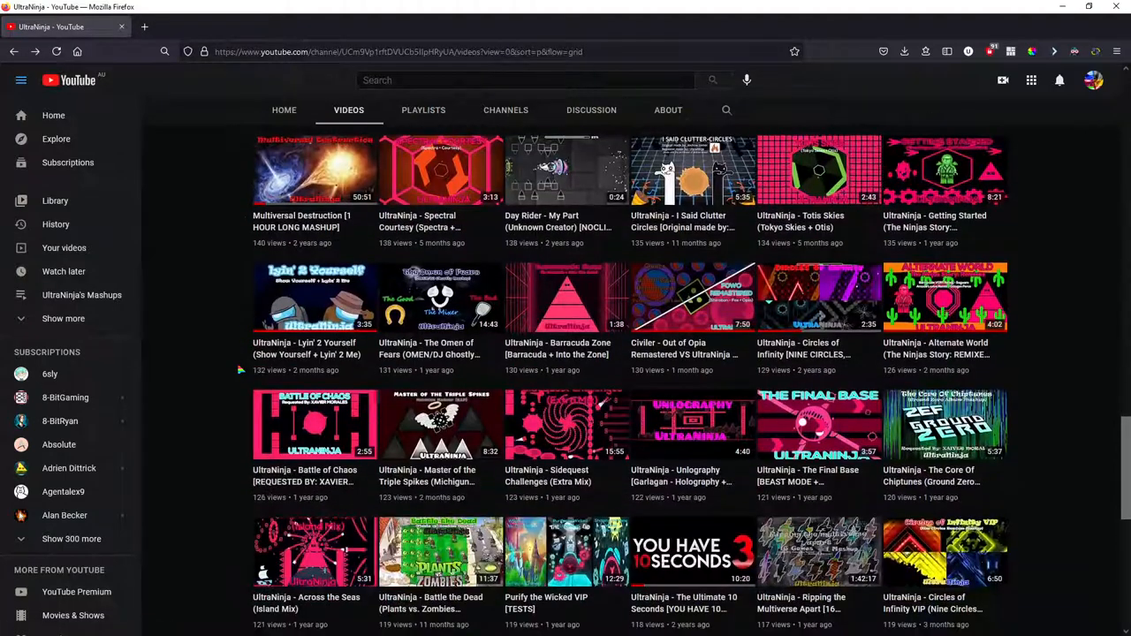
pyautogui.scroll(-3)
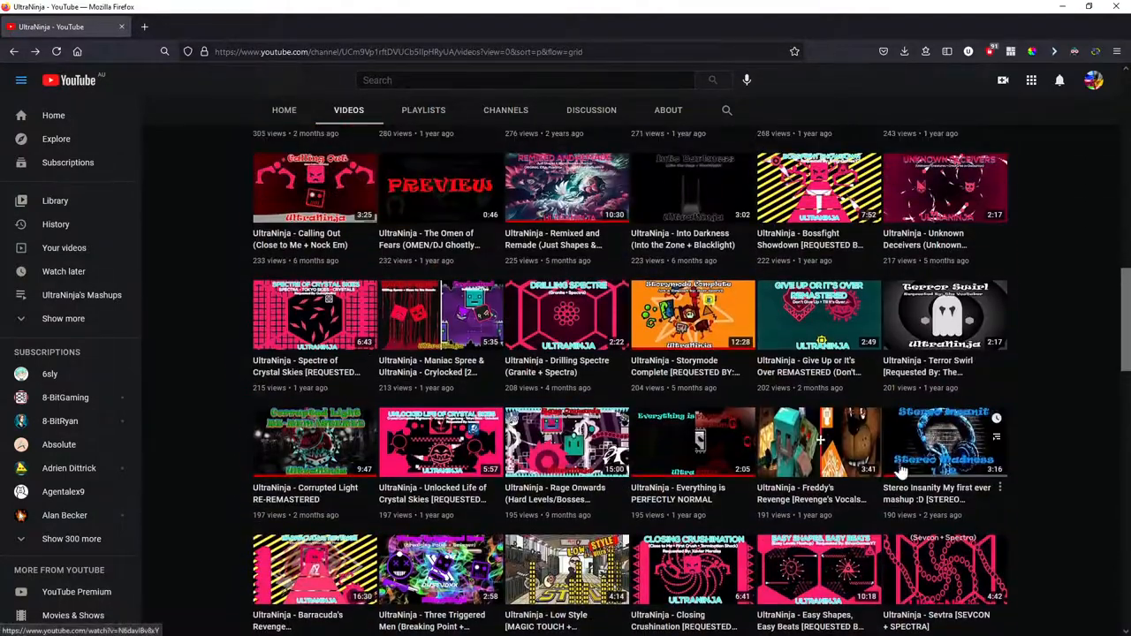
pyautogui.scroll(3)
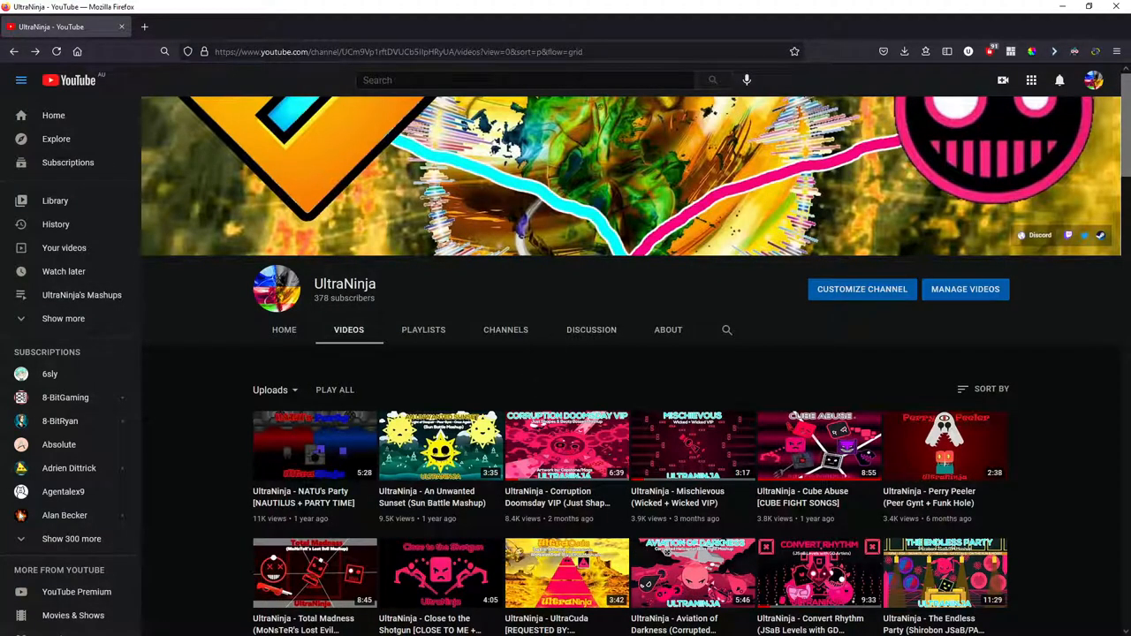
pyautogui.moveTo(533, 385)
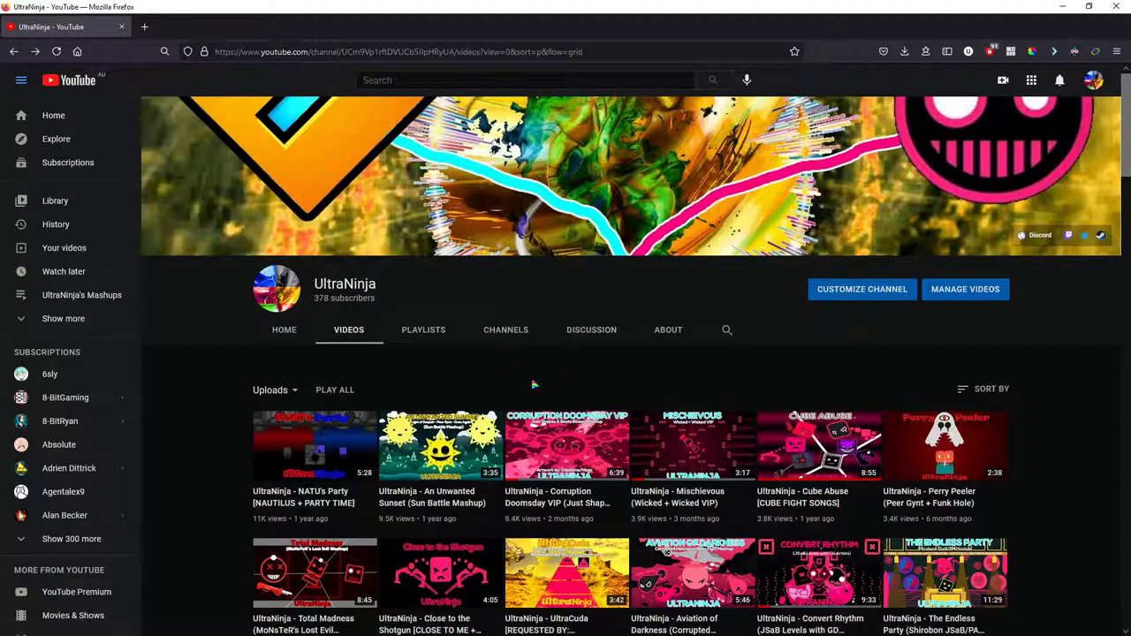
pyautogui.moveTo(175, 390)
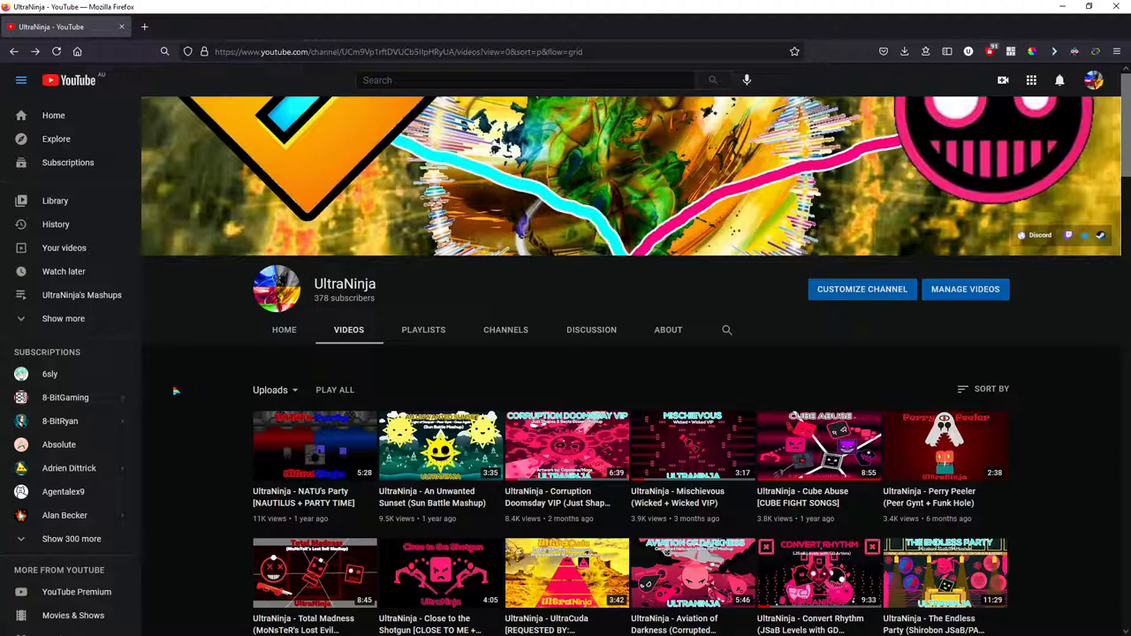
pyautogui.moveTo(127, 380)
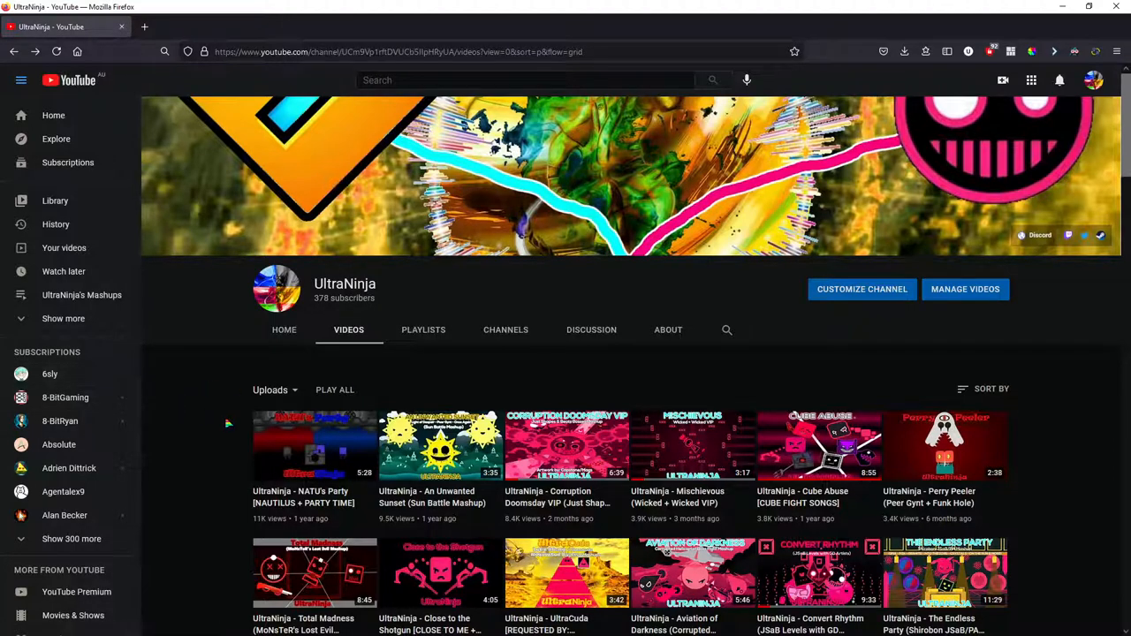
pyautogui.moveTo(188, 445)
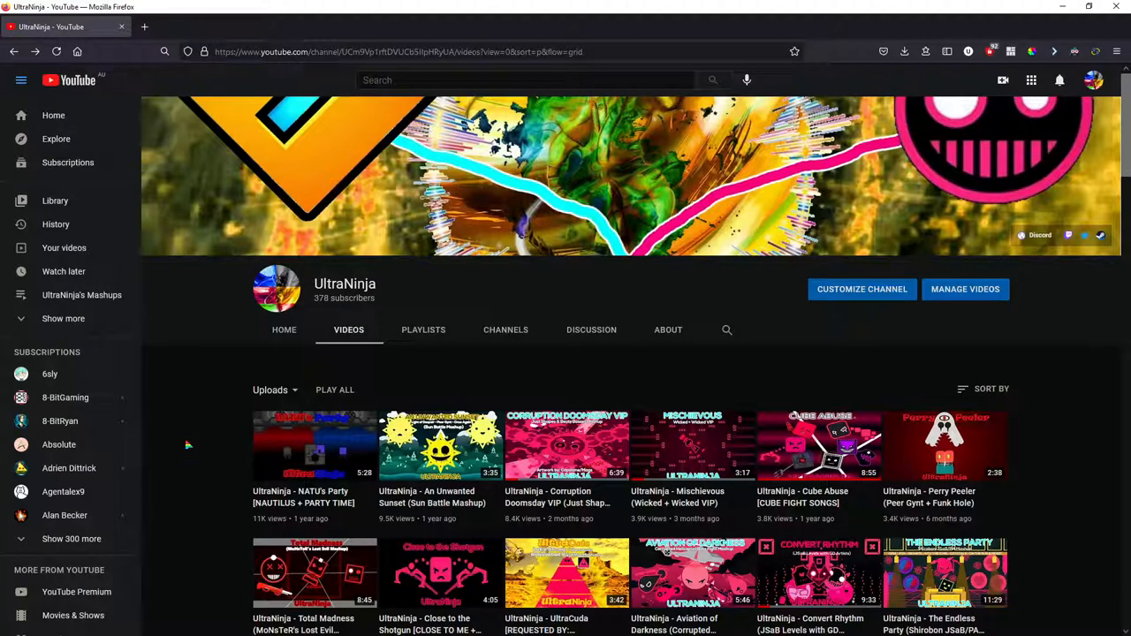